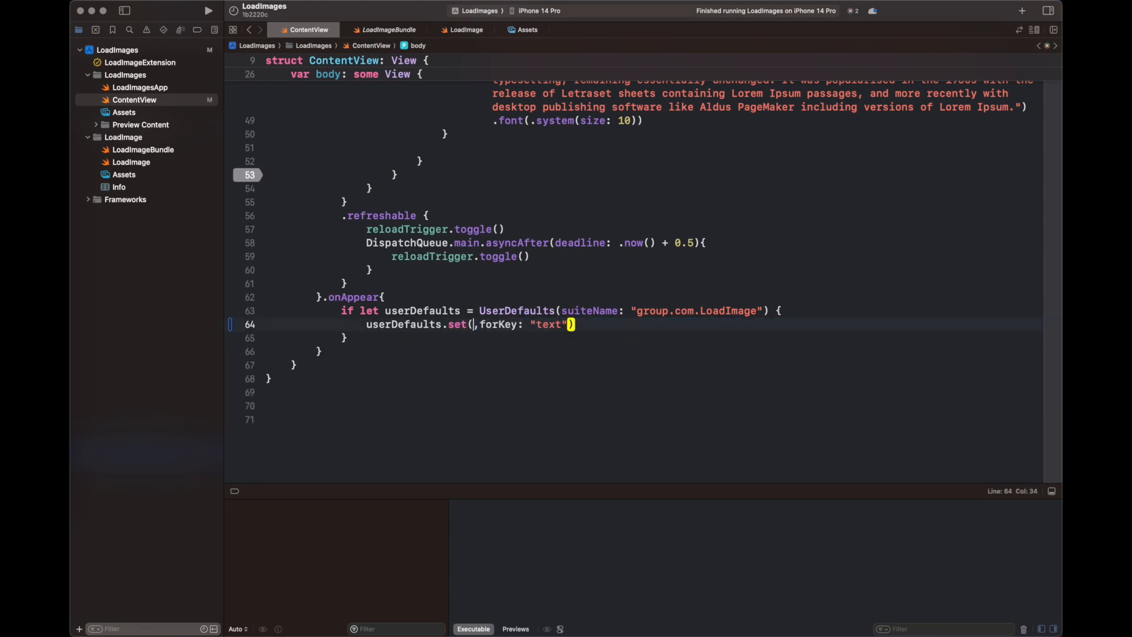
Save imageUrls to shared defaults under key "imageUrls" in onAppear, then show the Assets catalog with the preview image
{"action": "type", "text": "imageUrls"}
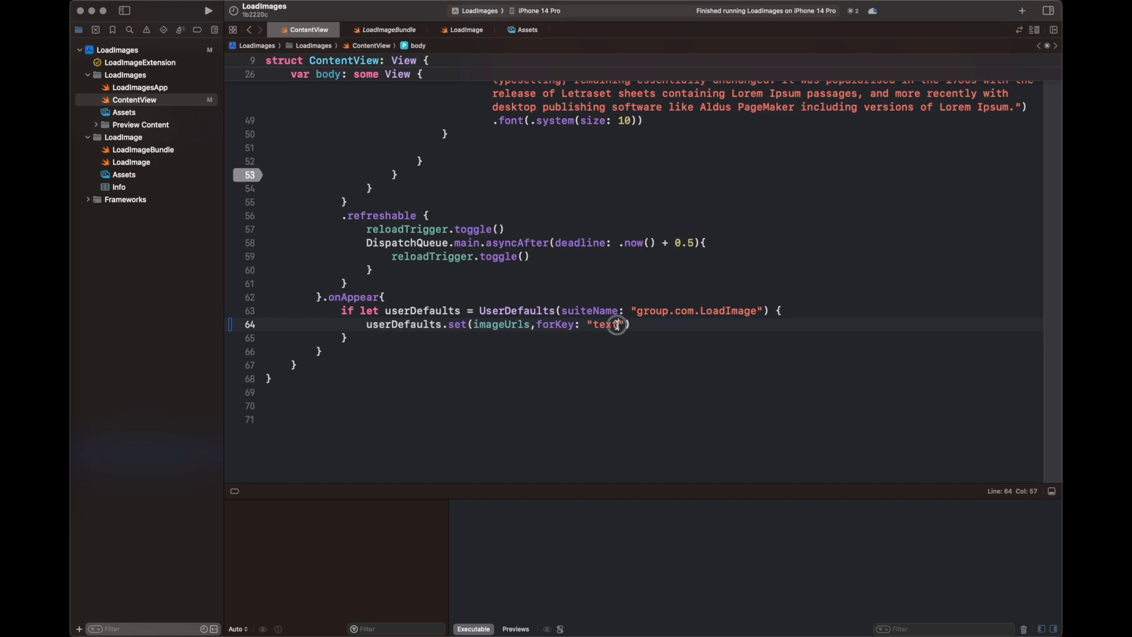
{"action": "type", "text": "imageUrls"}
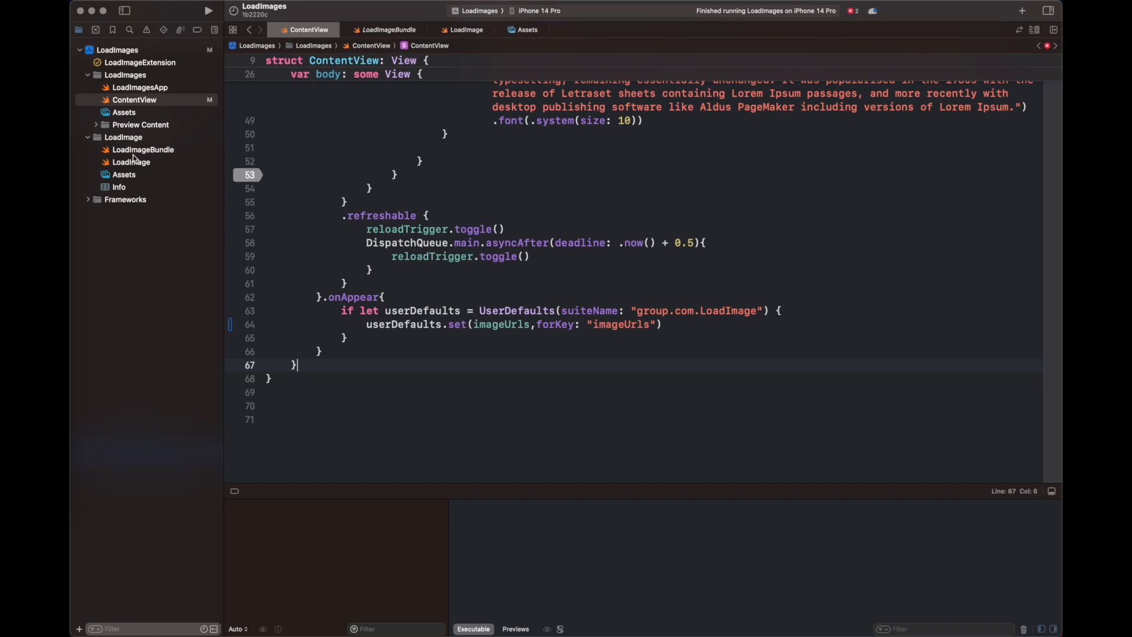
{"action": "left_click", "coordinate": [124, 112]}
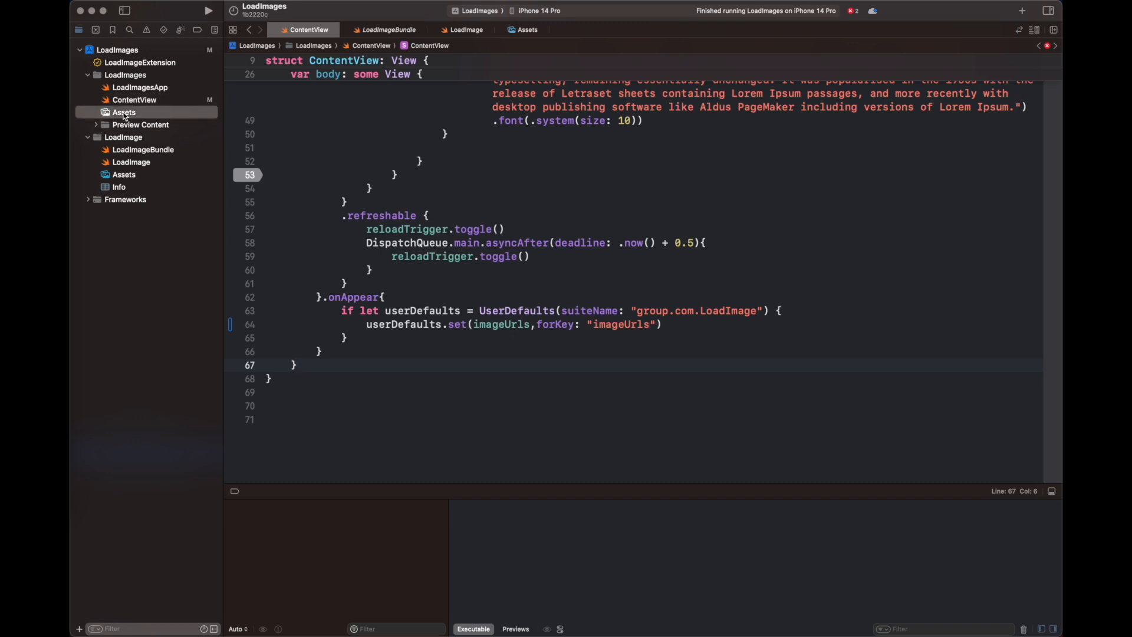
{"action": "left_click", "coordinate": [123, 112]}
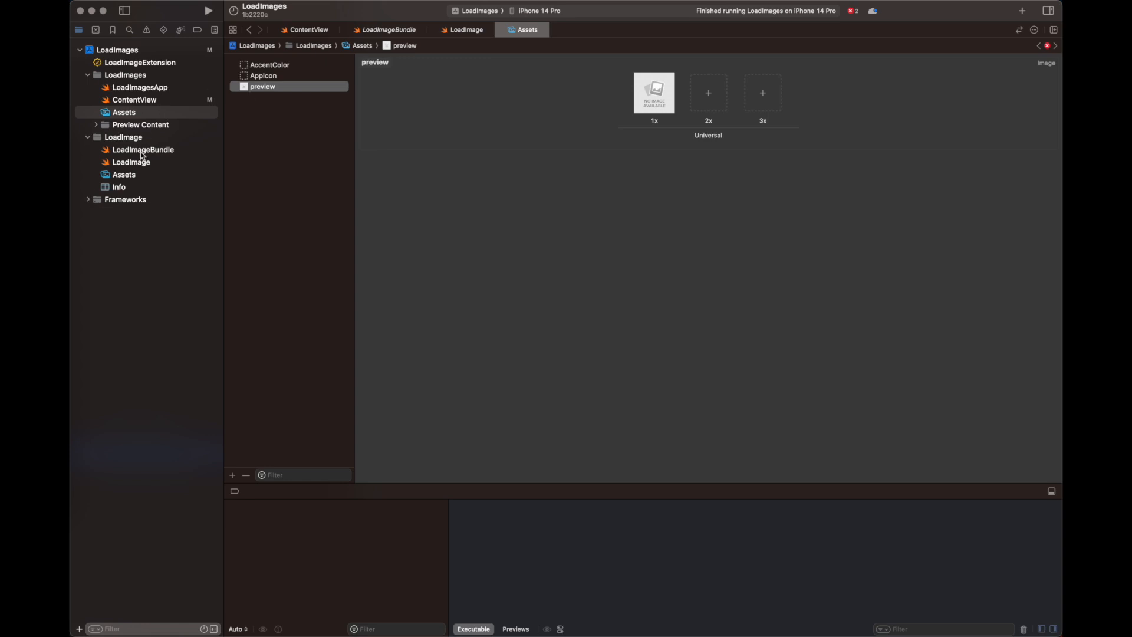
In LoadImage.swift add `let image : Image` to SimpleEntry and comment out getTimeline's userDefaults lines
{"action": "left_click", "coordinate": [131, 161]}
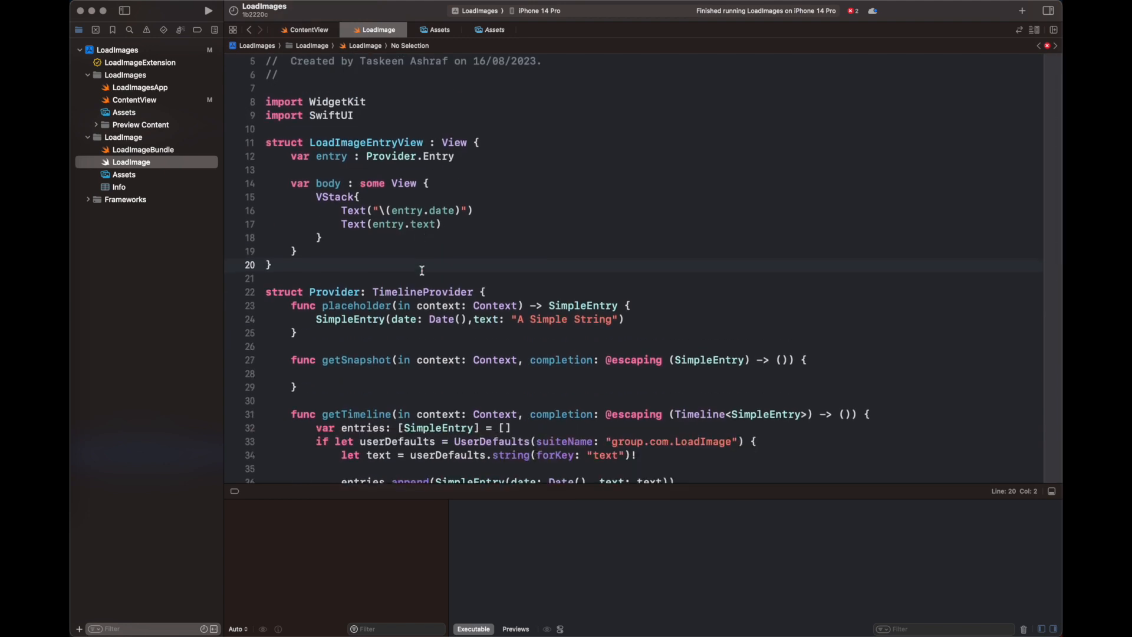
{"action": "scroll", "scroll_direction": "down", "scroll_amount": 3}
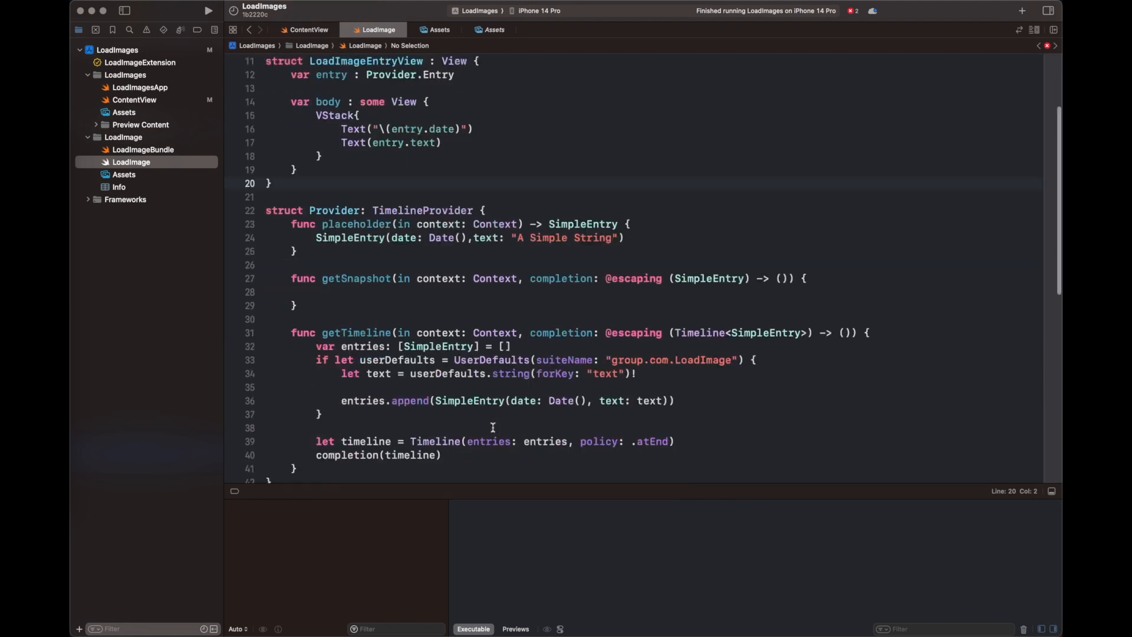
{"action": "scroll", "scroll_direction": "down", "scroll_amount": 3}
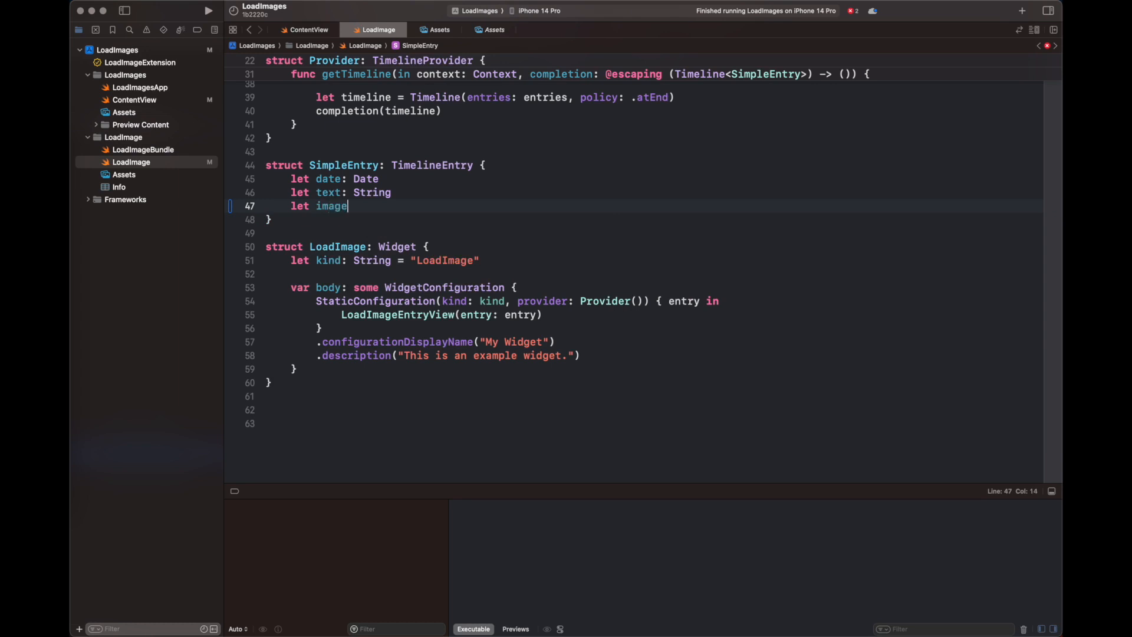
{"action": "type", "text": ": Image"}
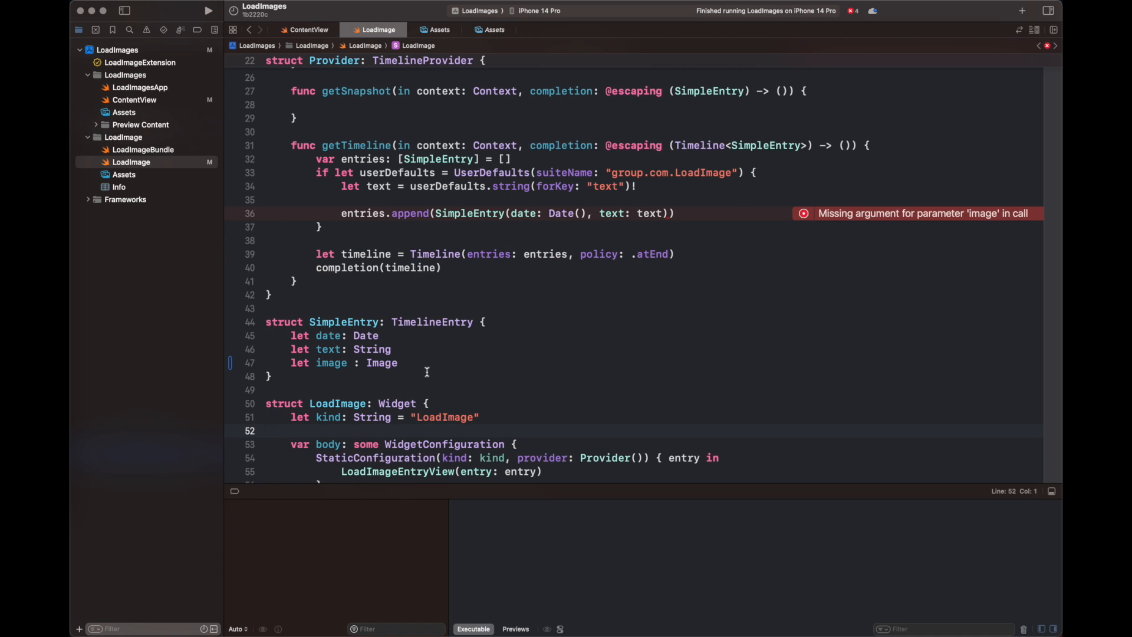
{"action": "scroll", "scroll_direction": "up", "scroll_amount": 3}
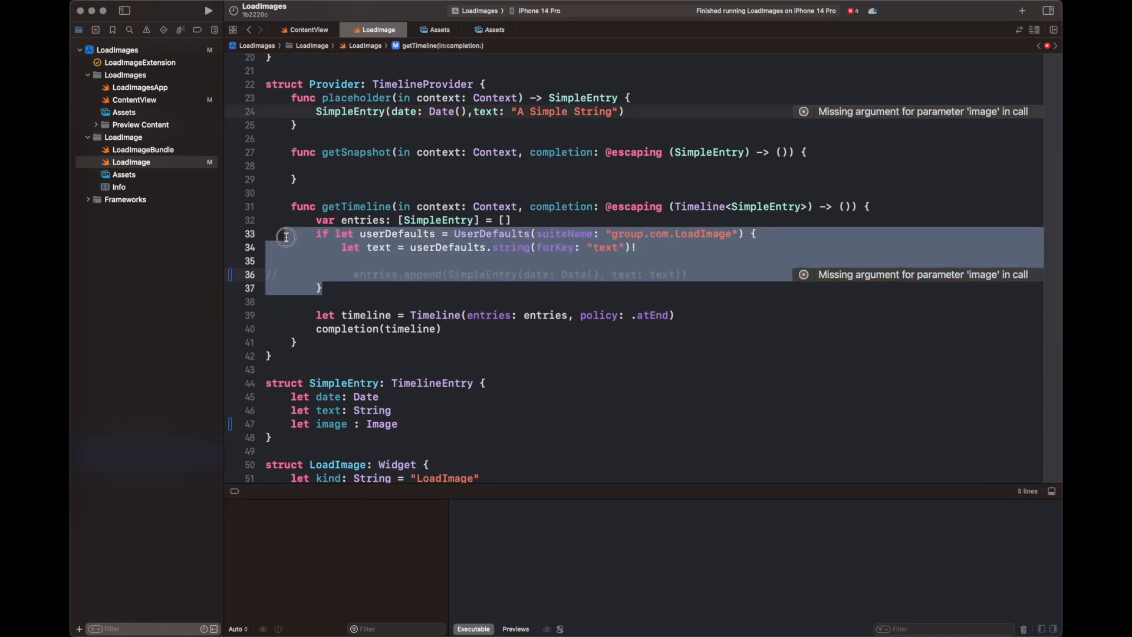
{"action": "key", "text": "cmd+/"}
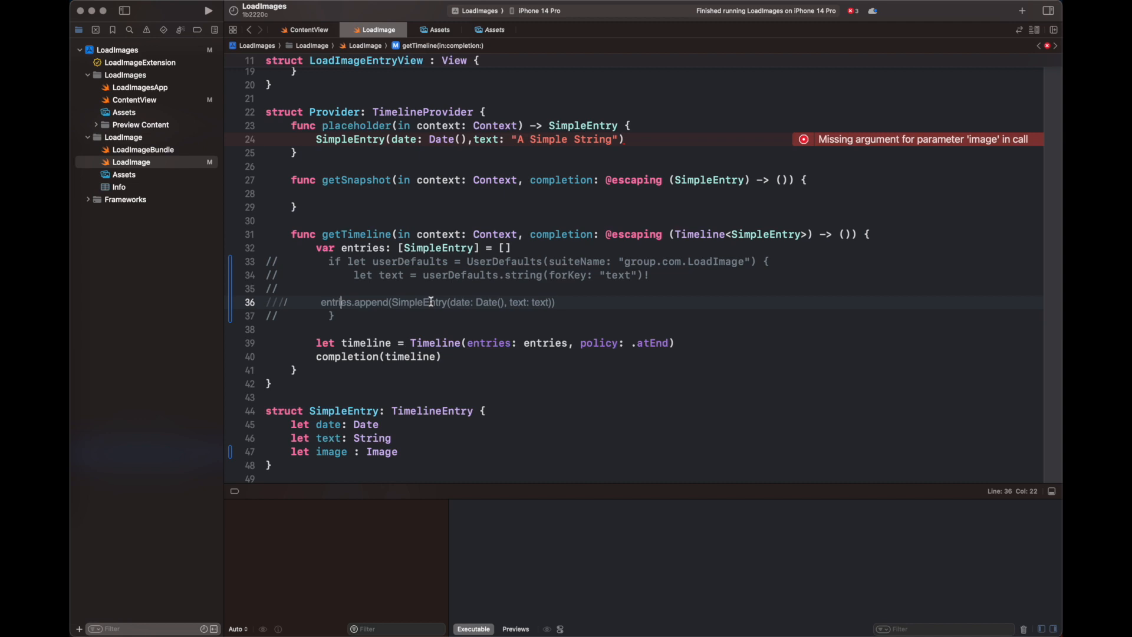
Make the placeholder SimpleEntry use text "Details of image" and Image(uiImage: UIImage(named: "preview")!)
{"action": "double_click", "coordinate": [567, 140]}
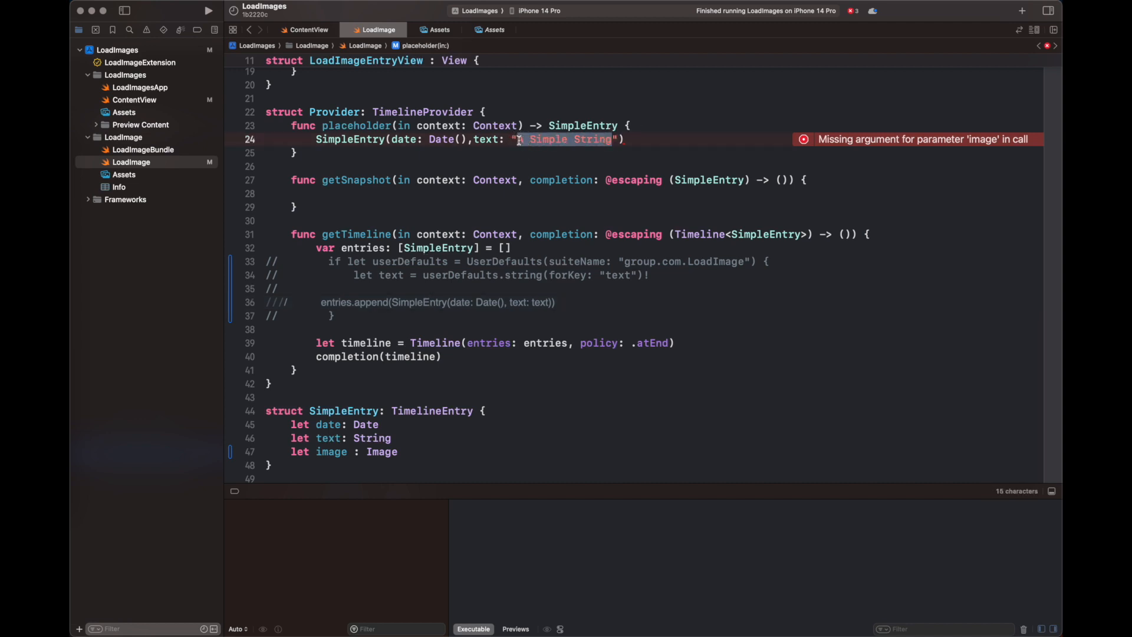
{"action": "type", "text": "Details"}
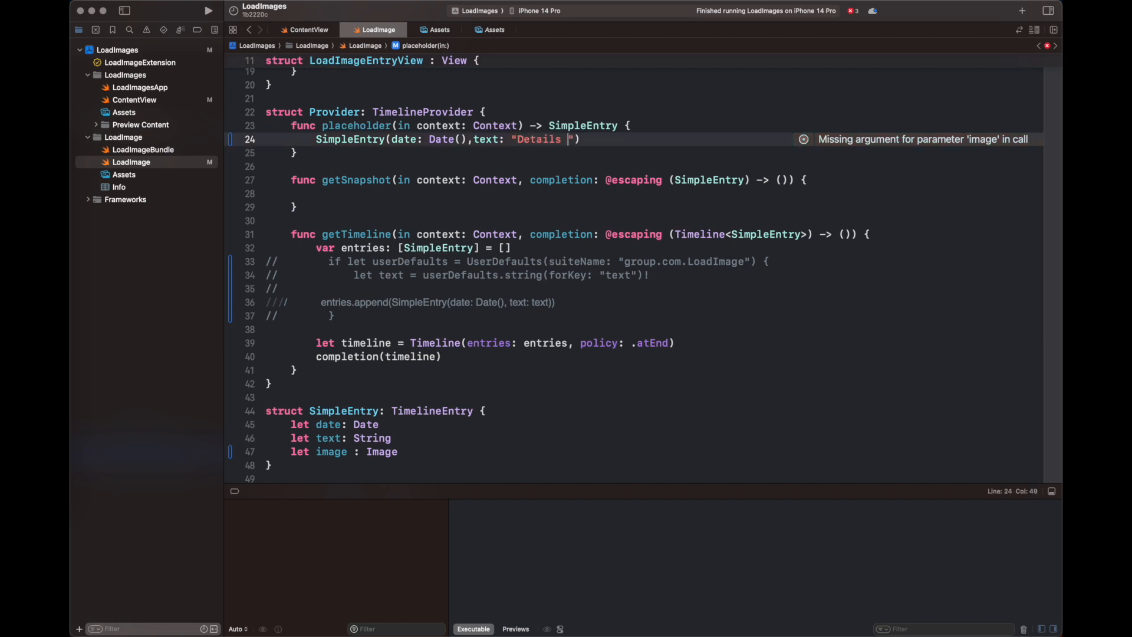
{"action": "type", "text": "of image"}
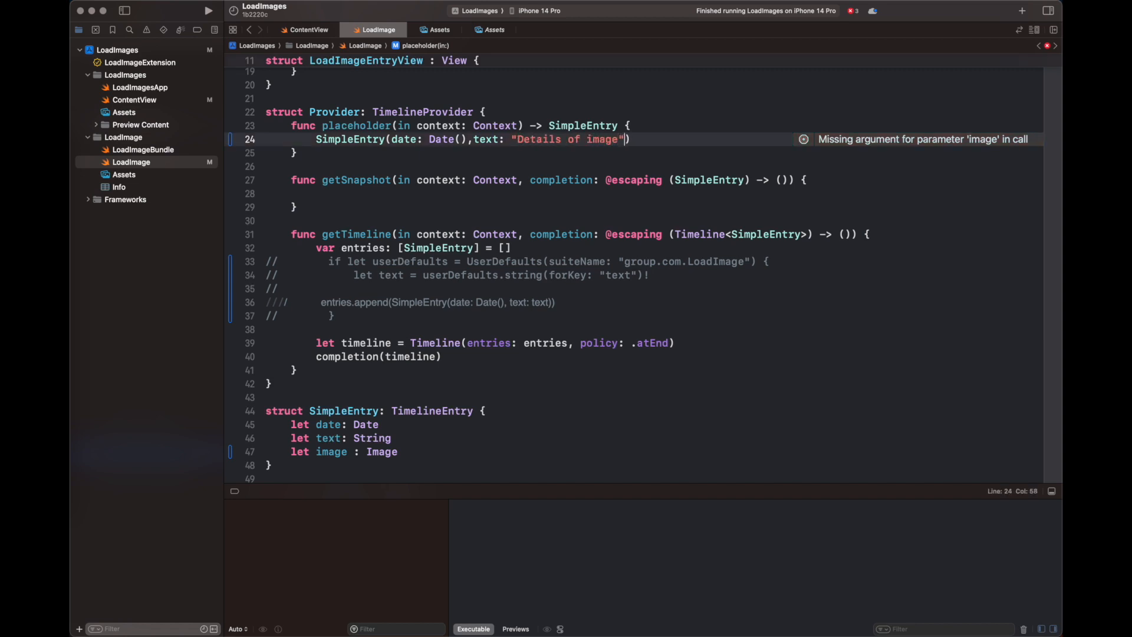
{"action": "type", "text": ",image: Image(uiImage: UIImage"}
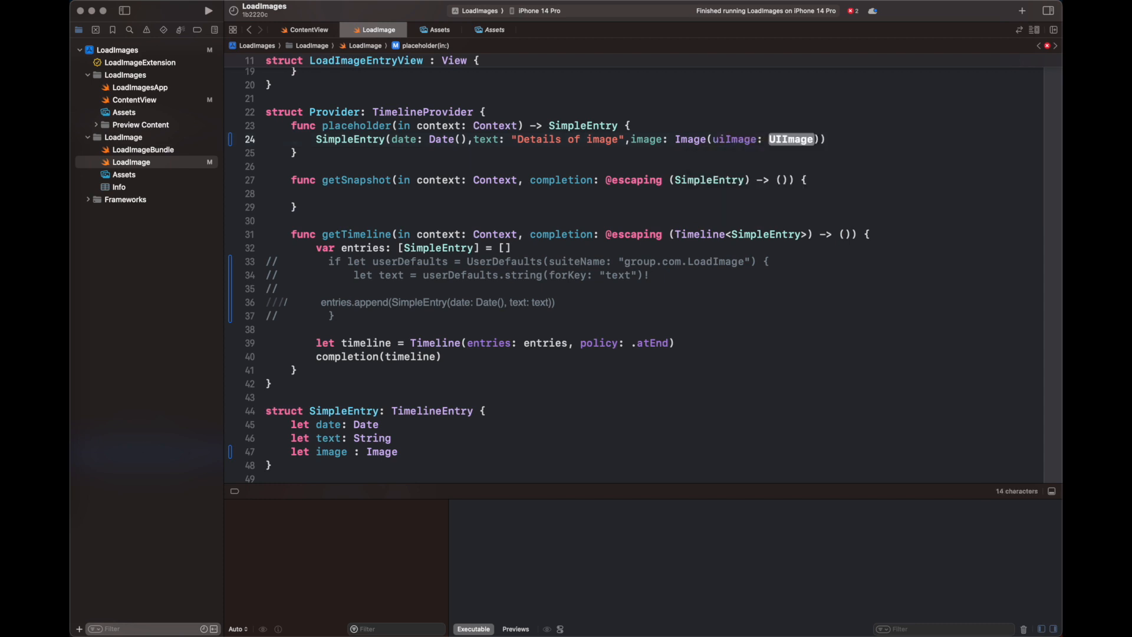
{"action": "type", "text": "(named: \""}
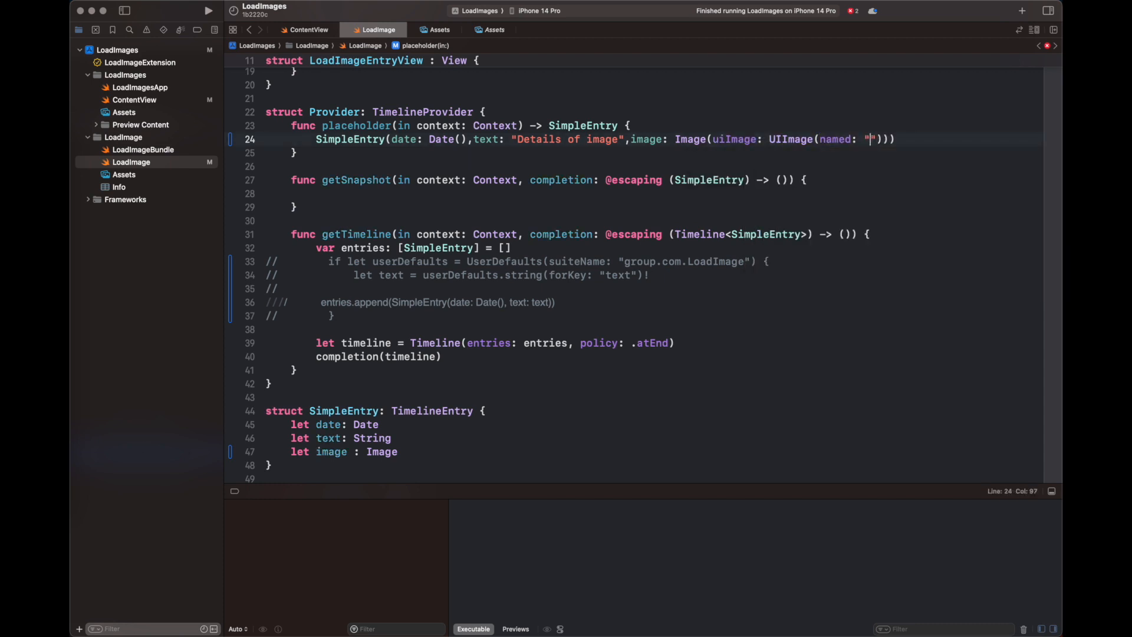
{"action": "type", "text": "preview"}
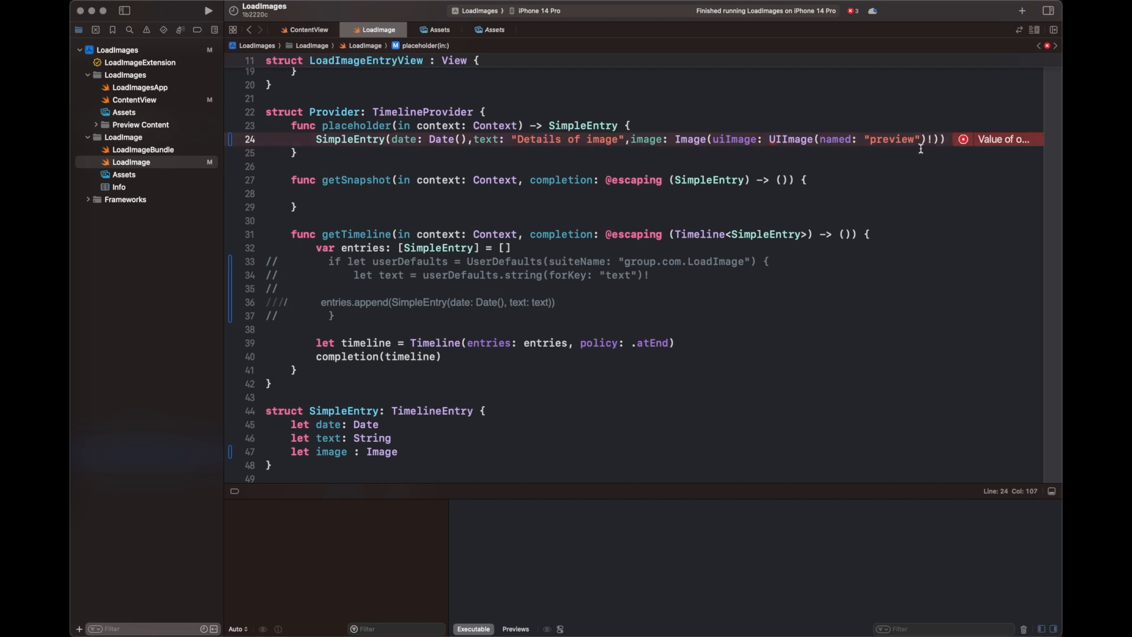
Give getSnapshot the same preview entry and uncomment getTimeline's userDefaults line for rewriting
{"action": "double_click", "coordinate": [645, 139]}
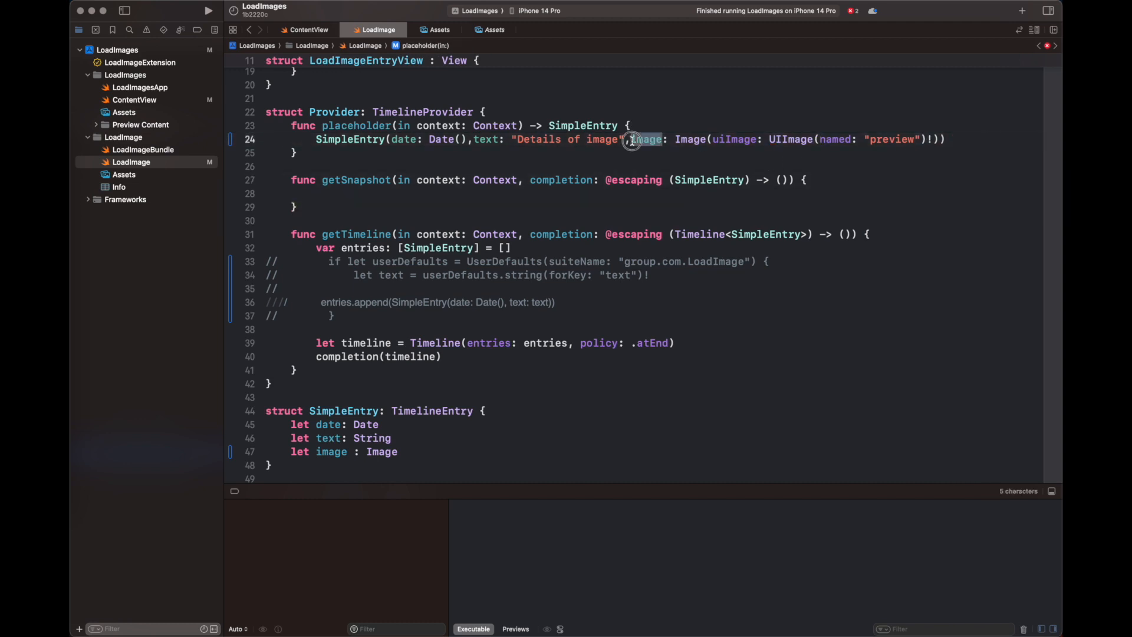
{"action": "type", "text": "com"}
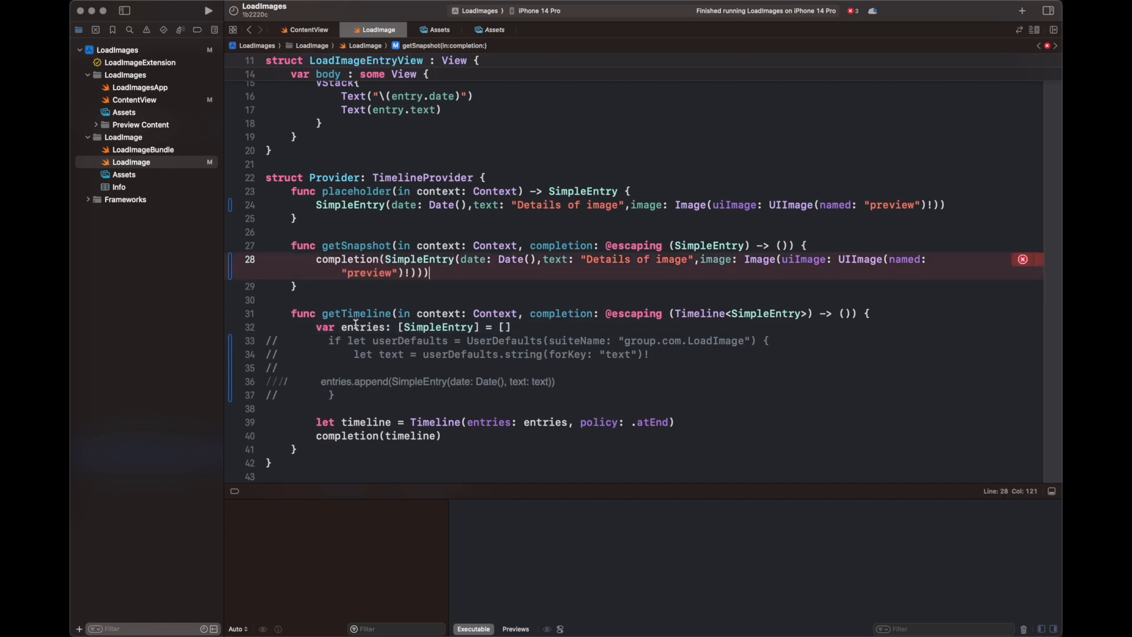
{"action": "left_click", "coordinate": [626, 368]}
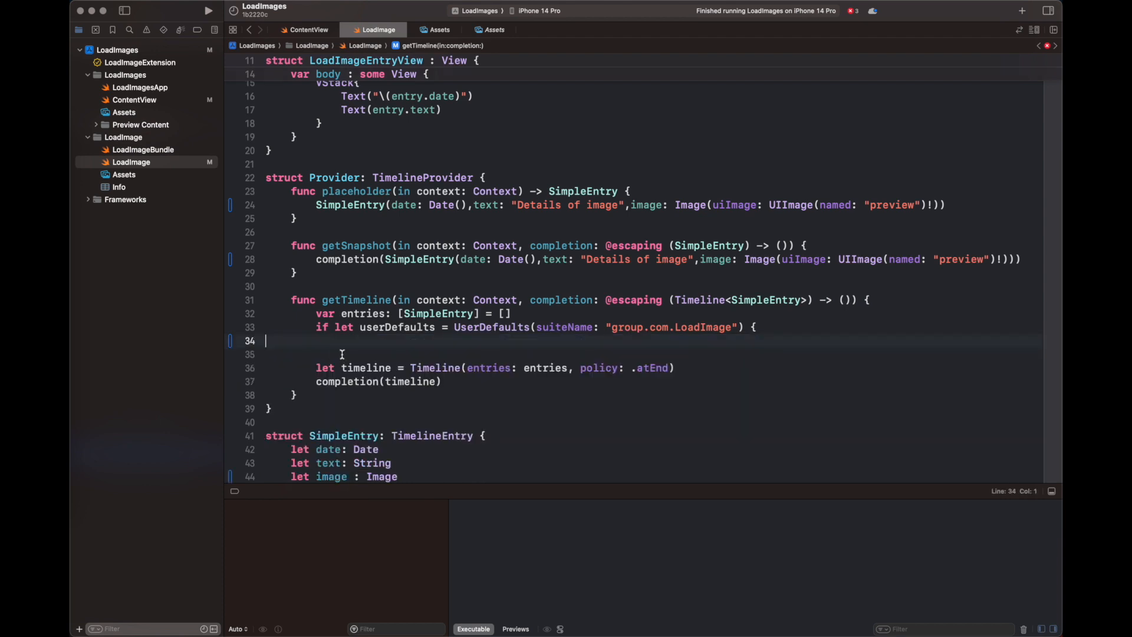
Rewrite getTimeline's if-let to read imageUrls from userDefaults as [String] and move the timeline lines inside it
{"action": "type", "text": "}"}
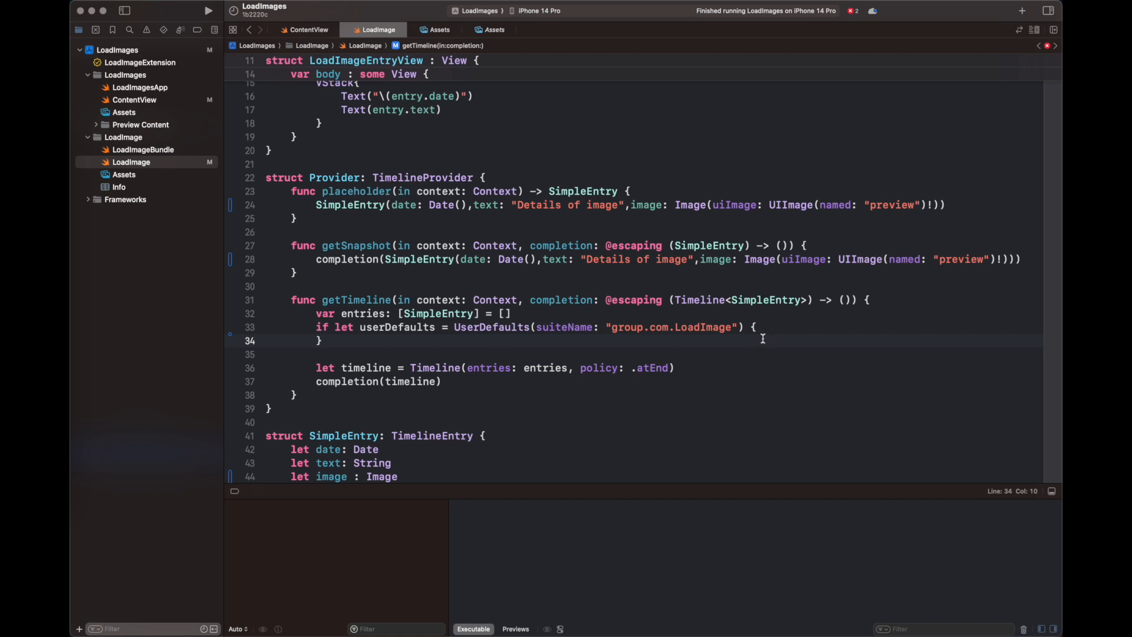
{"action": "type", "text": "if let i"}
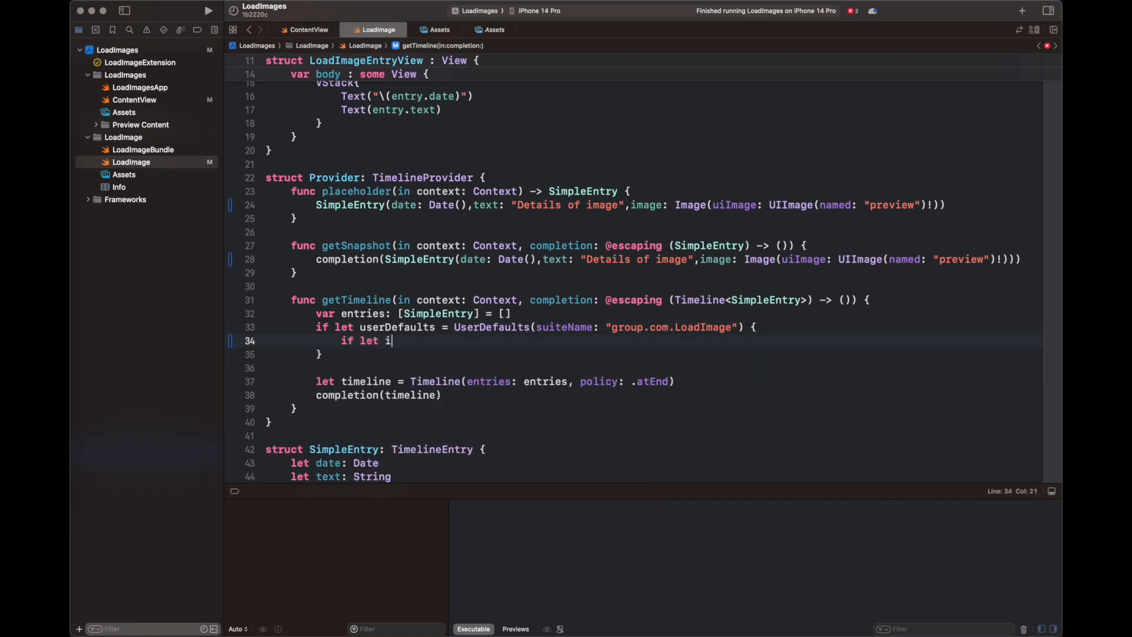
{"action": "type", "text": "mageUrls ="}
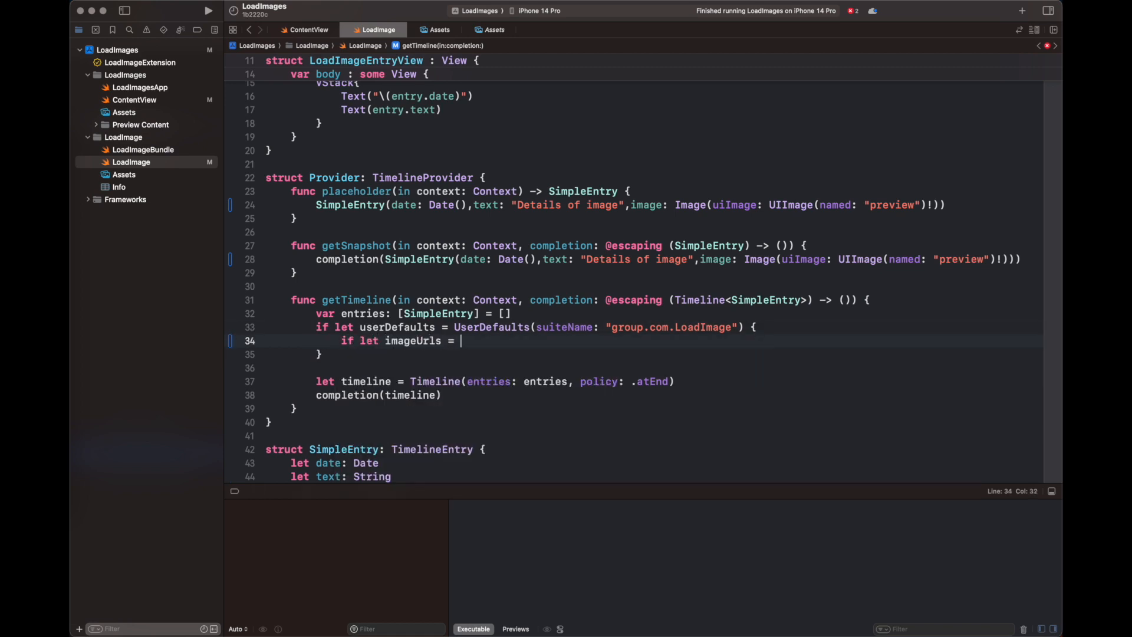
{"action": "type", "text": "userDefaults"}
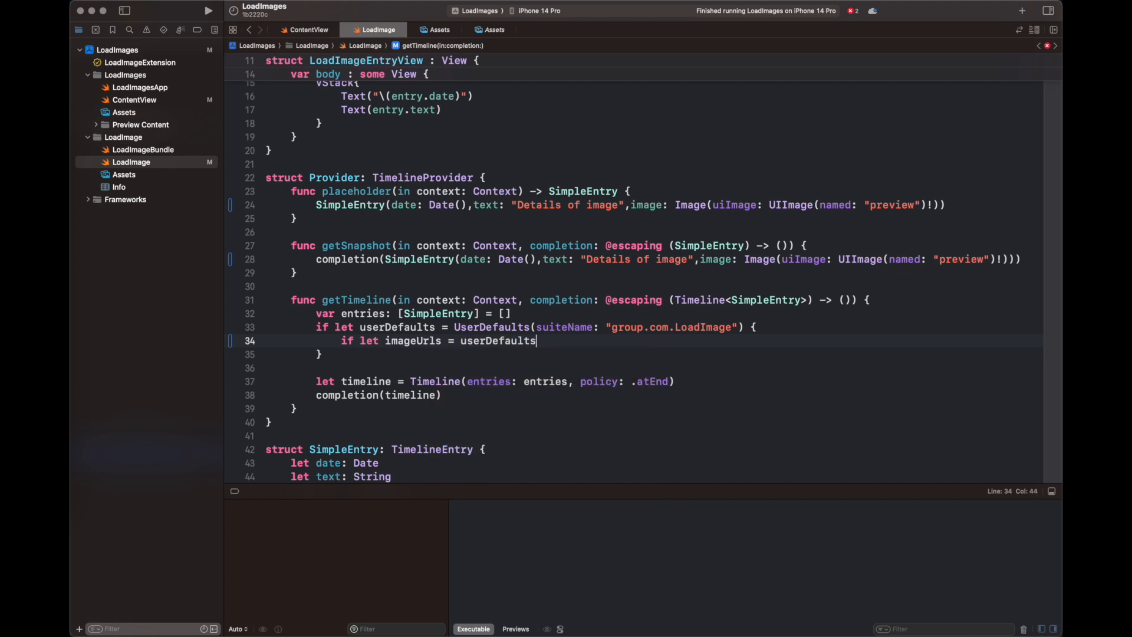
{"action": "type", "text": ".object(forKey: String)"}
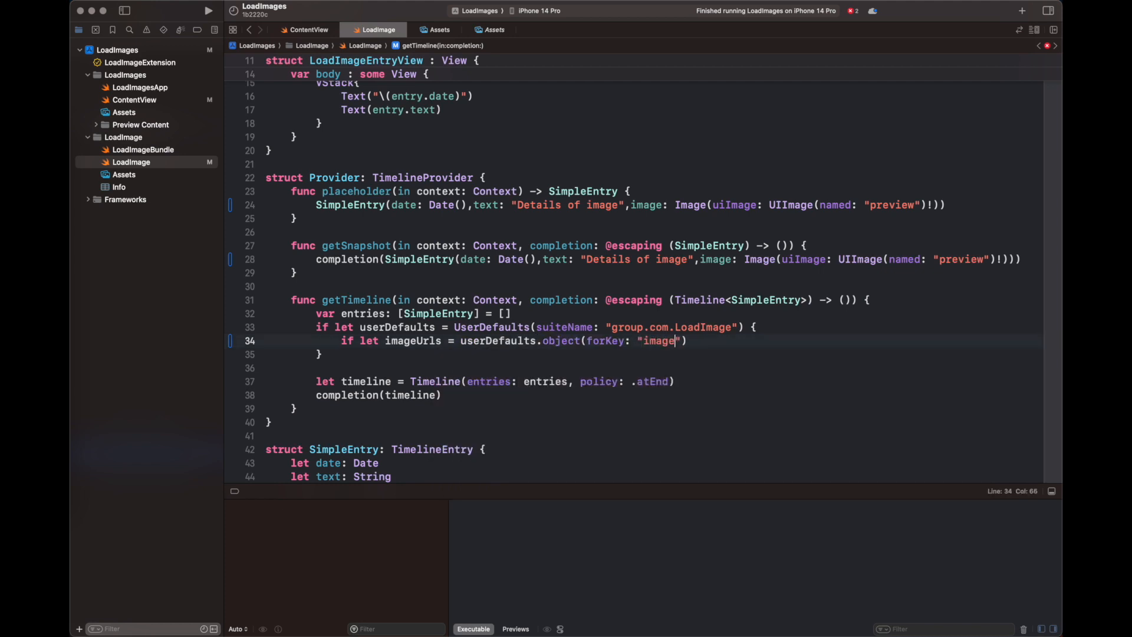
{"action": "type", "text": "Urls"}
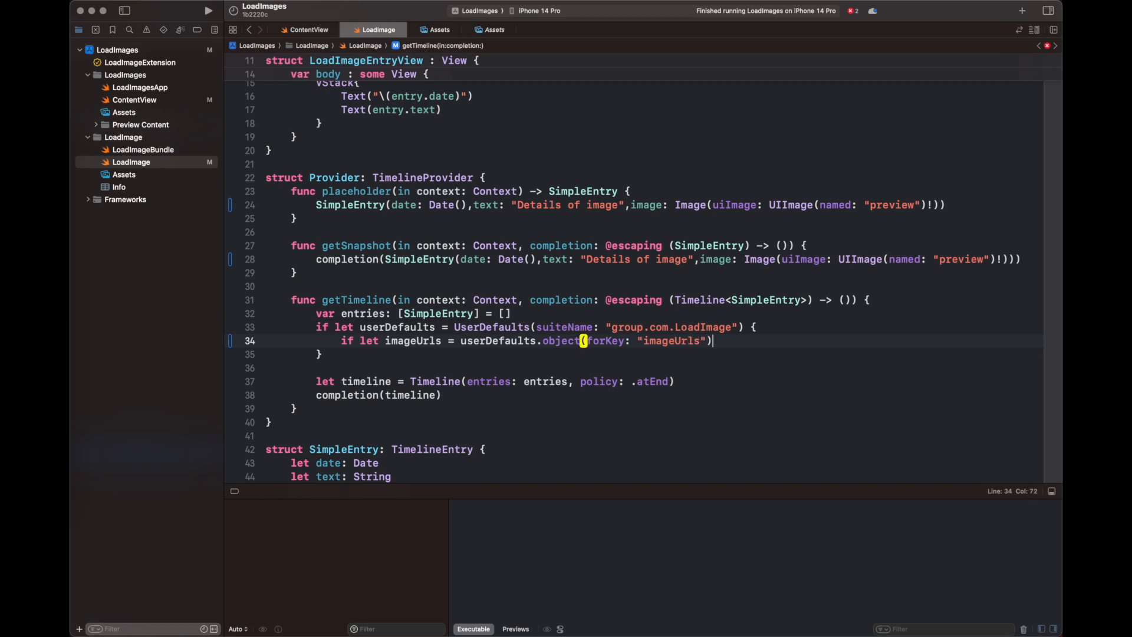
{"action": "type", "text": "as? [St"}
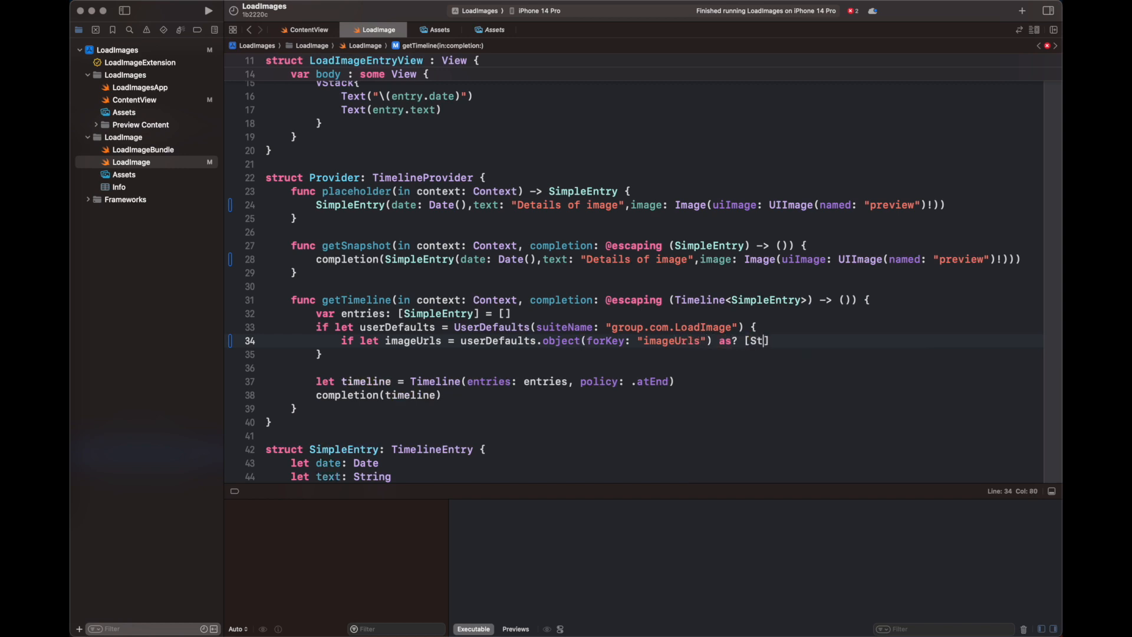
{"action": "type", "text": "ring"}
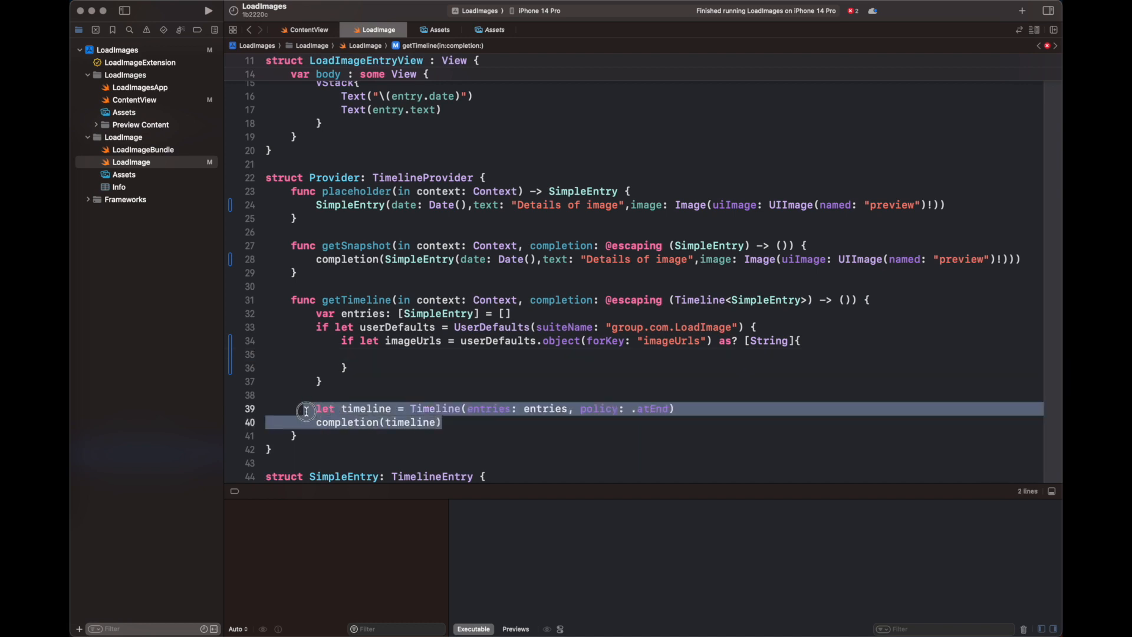
{"action": "key", "text": "Delete"}
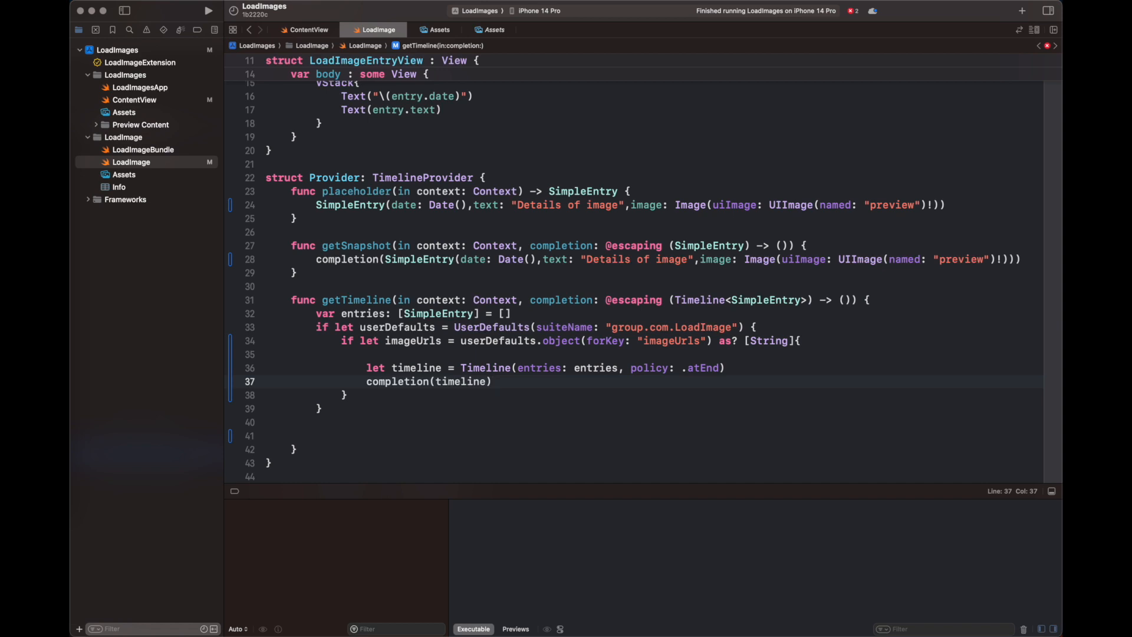
Add the comment //a function to fetch images from imageurls inside the imageUrls check
{"action": "left_click", "coordinate": [409, 422]}
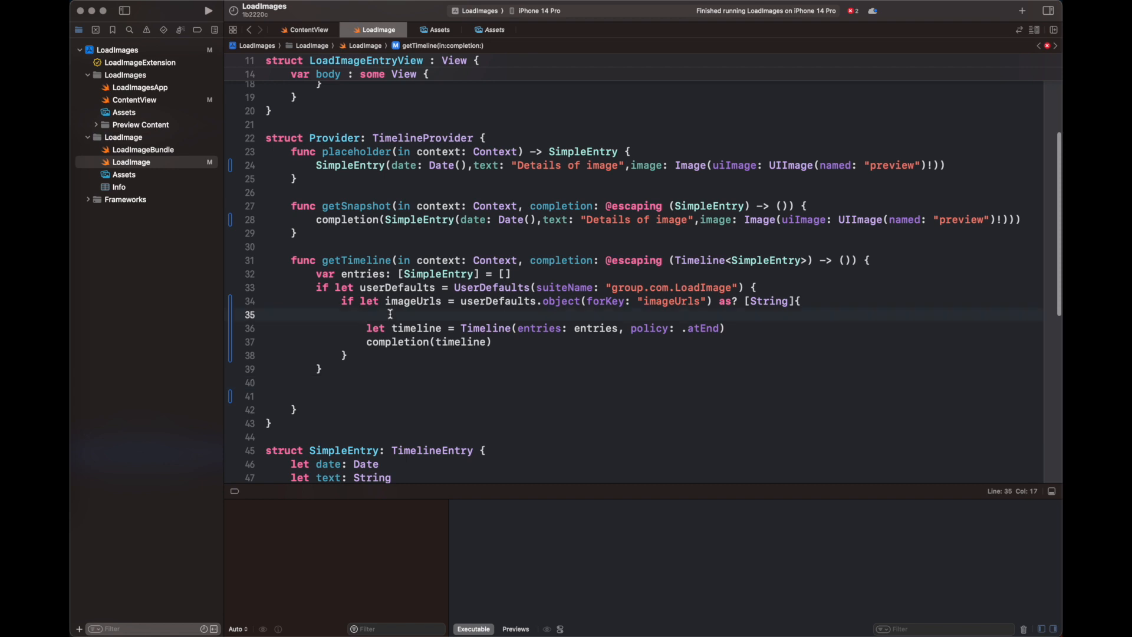
{"action": "type", "text": "//a function"}
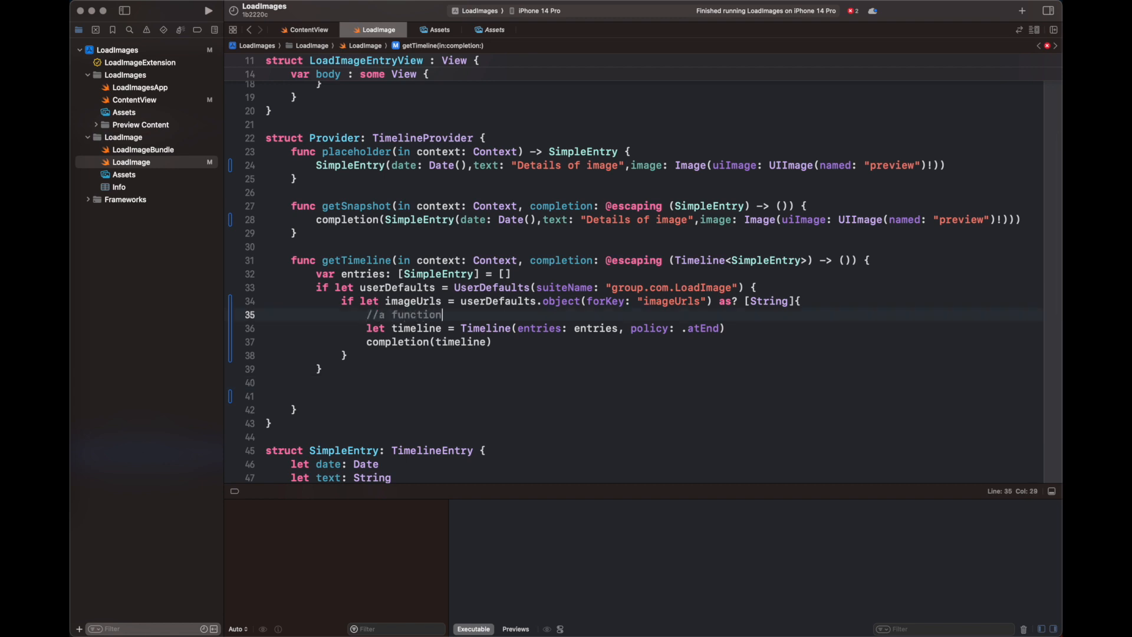
{"action": "type", "text": "to fetch images"}
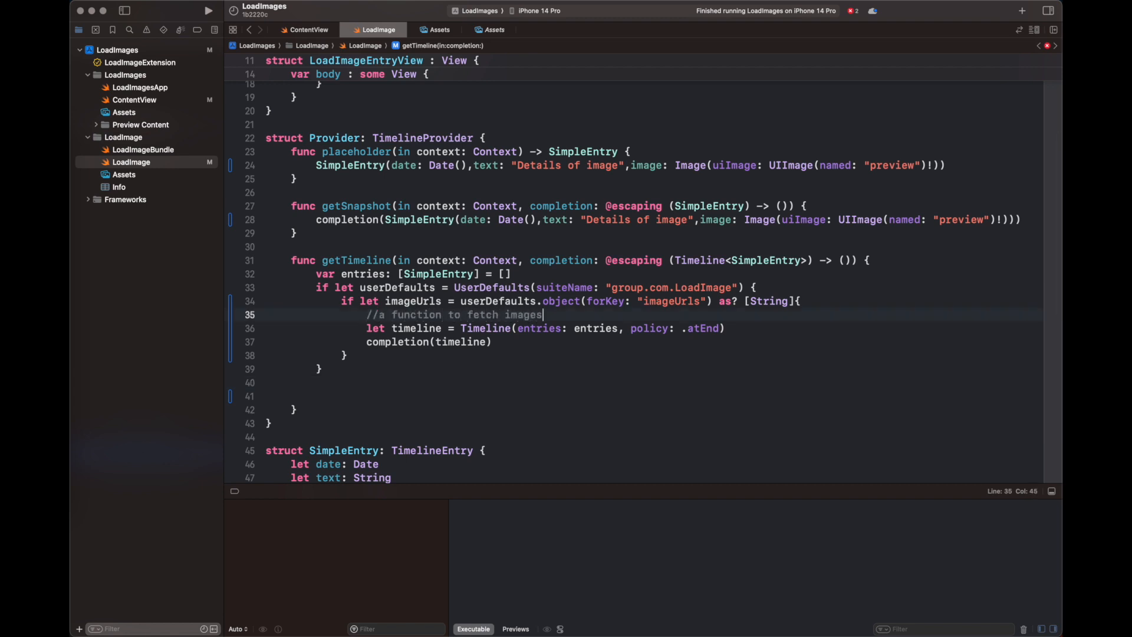
{"action": "type", "text": "from imageur"}
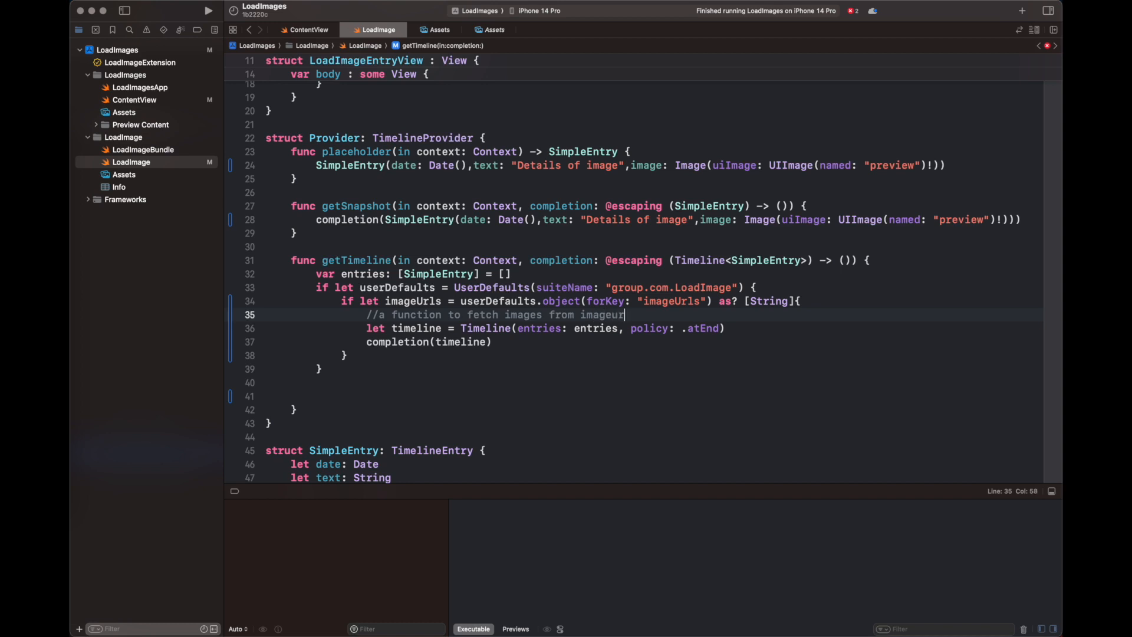
{"action": "left_click", "coordinate": [292, 403]}
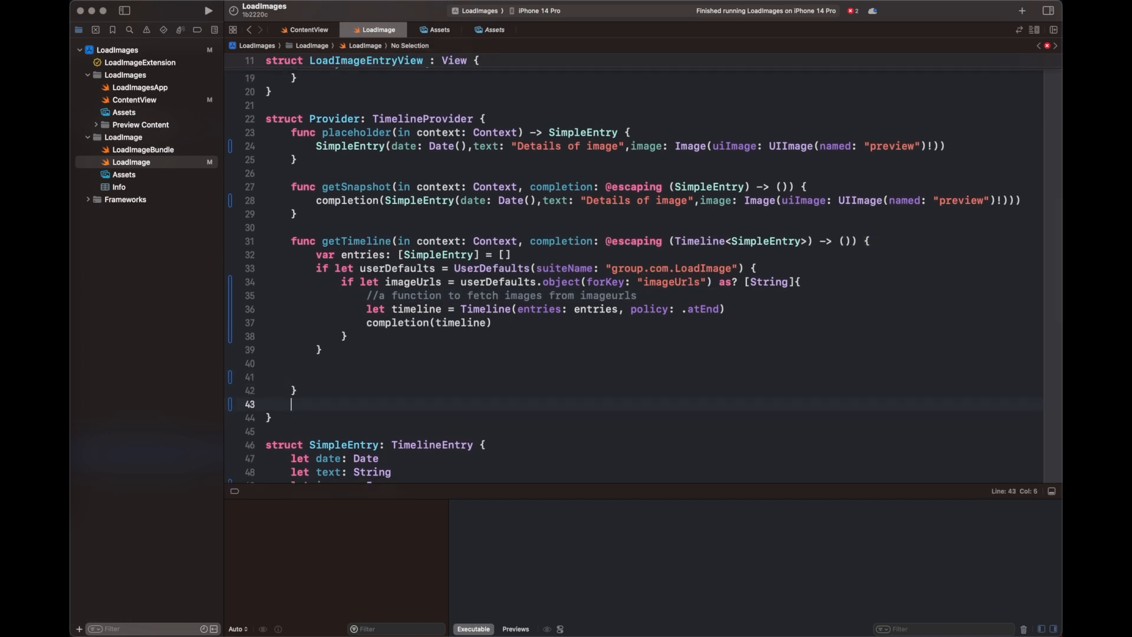
Start func downloadImages below getTimeline taking _ imageUrls : [String] as its first parameter
{"action": "key", "text": "Return"}
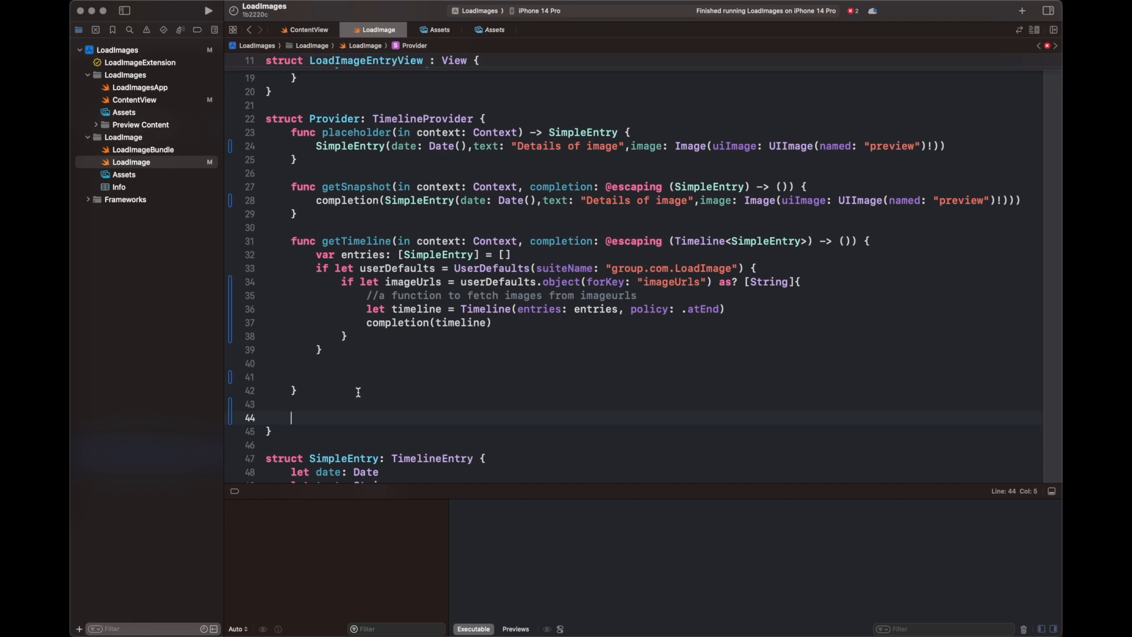
{"action": "type", "text": "func download"}
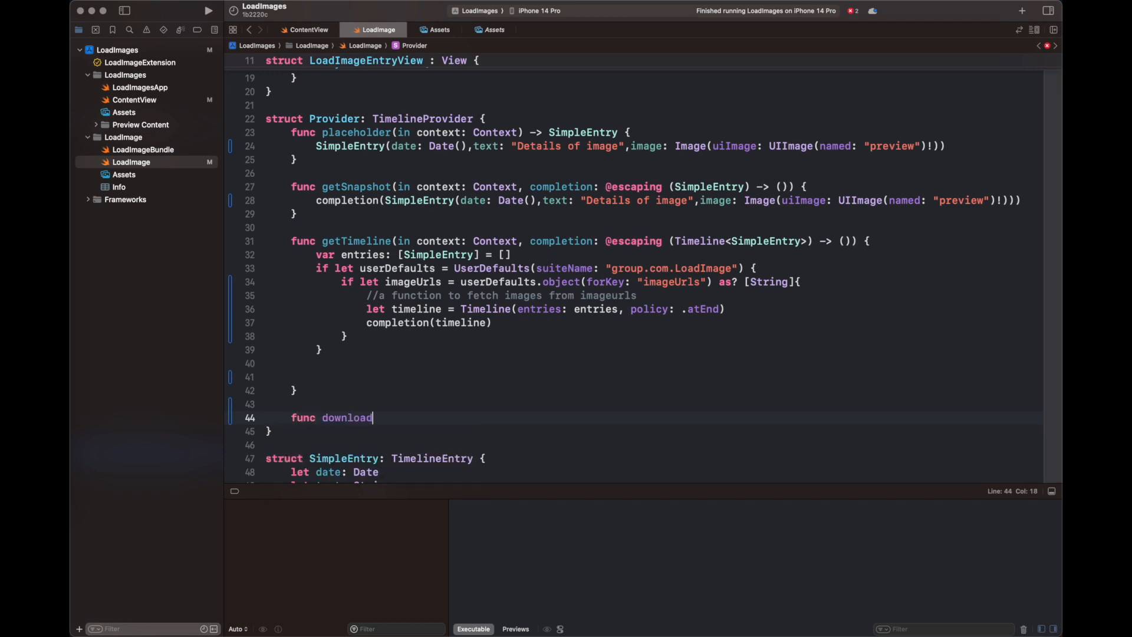
{"action": "type", "text": "Images()"}
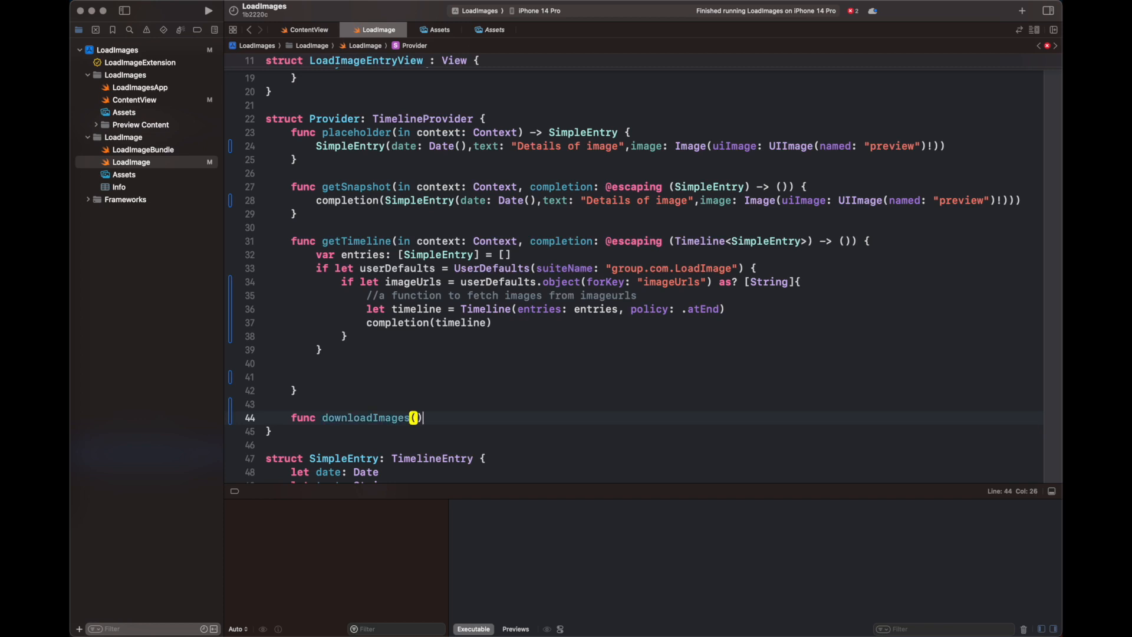
{"action": "type", "text": "_ imageUrls :"}
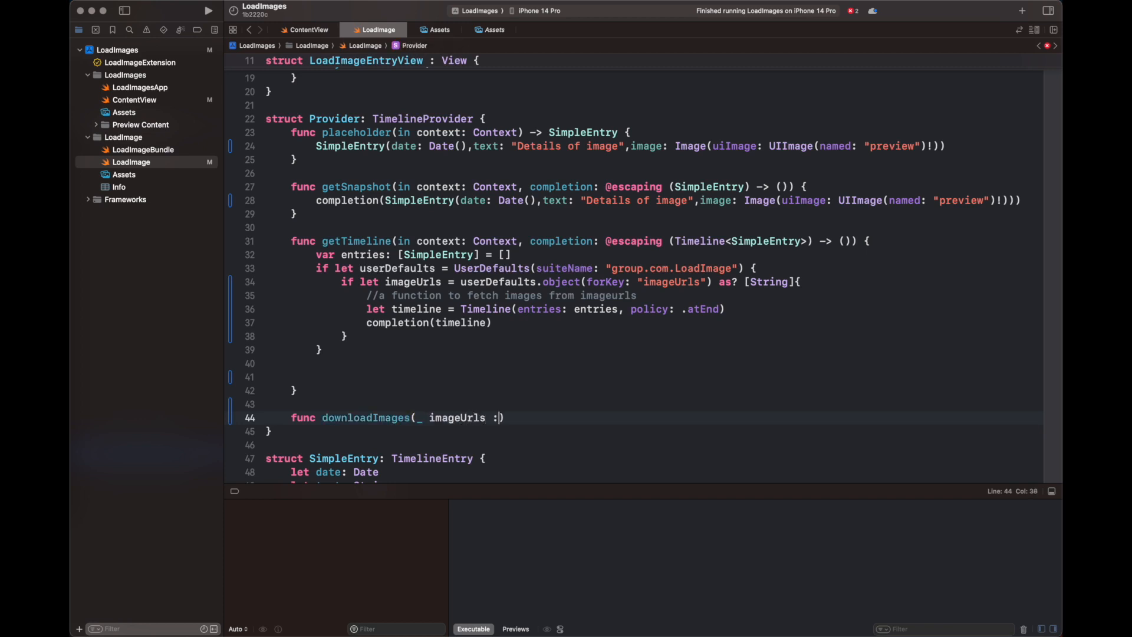
{"action": "type", "text": "[String]"}
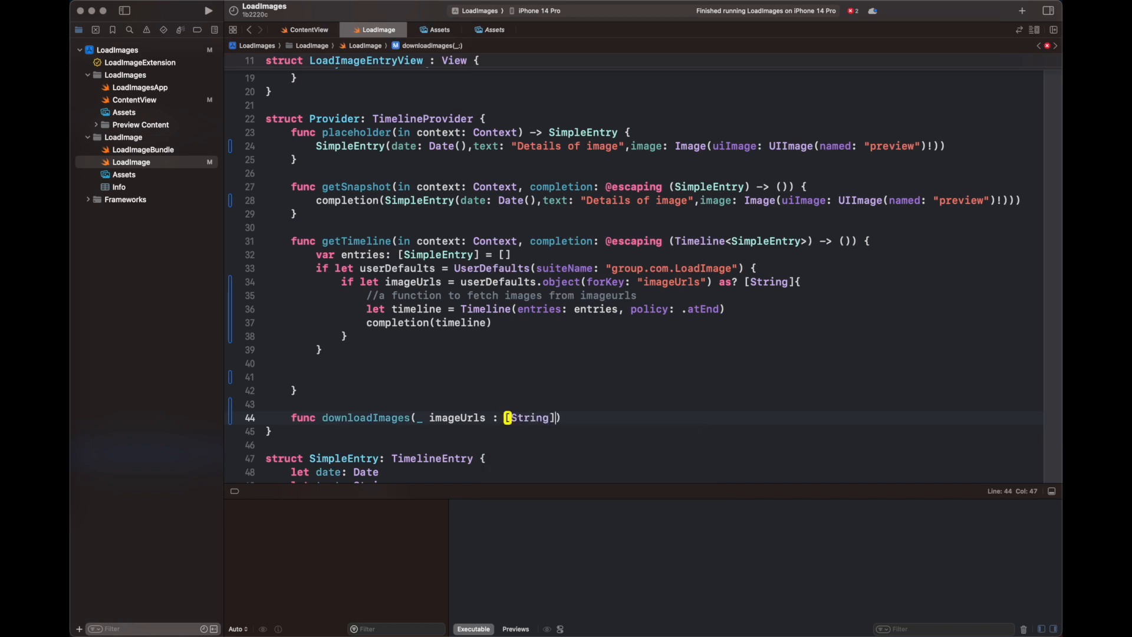
{"action": "type", "text": ","}
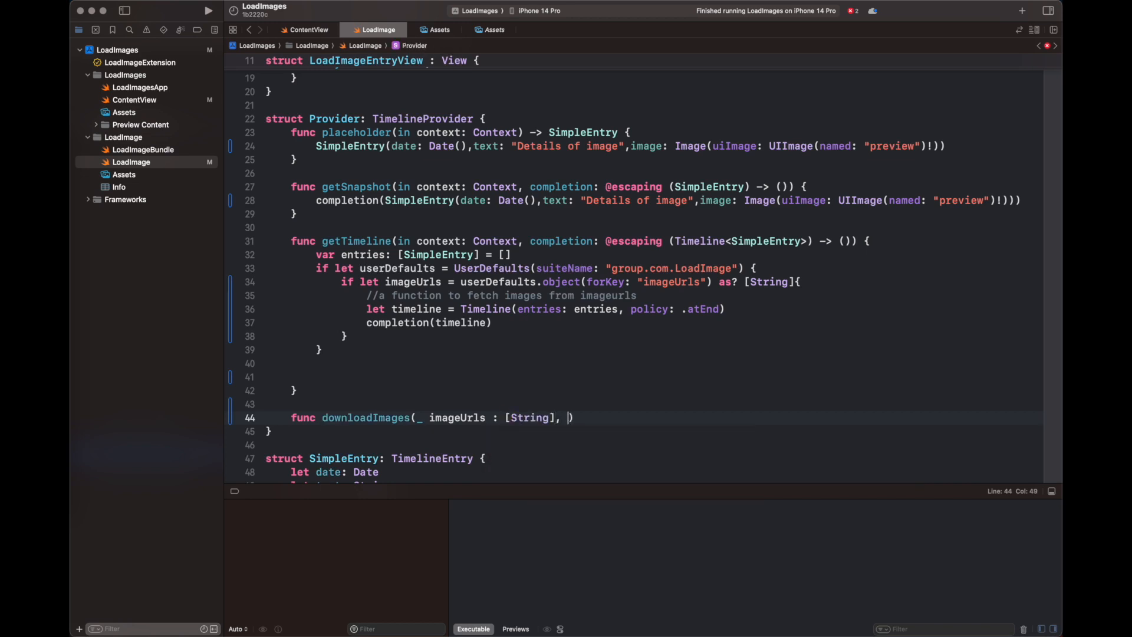
{"action": "type", "text": "_"}
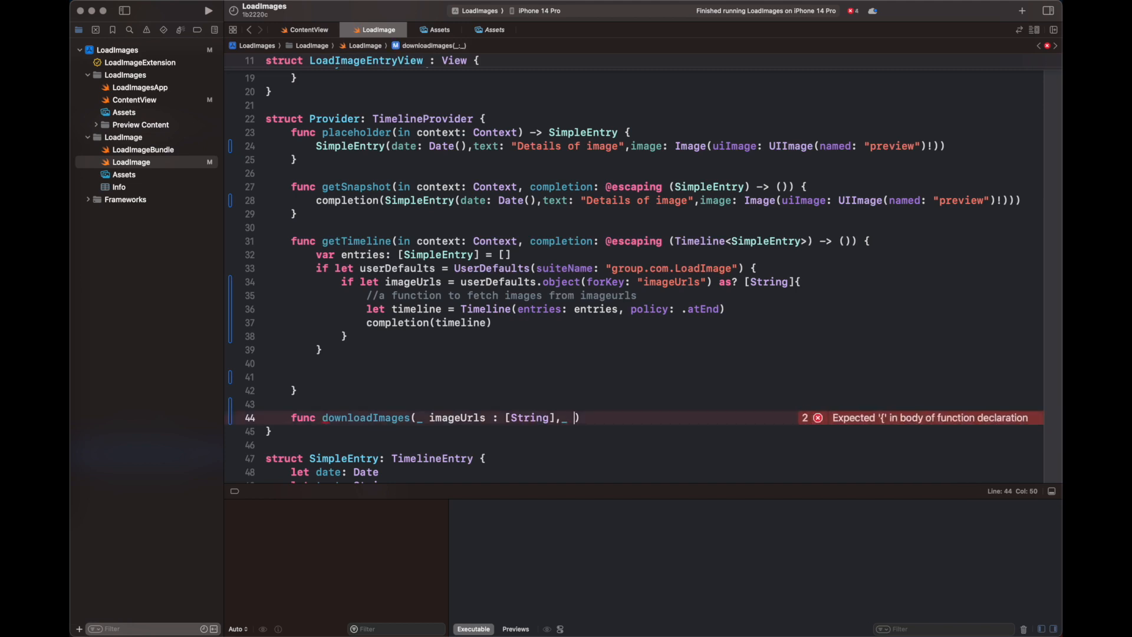
{"action": "type", "text": "completion"}
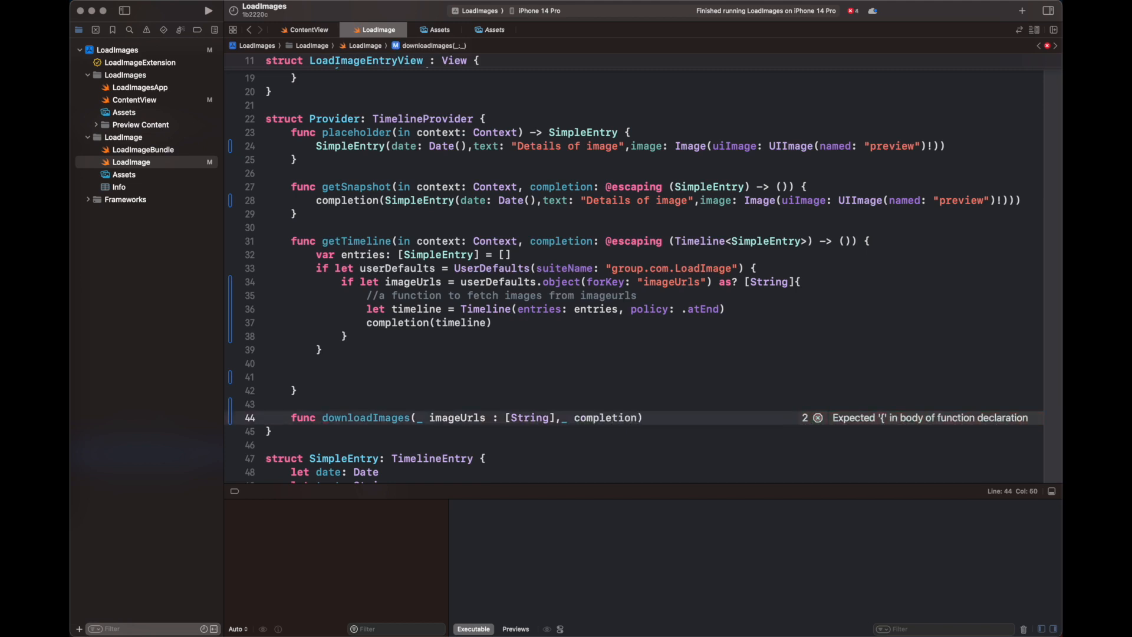
{"action": "type", "text": ": @escaping("}
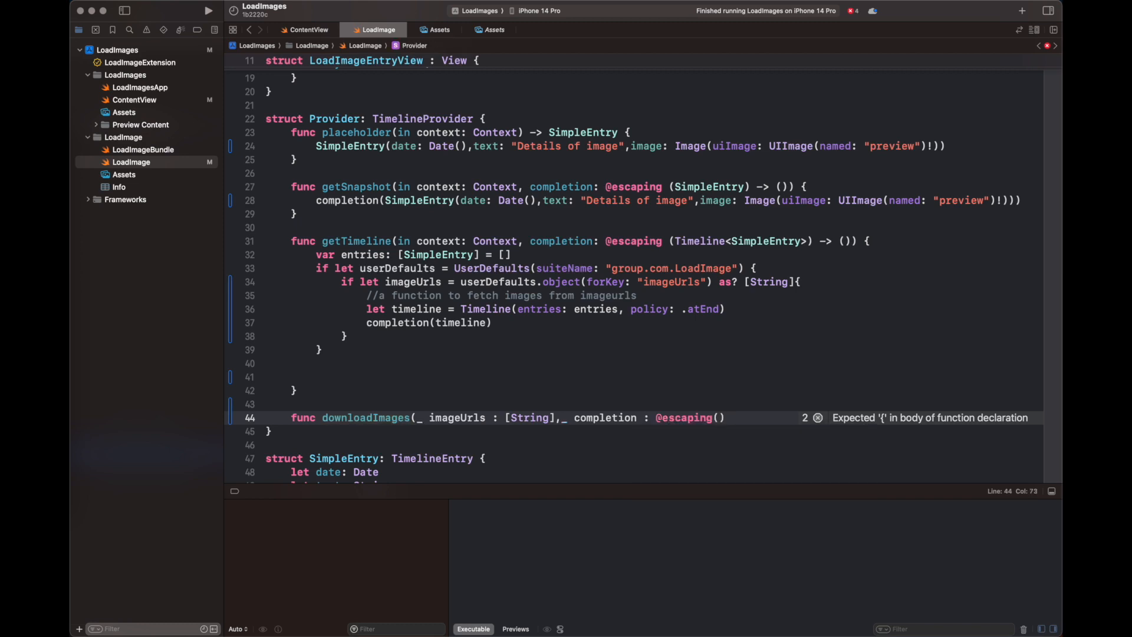
{"action": "type", "text": "am_success"}
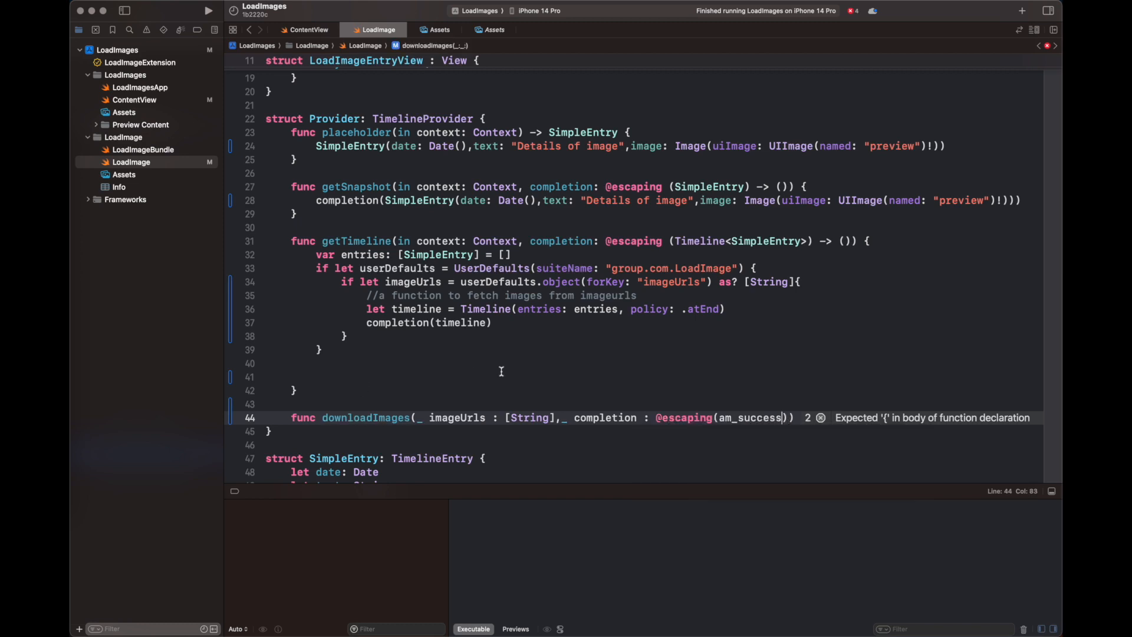
{"action": "key", "text": "Backspace"}
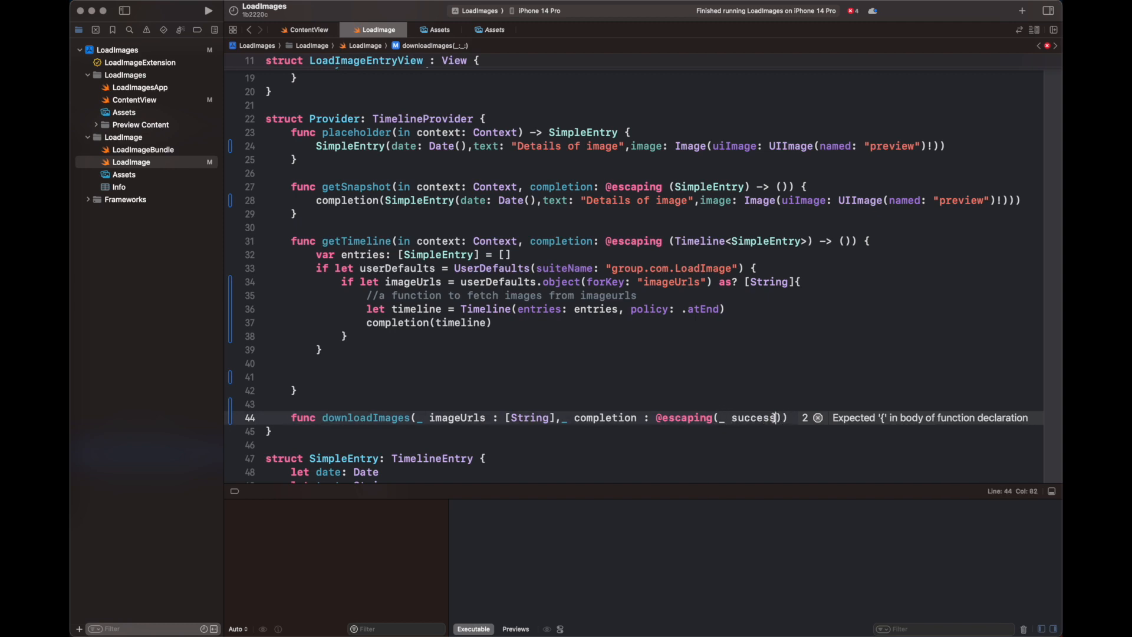
{"action": "type", "text": ":Bool"}
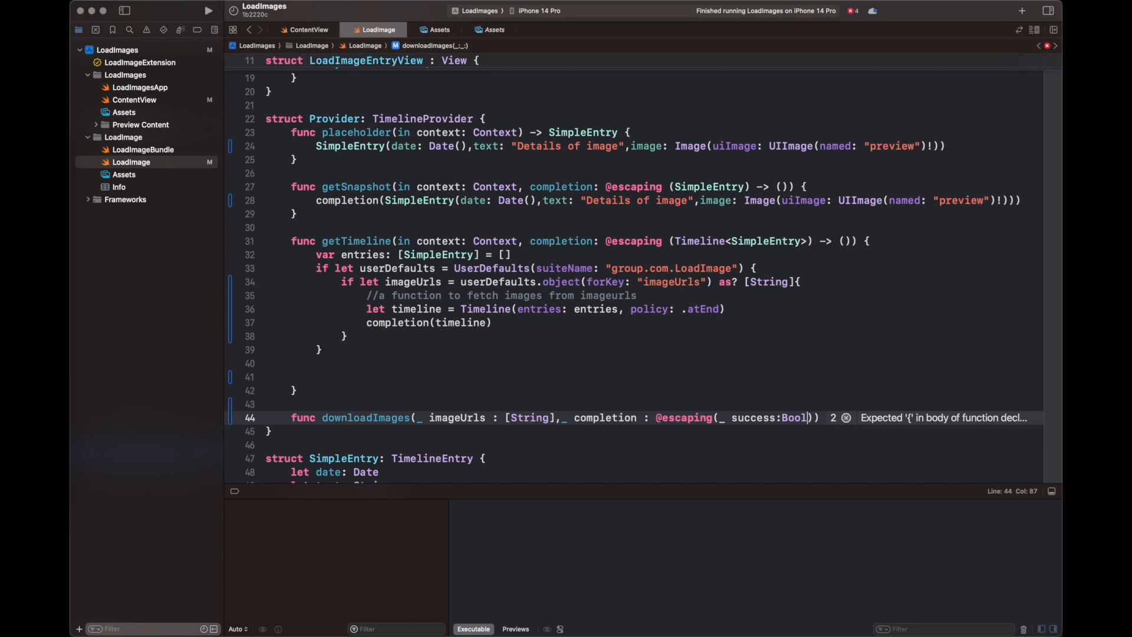
{"action": "type", "text": ",_"}
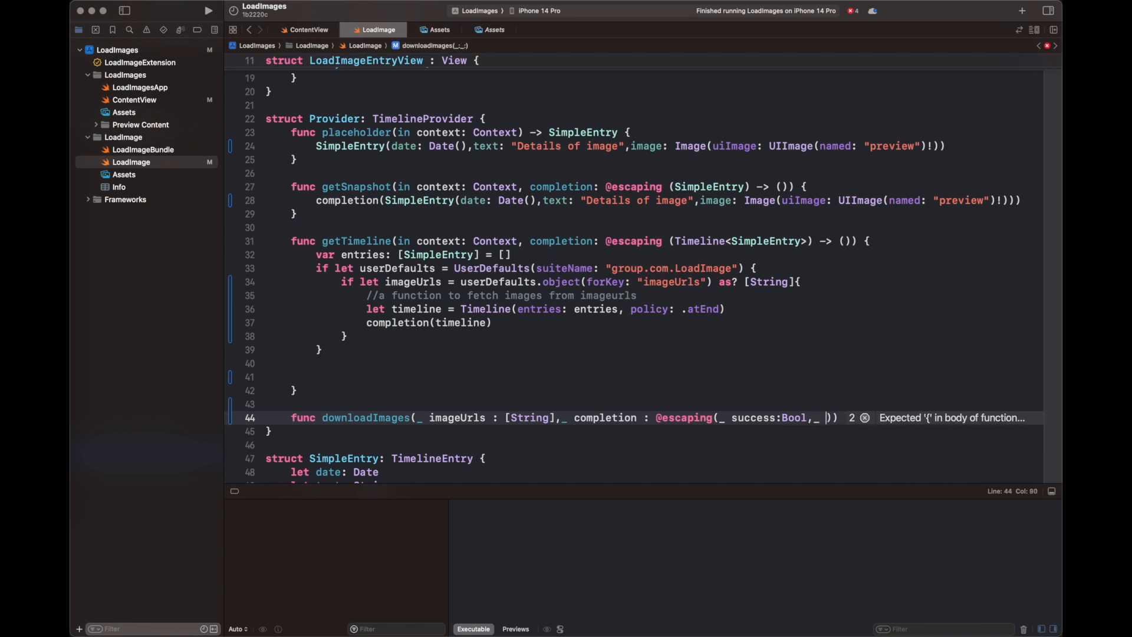
{"action": "type", "text": "data: [SimpleEntry"}
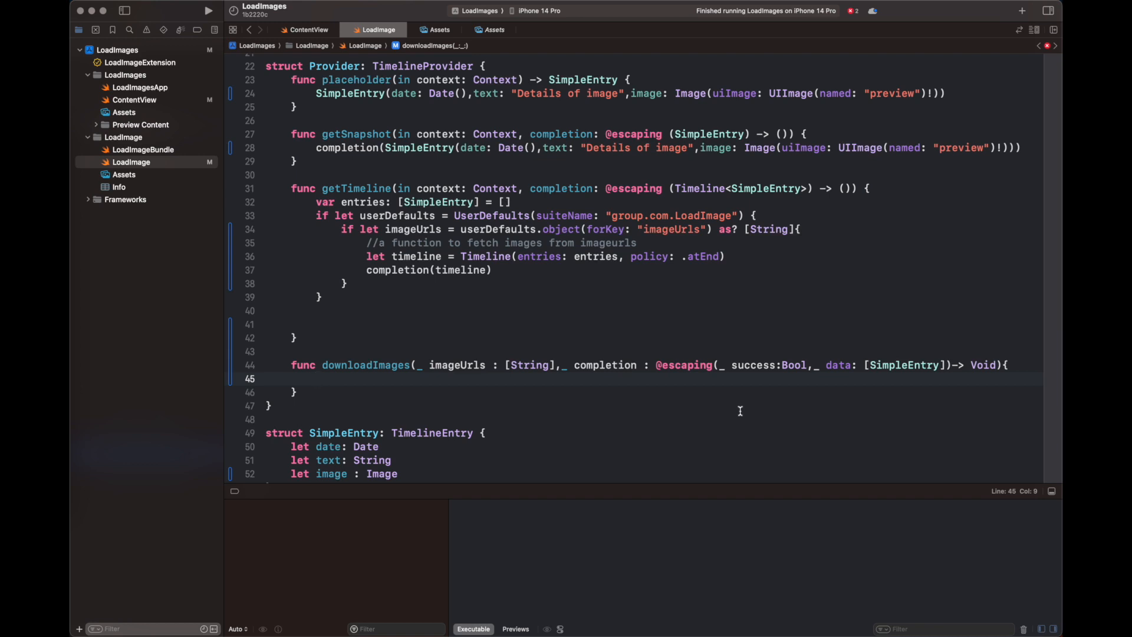
Declare var entries : [SimpleEntry] = [] and var date = Date() in downloadImages
{"action": "type", "text": "var entries"}
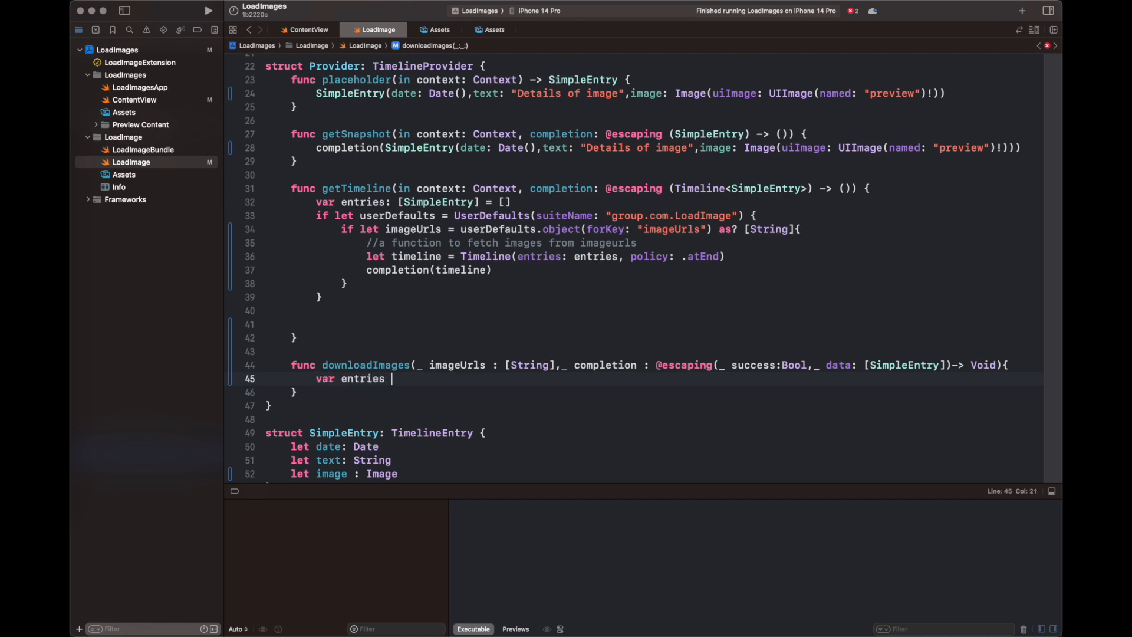
{"action": "type", "text": ": [SimpleEntry] ="}
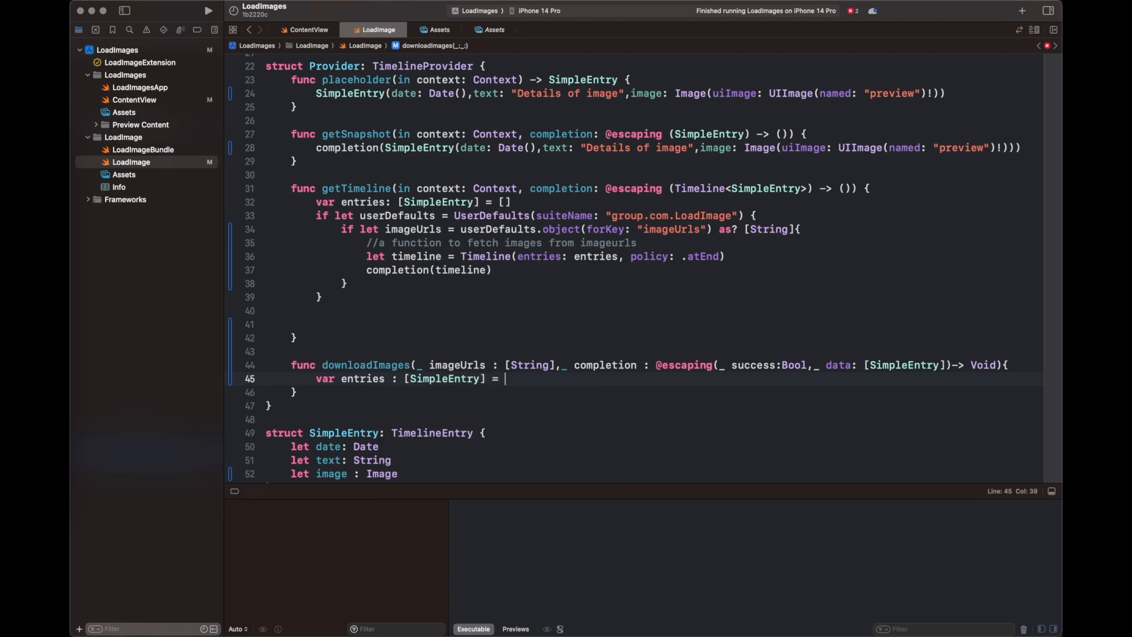
{"action": "type", "text": "[]"}
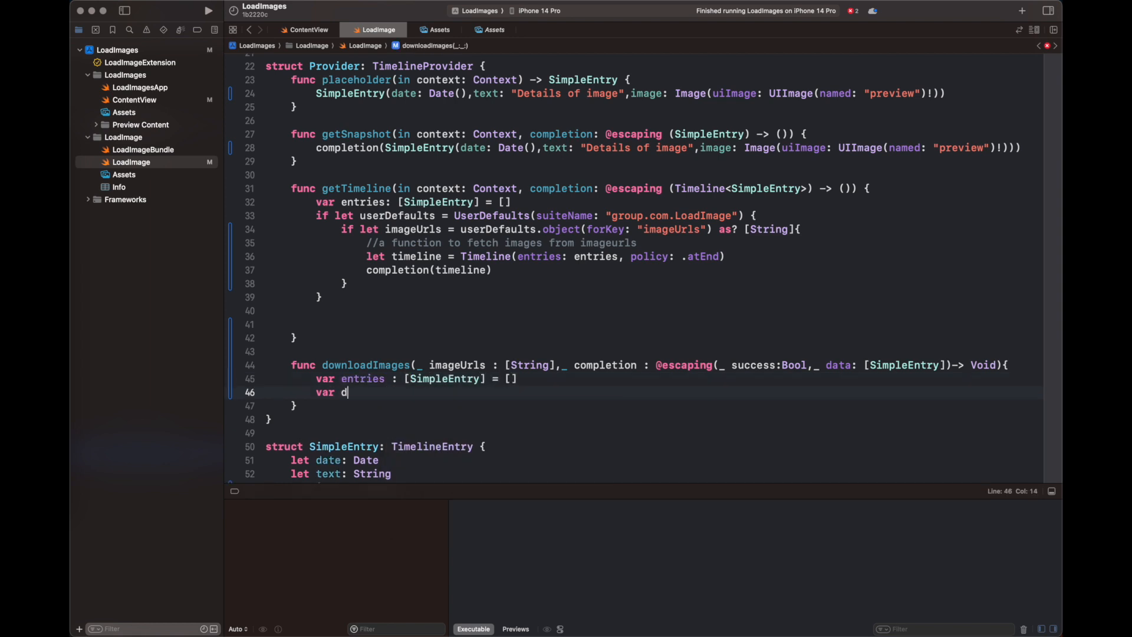
{"action": "type", "text": "ate ="}
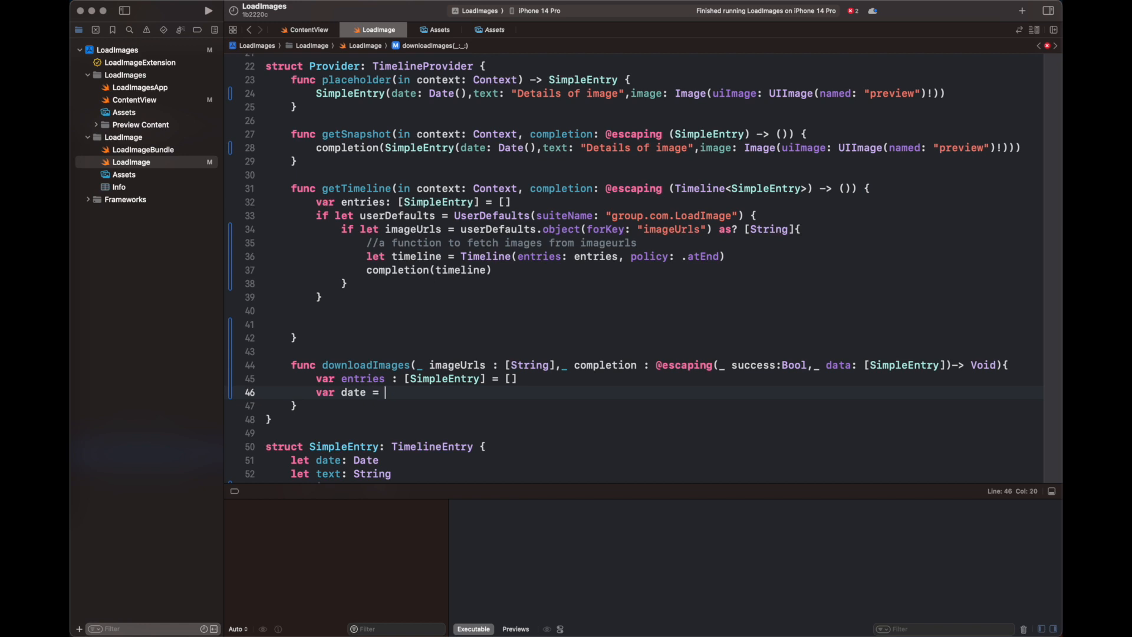
{"action": "type", "text": "Date()"}
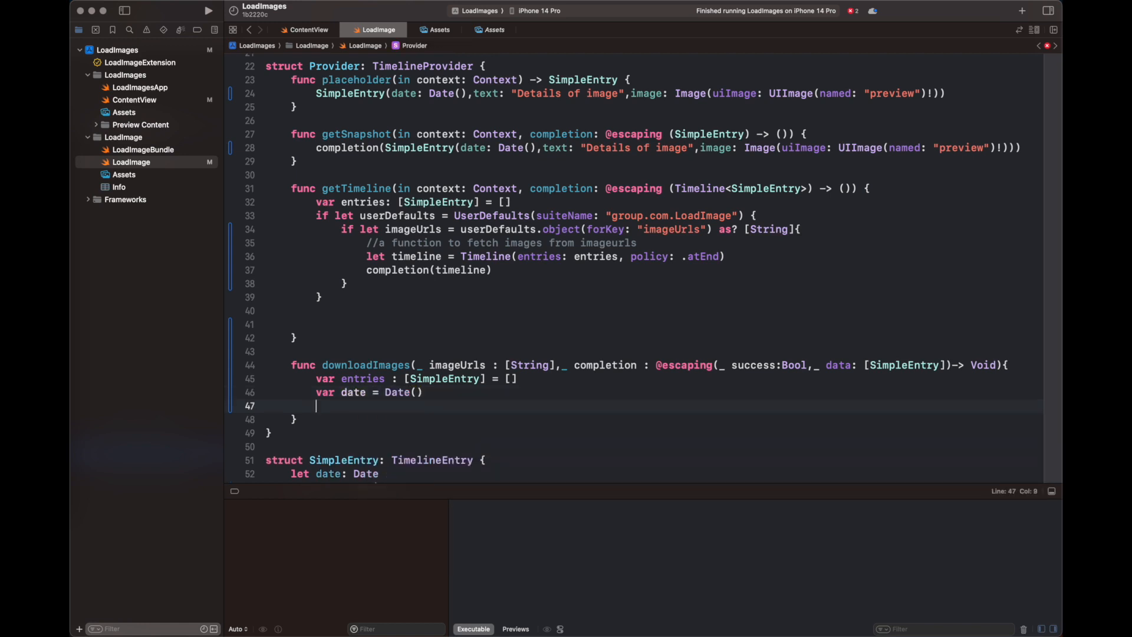
Loop over imageUrls creating let datatask = URLSession.shared.dataTask(with: URL(string: imageUrl)!)
{"action": "type", "text": "for i"}
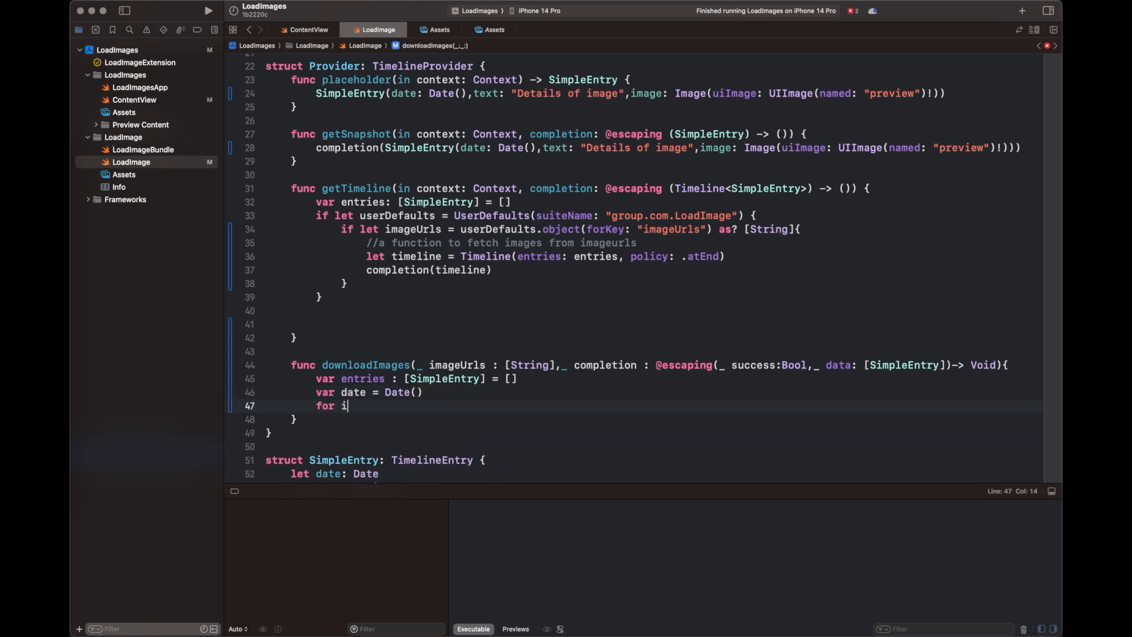
{"action": "type", "text": "mageUrl in imageUrls {"}
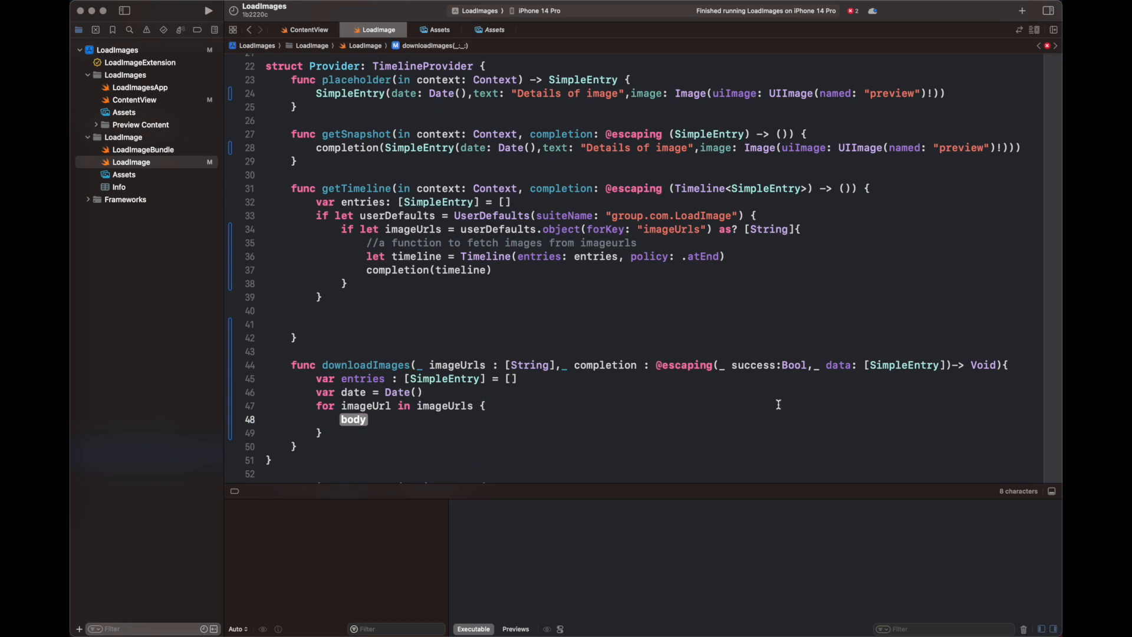
{"action": "type", "text": "let d"}
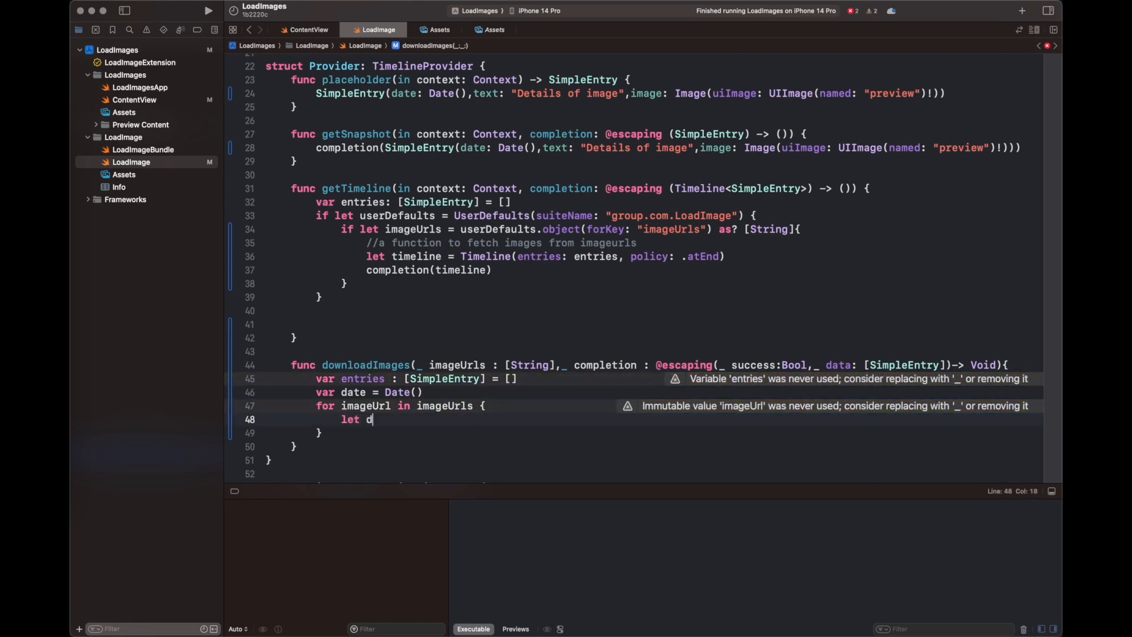
{"action": "type", "text": "atatask ="}
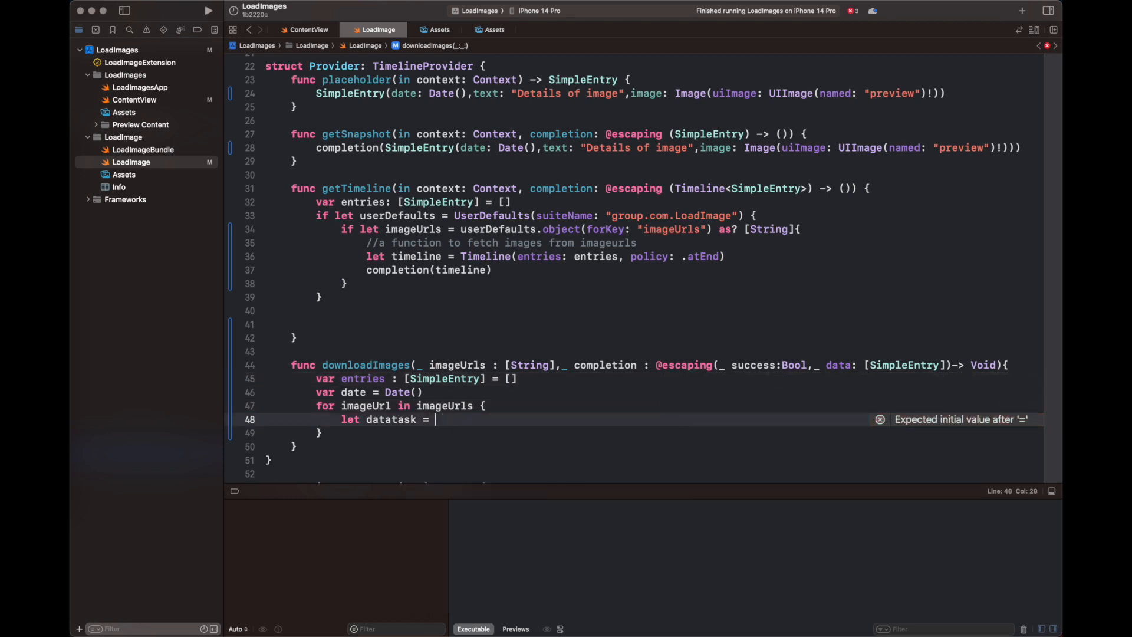
{"action": "type", "text": "URLSession"}
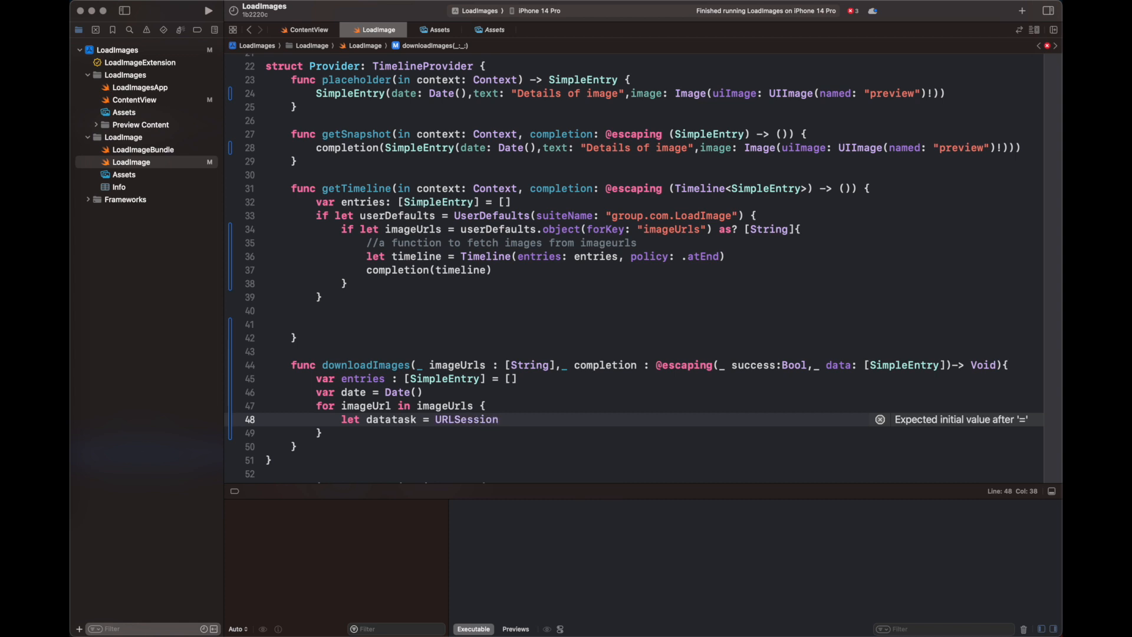
{"action": "type", "text": ".shared.dataTask(with: URLRequest"}
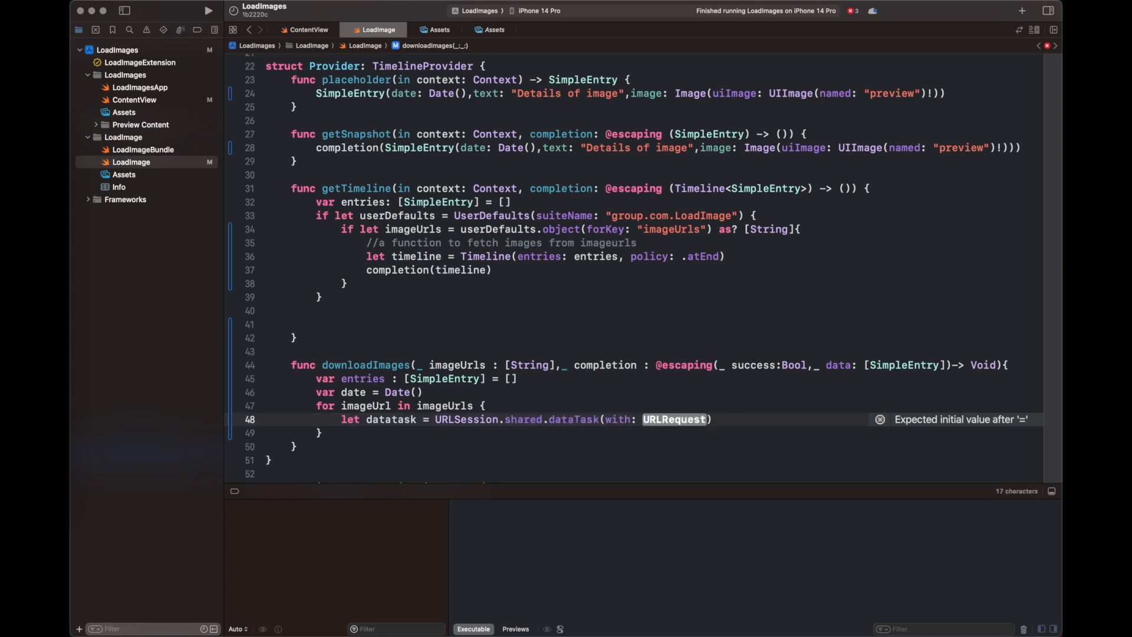
{"action": "type", "text": "URL"}
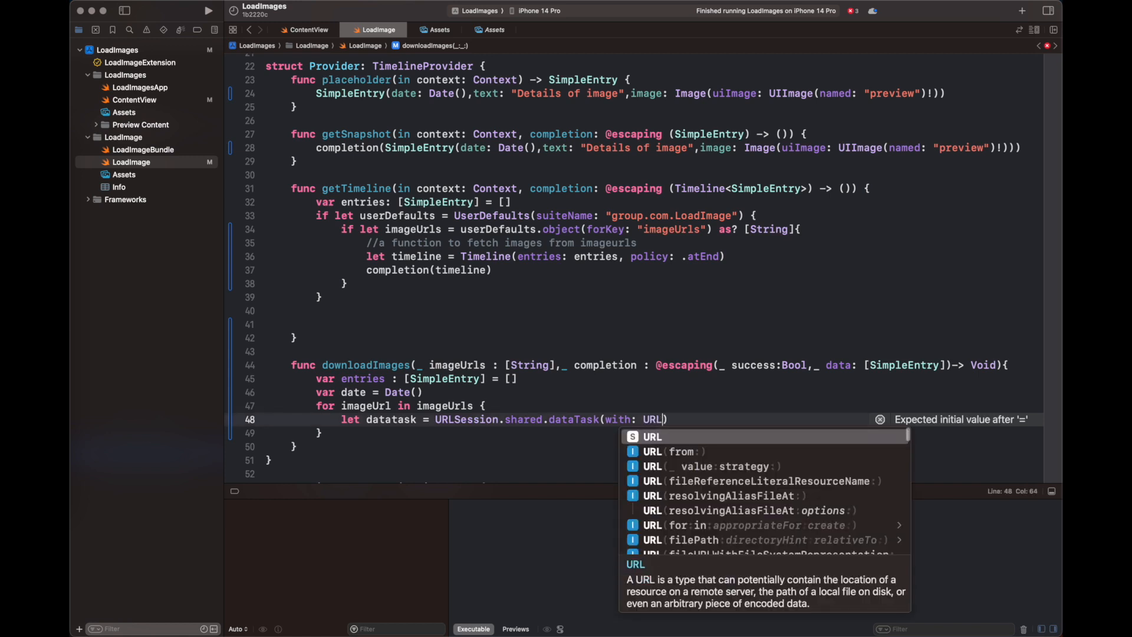
{"action": "type", "text": "(string: imageUrl"}
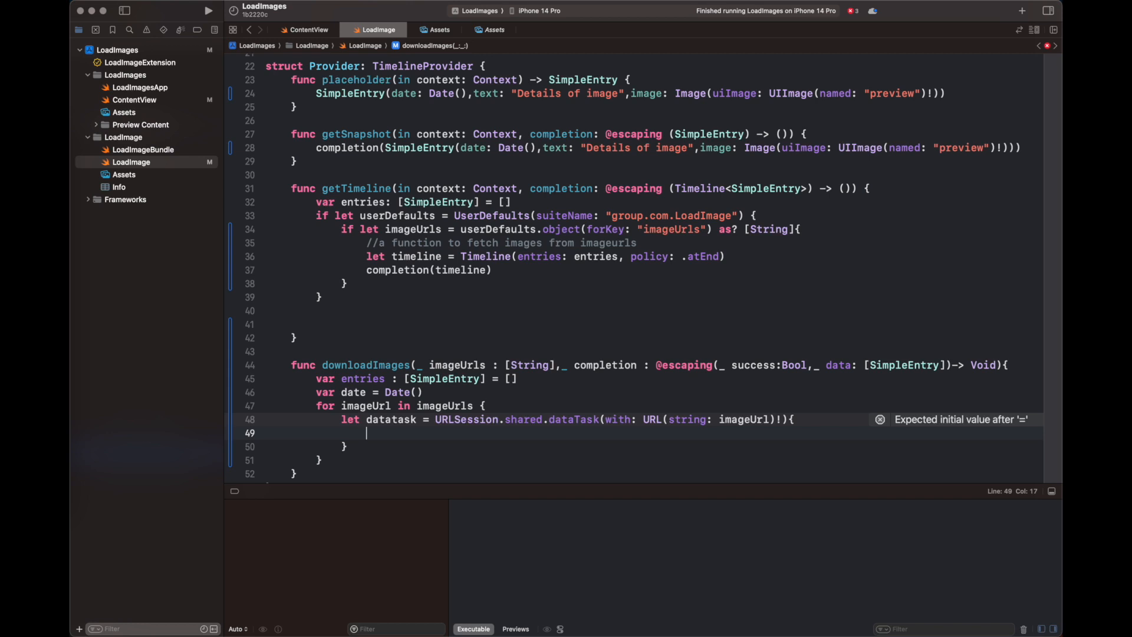
Write the dataTask closure (data, _, _) in with an if let data = data unwrap
{"action": "type", "text": "data"}
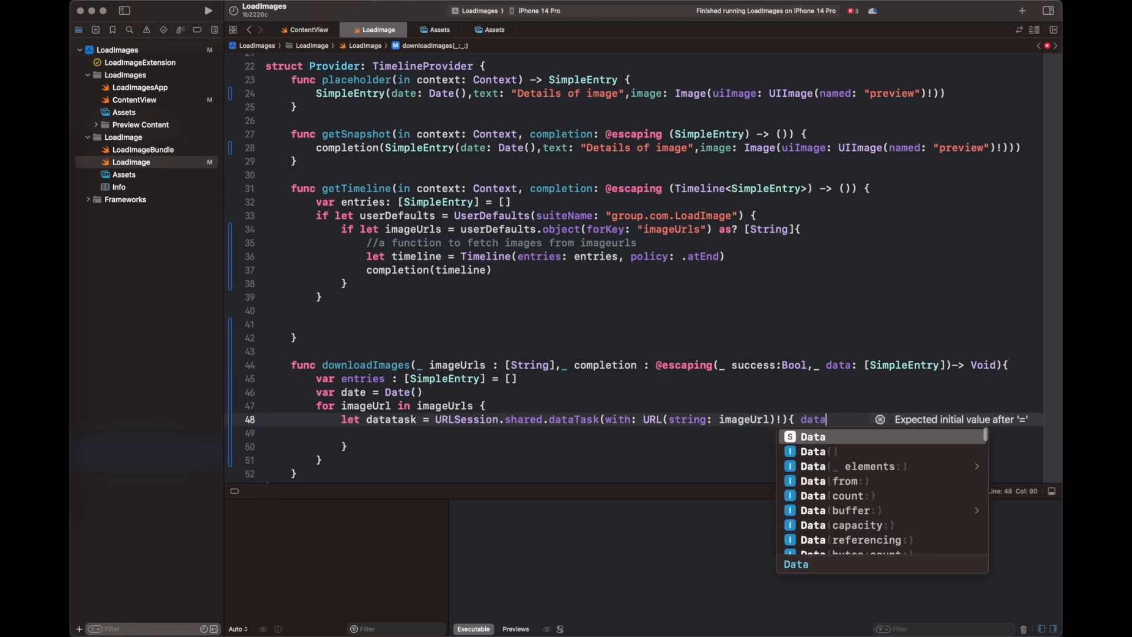
{"action": "type", "text": ", _ ,"}
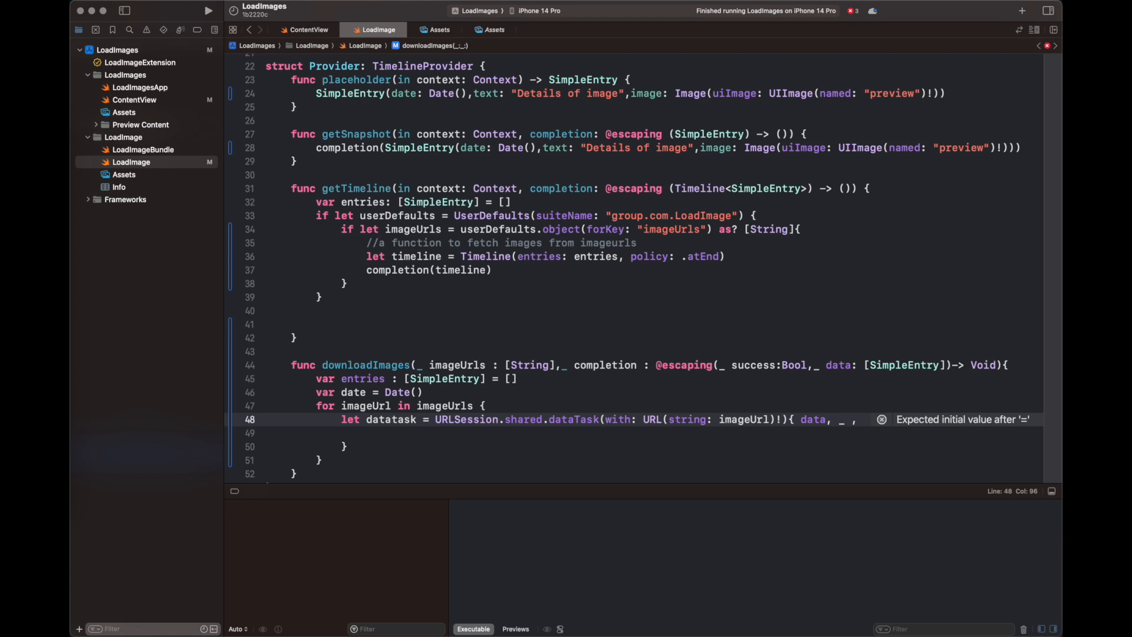
{"action": "type", "text": "_)"}
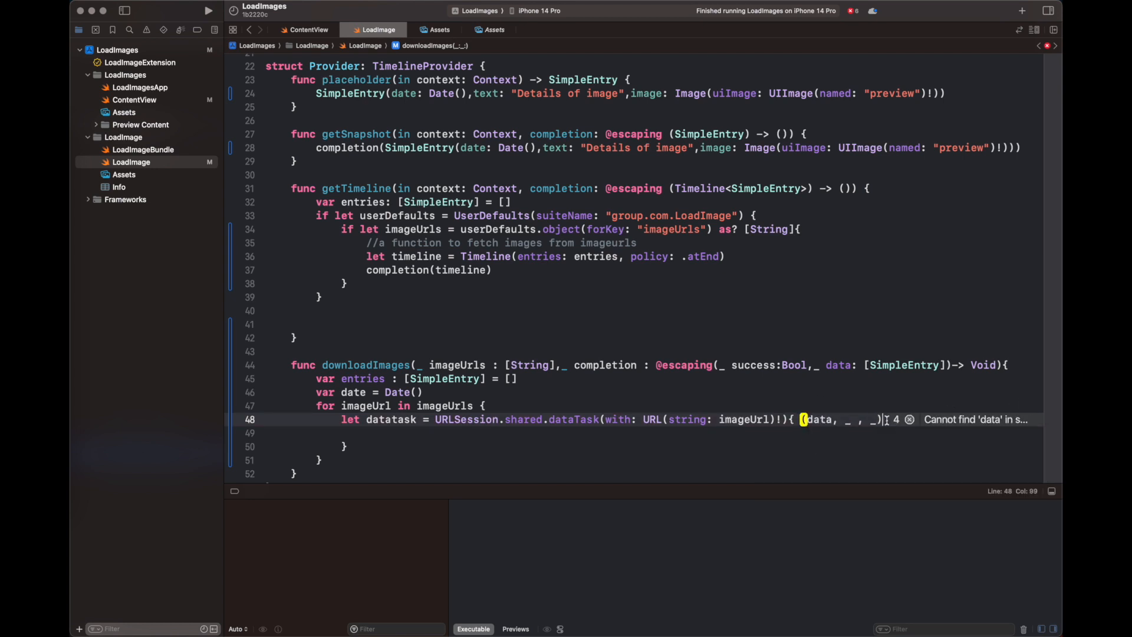
{"action": "type", "text": "in"}
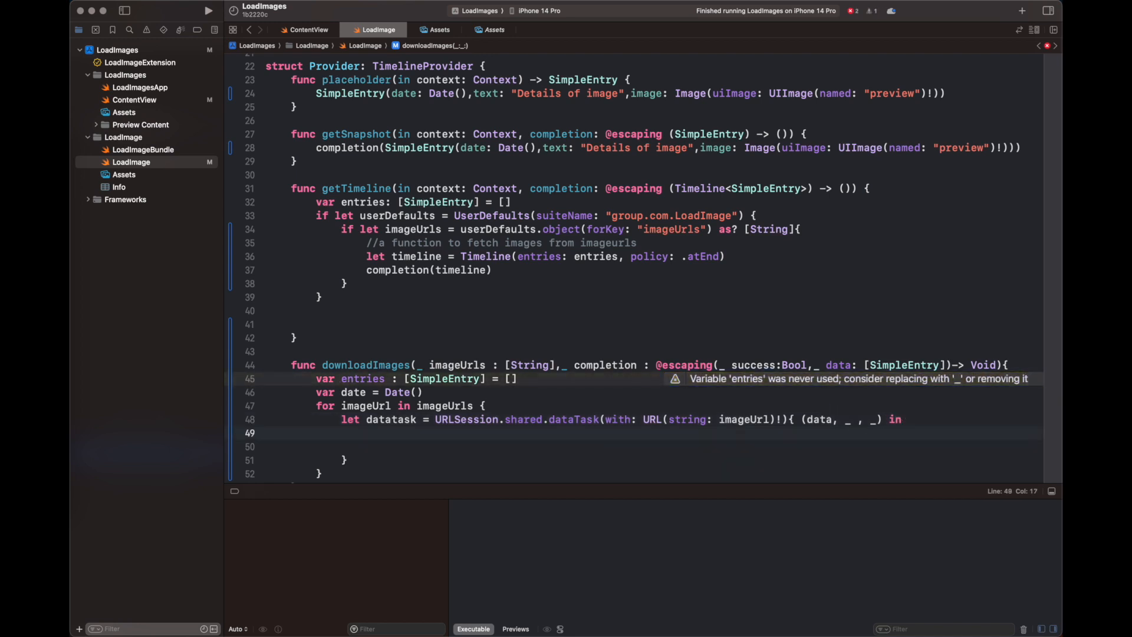
{"action": "type", "text": "if let data = date {"}
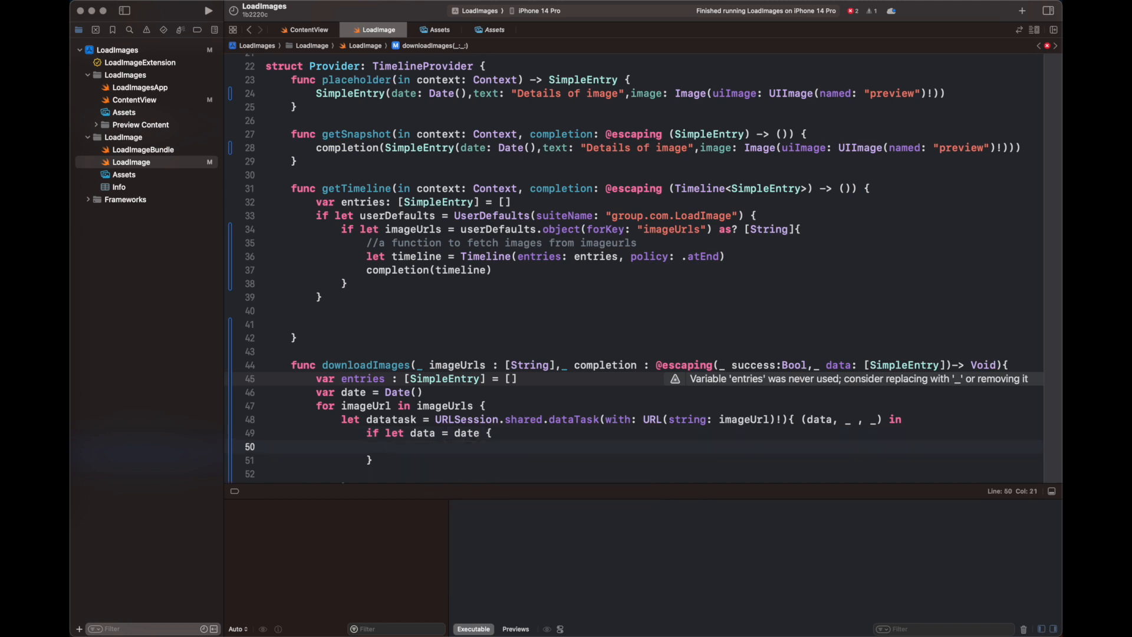
In DispatchQueue.main.async set date = Calendar.current.date(byAdding: .second, value: 10, to: date)
{"action": "type", "text": "DispatchQueue"}
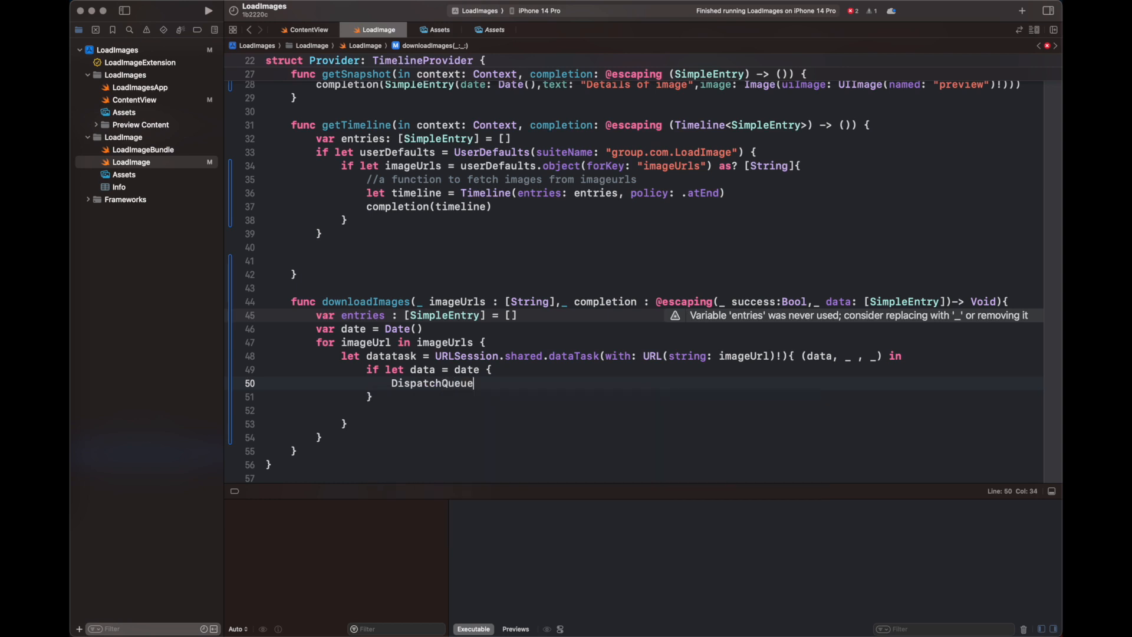
{"action": "type", "text": ".main.as"}
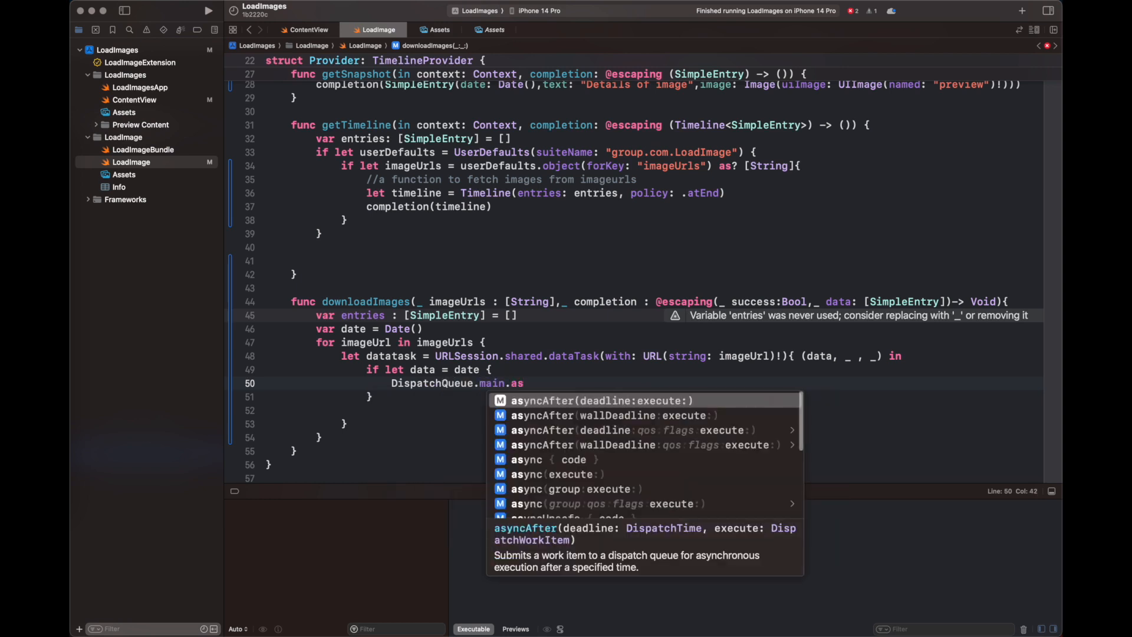
{"action": "left_click", "coordinate": [528, 459]}
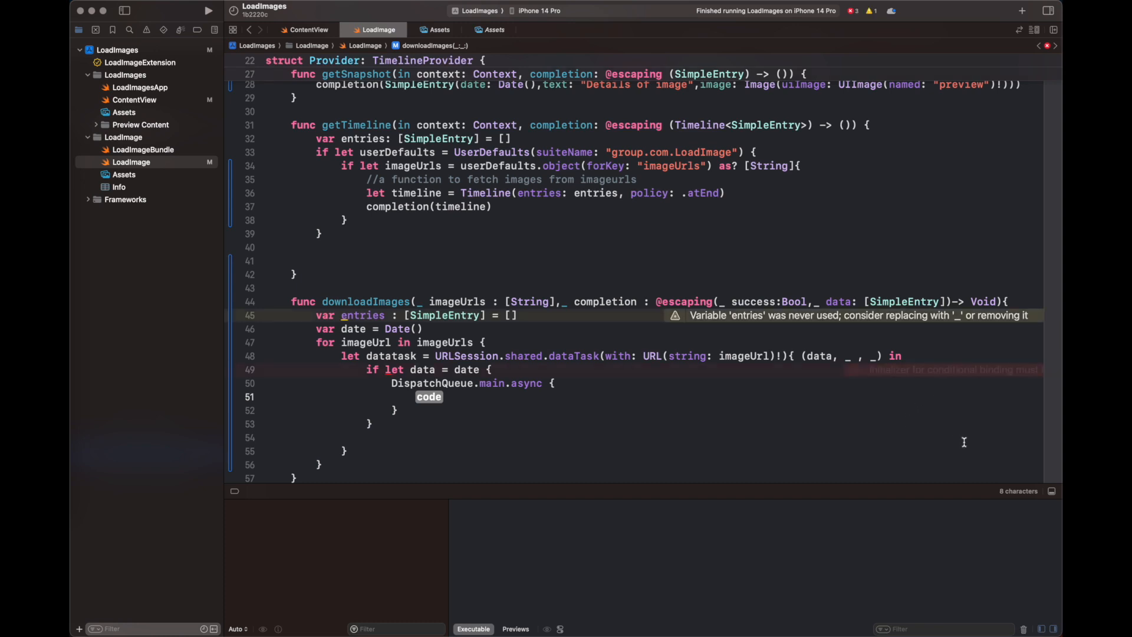
{"action": "type", "text": "date = Calendar"}
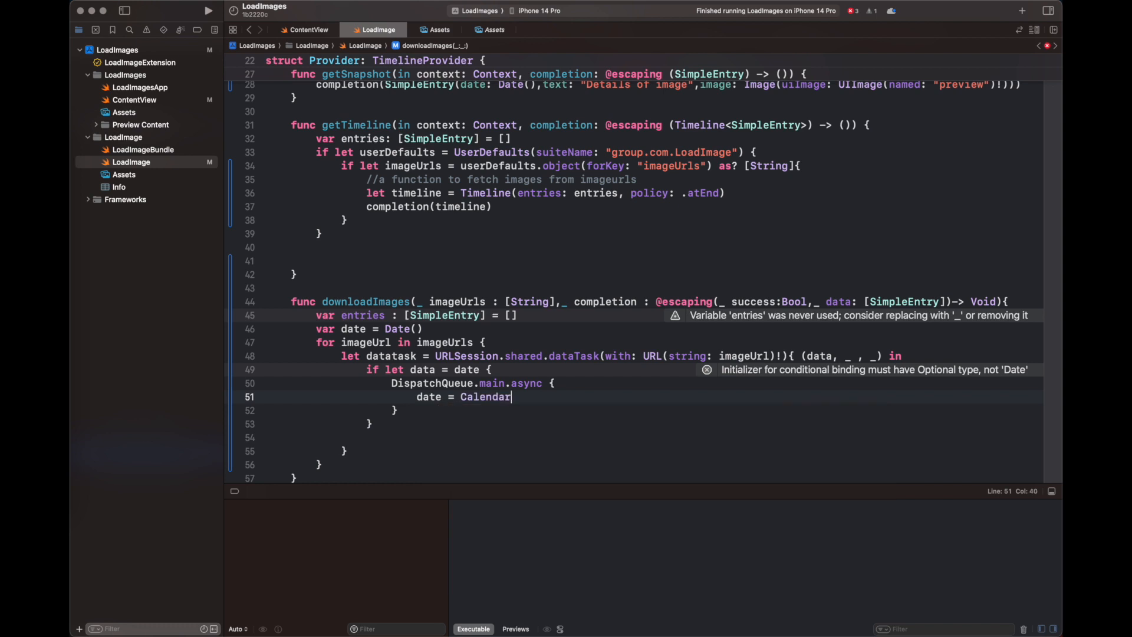
{"action": "type", "text": ".current.date(byAdding: Calendar.Component, value: Int, to: Date"}
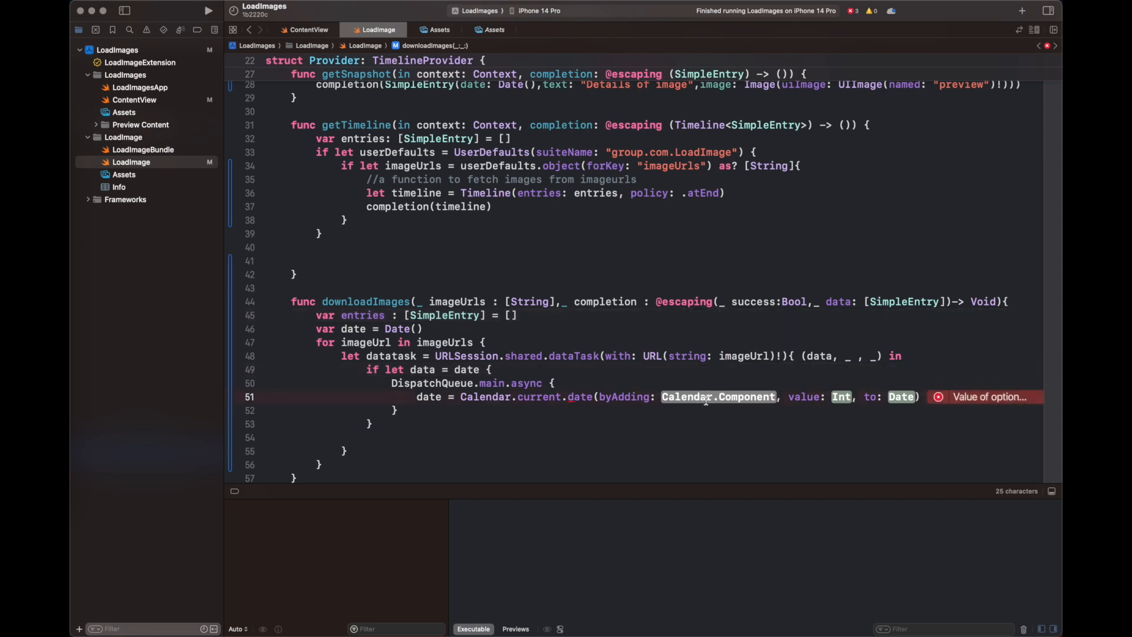
{"action": "type", "text": ".second"}
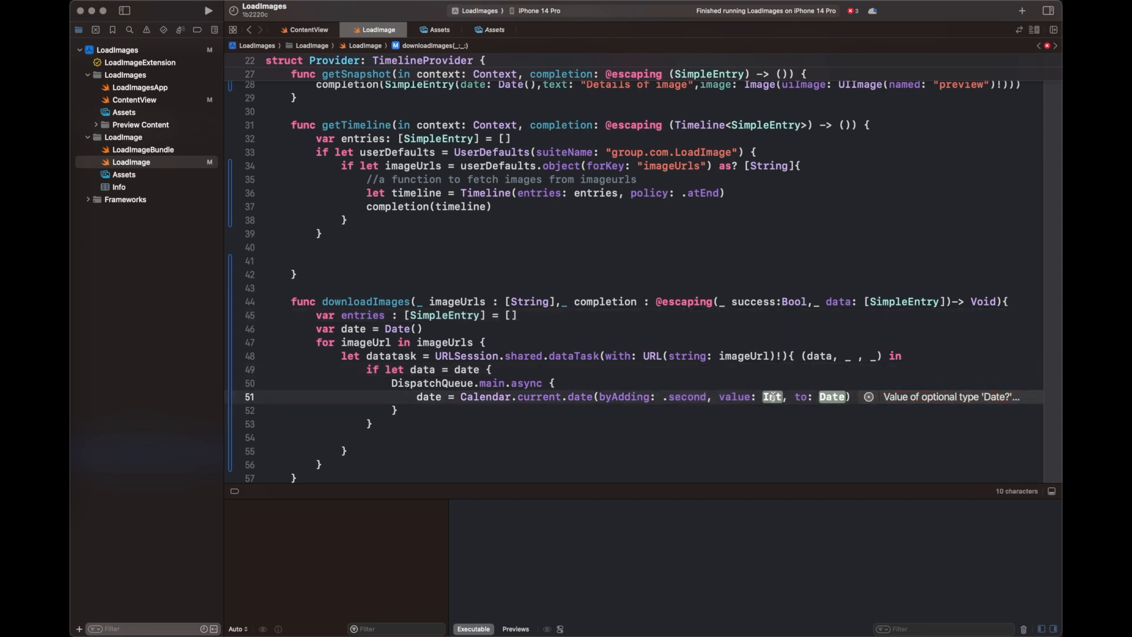
{"action": "type", "text": "10, to: da"}
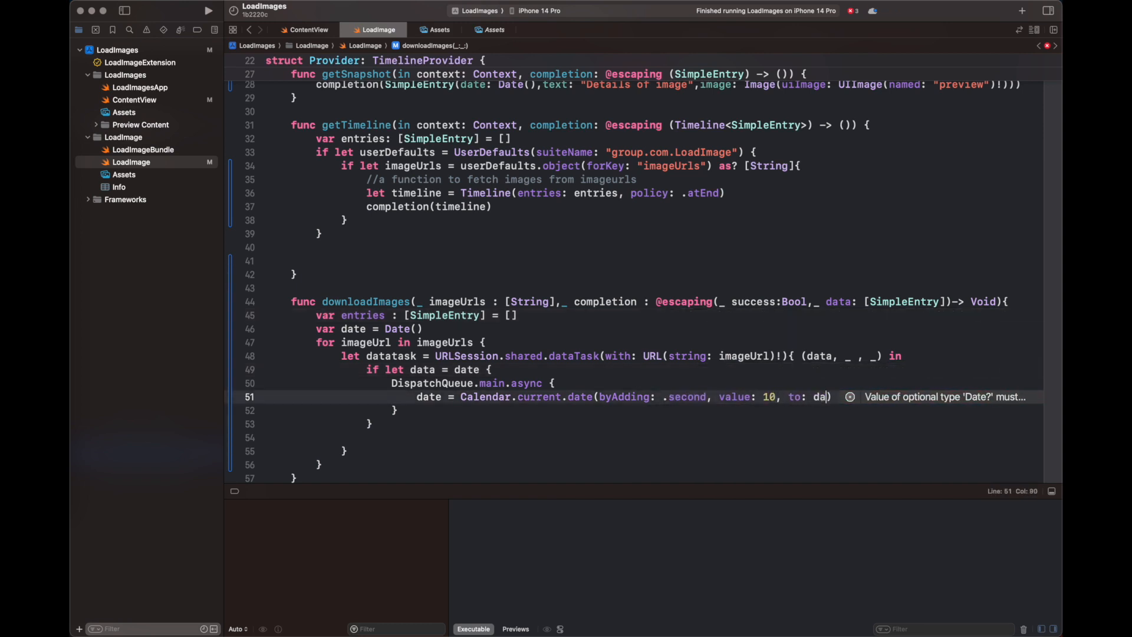
Append SimpleEntry(date: date, text: "", image: Image(uiImage: UIImage(data: data)!)) to entries
{"action": "type", "text": "te)"}
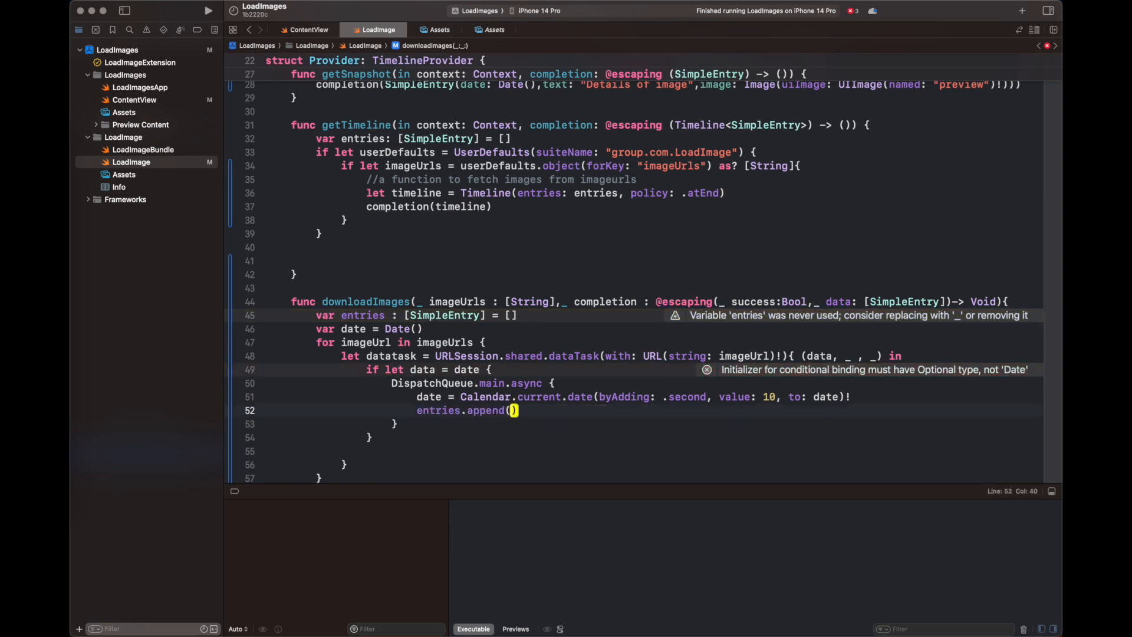
{"action": "type", "text": "SimpleEntry(date: date, text: String, image: Image(uiImage: UIImage(named: \"preview"}
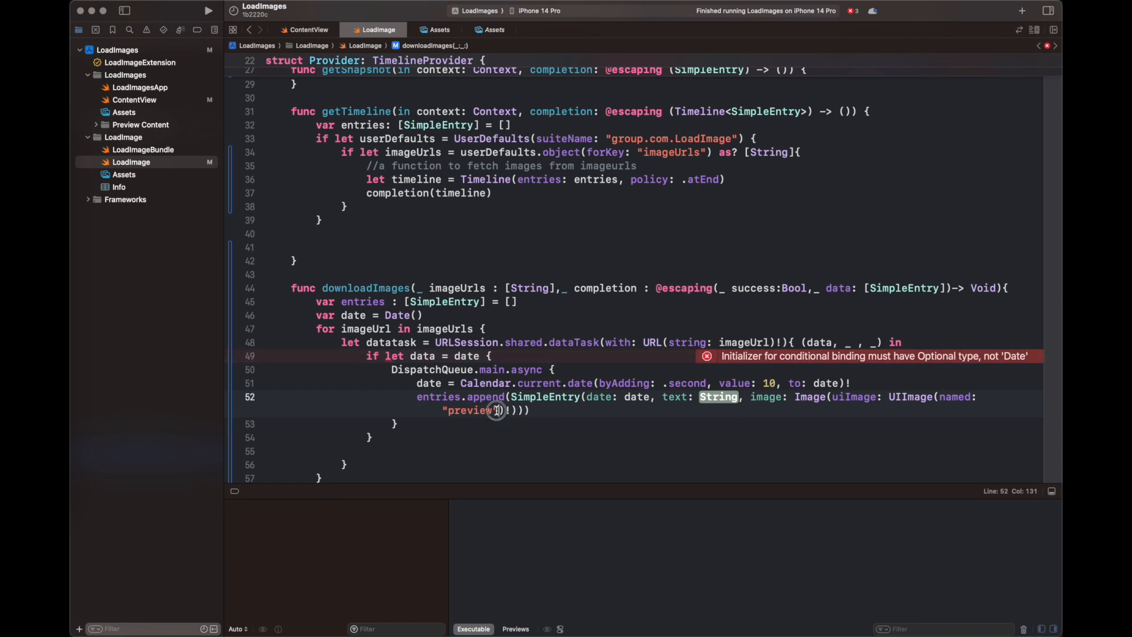
{"action": "type", "text": "data"}
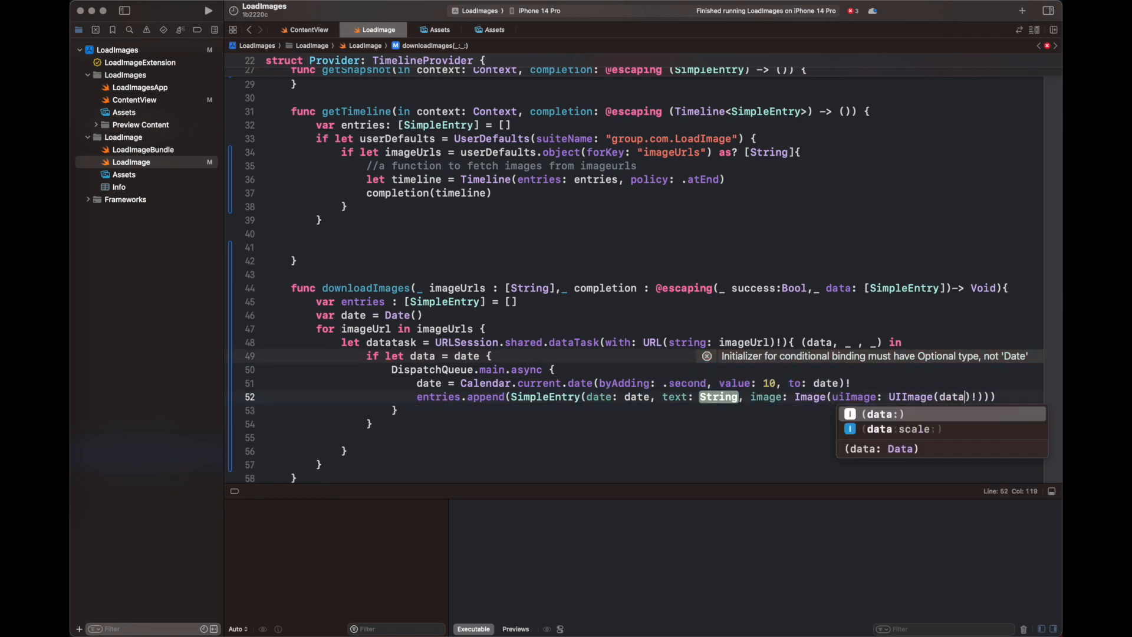
{"action": "type", "text": ":data)"}
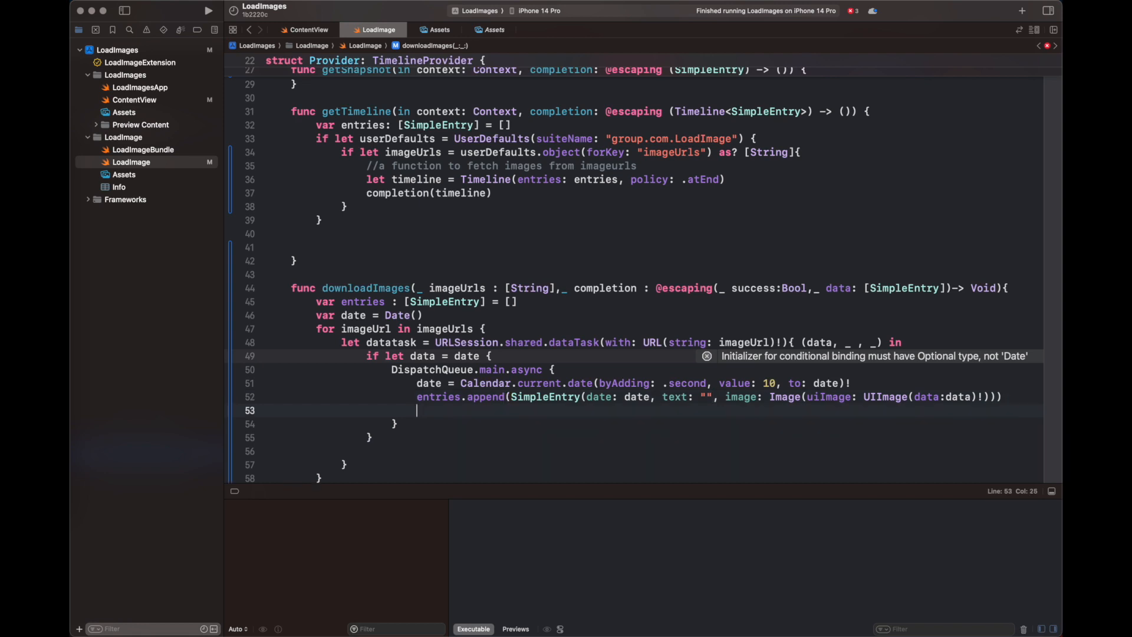
When entries.count == 10, call completion(true, entries)
{"action": "type", "text": "if entries.contains(w)"}
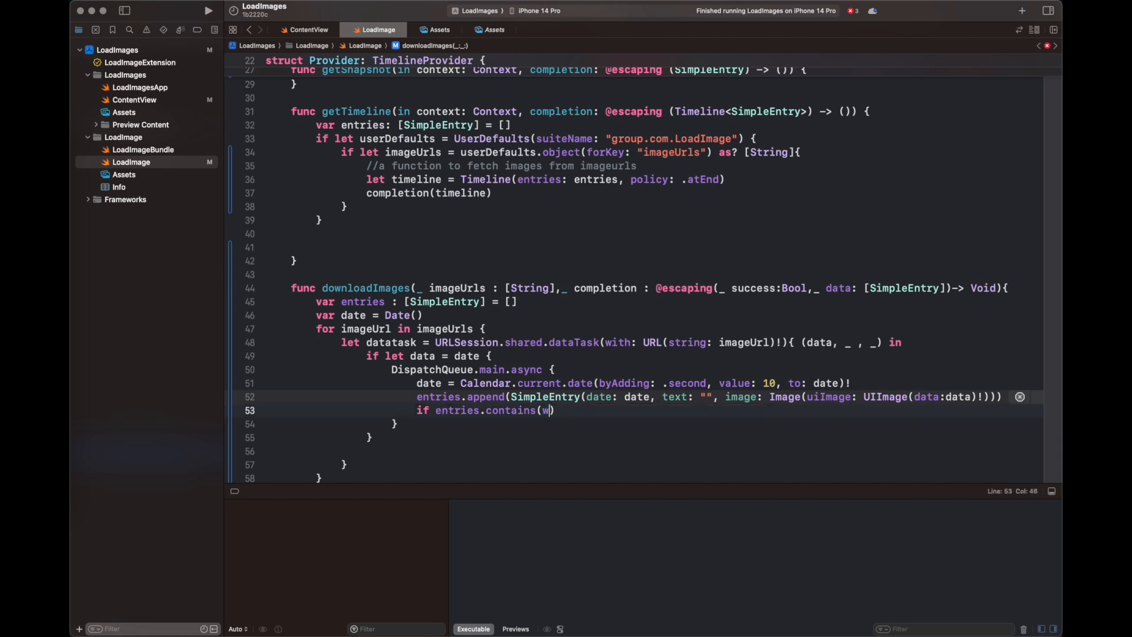
{"action": "type", "text": "count"}
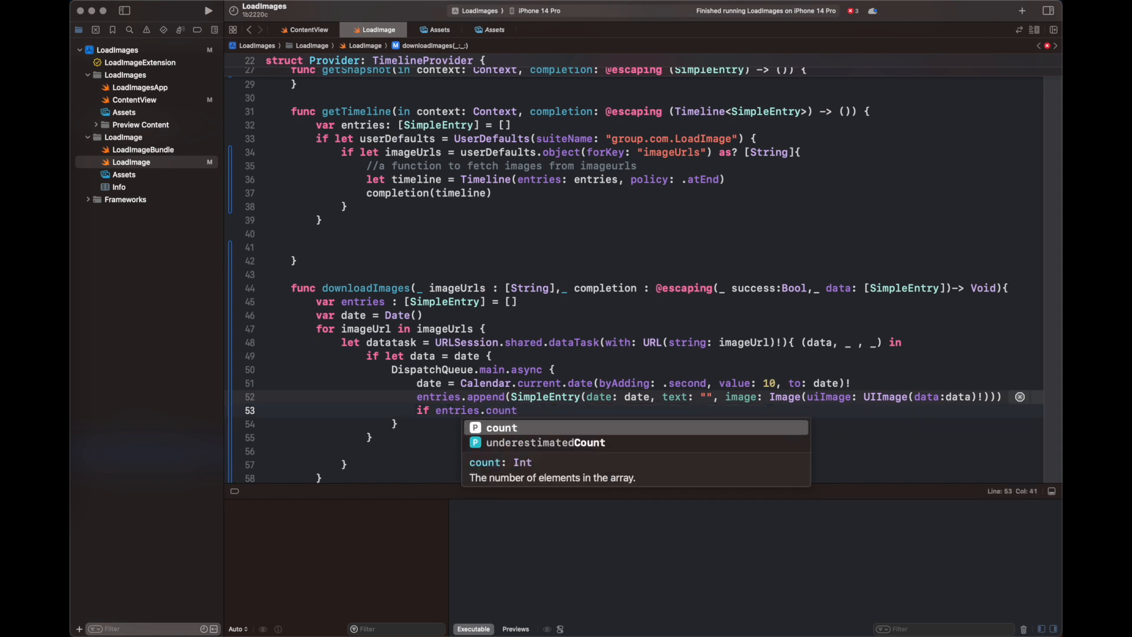
{"action": "type", "text": "==10{"}
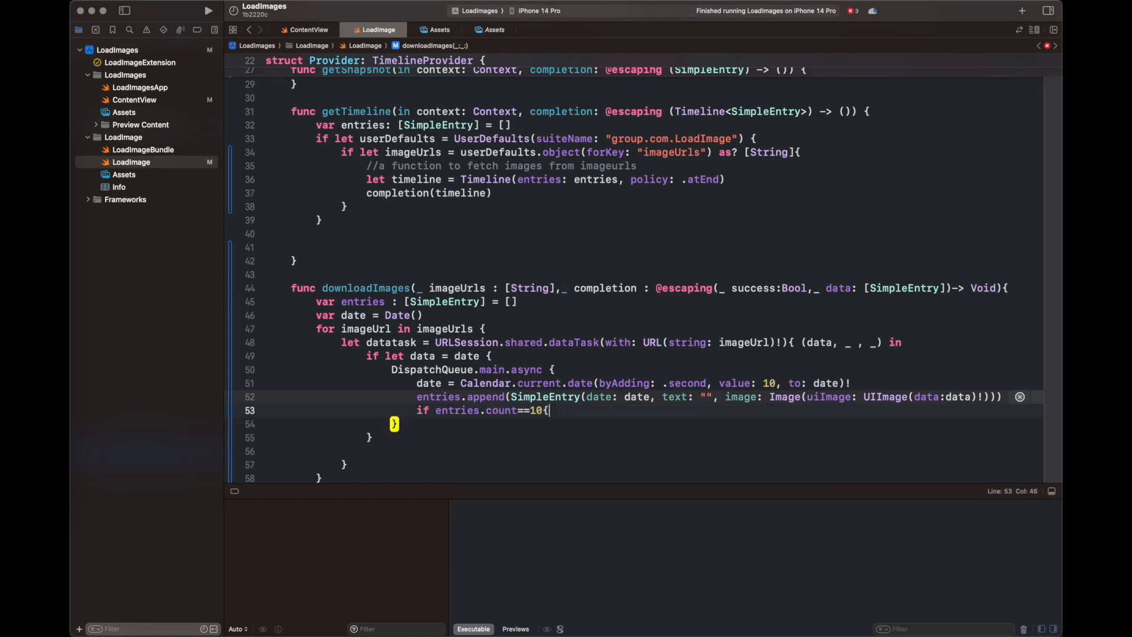
{"action": "key", "text": "return"}
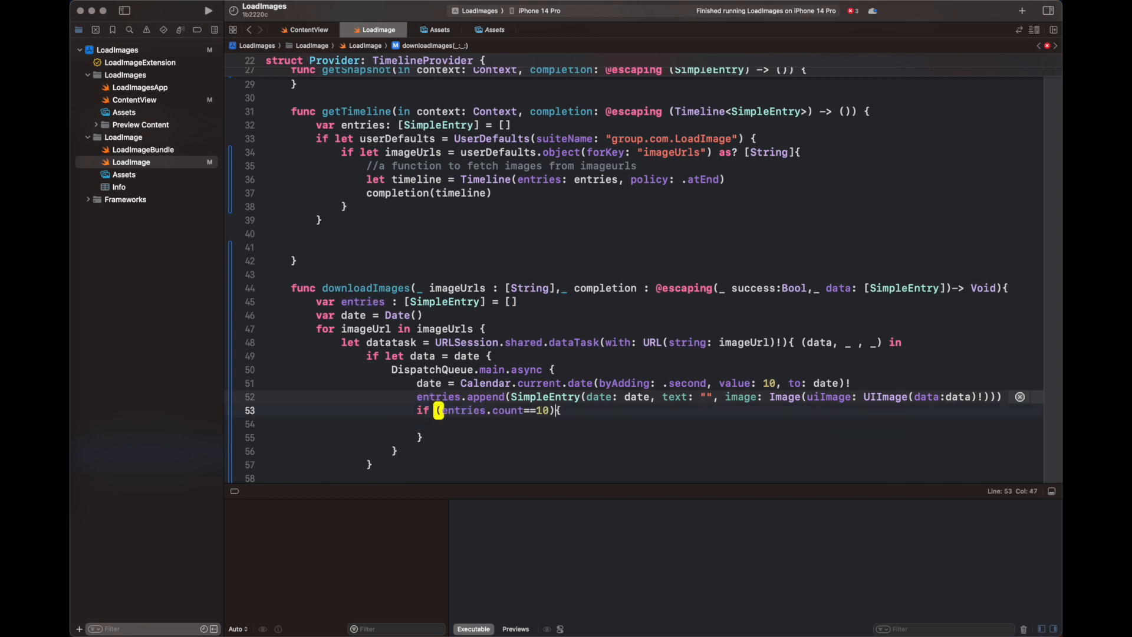
{"action": "type", "text": "completion(t"}
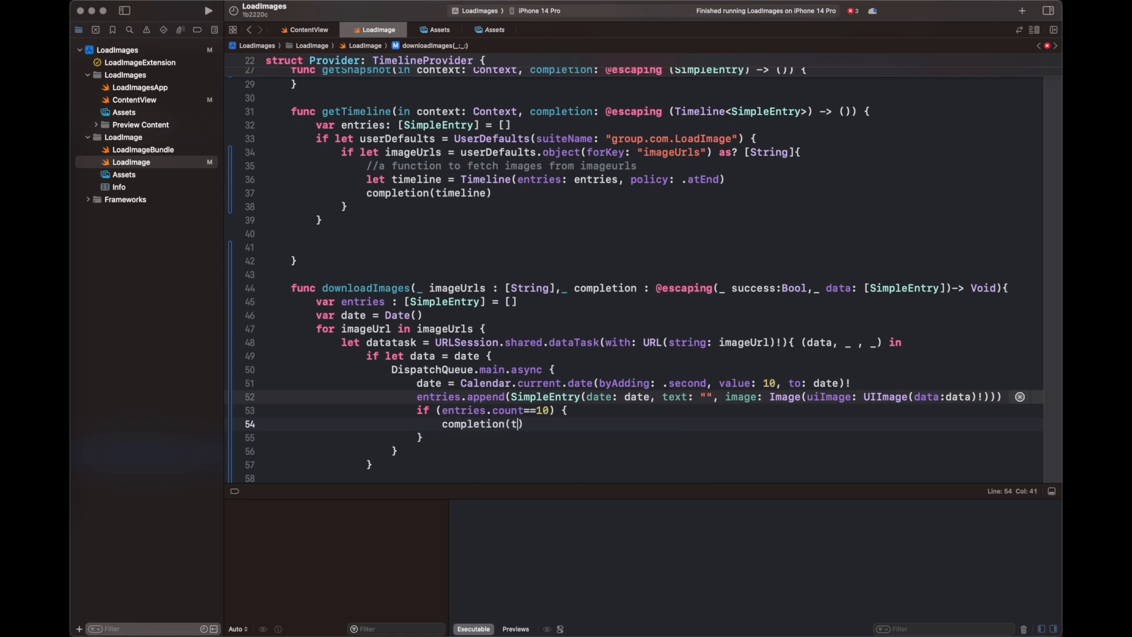
{"action": "type", "text": "rue,entries"}
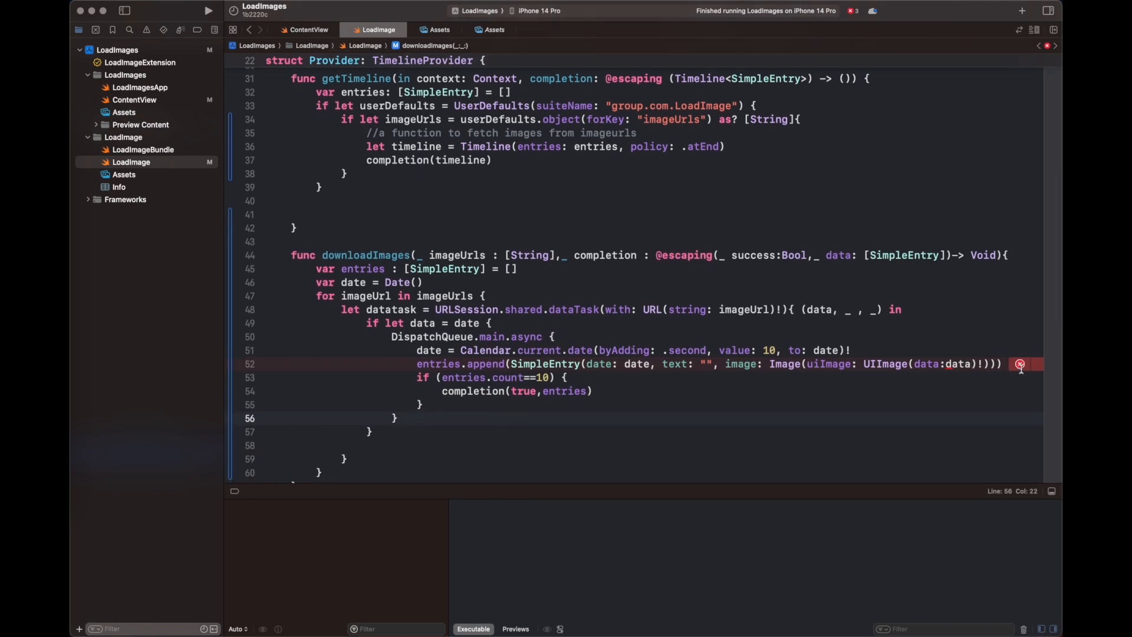
Fix the if let data = data unwrap and add datatask.resume() after the task
{"action": "left_click", "coordinate": [1022, 365]}
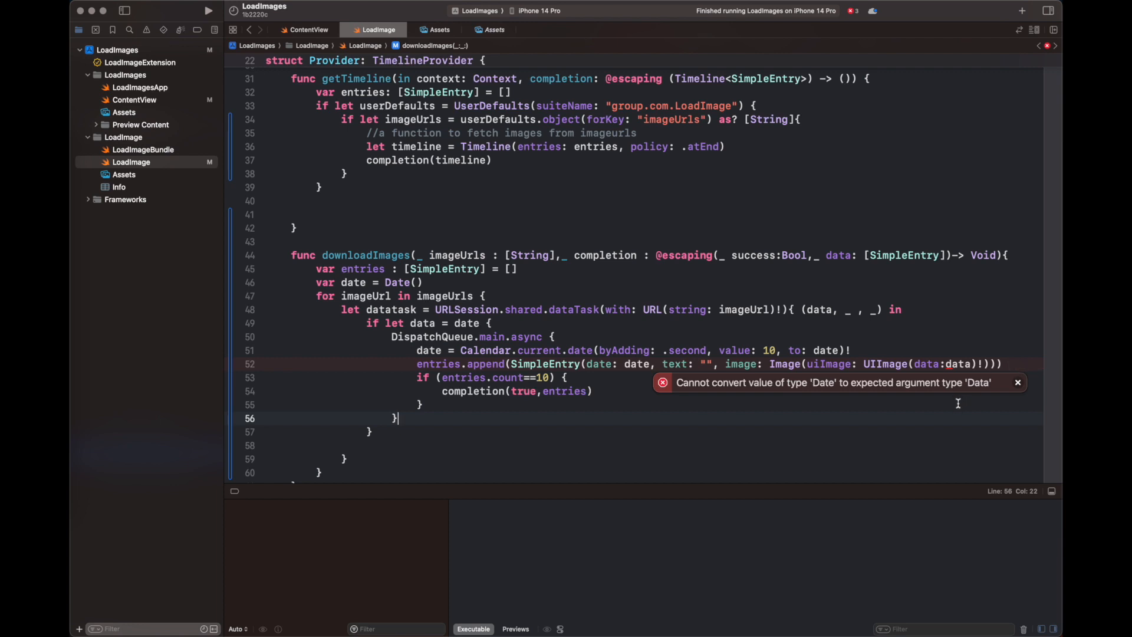
{"action": "type", "text": "data"}
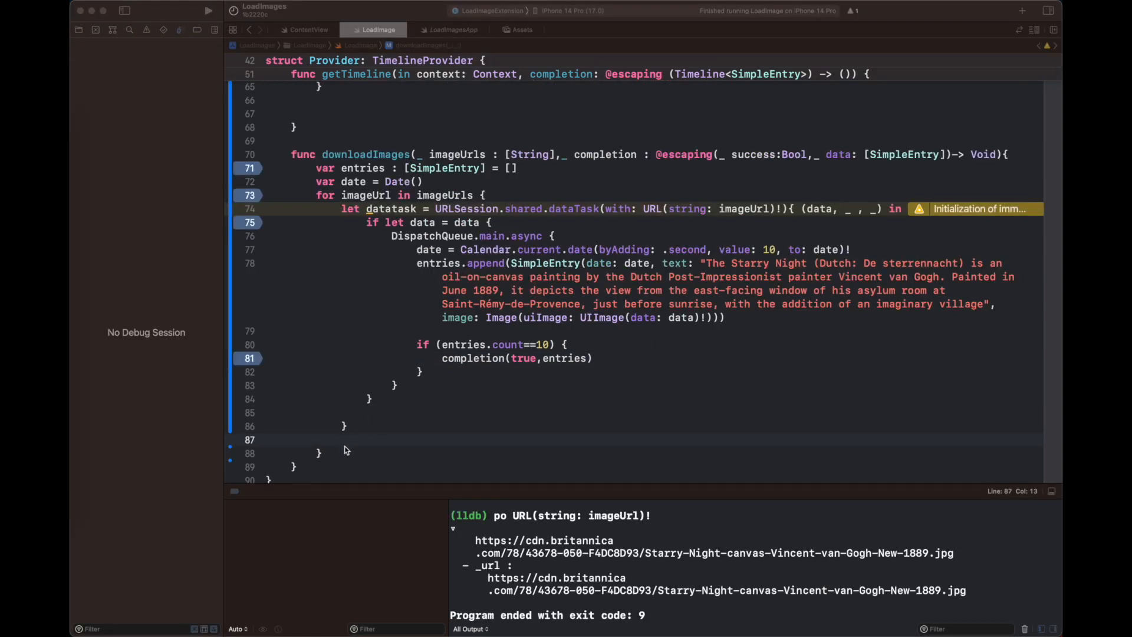
{"action": "type", "text": "datatask.re"}
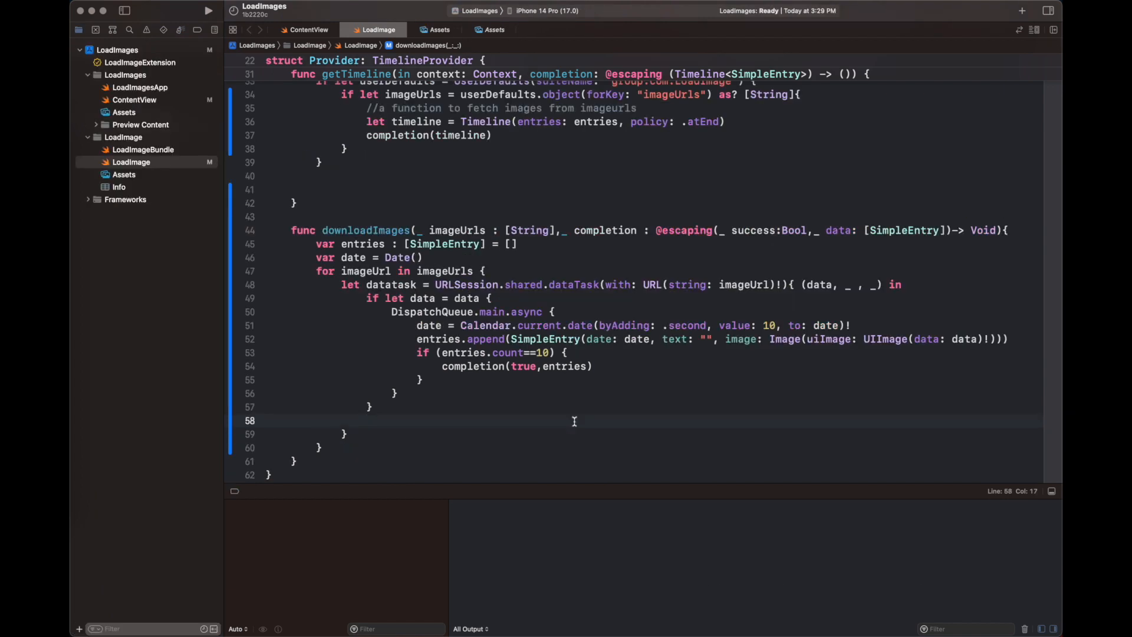
{"action": "left_click", "coordinate": [367, 420]}
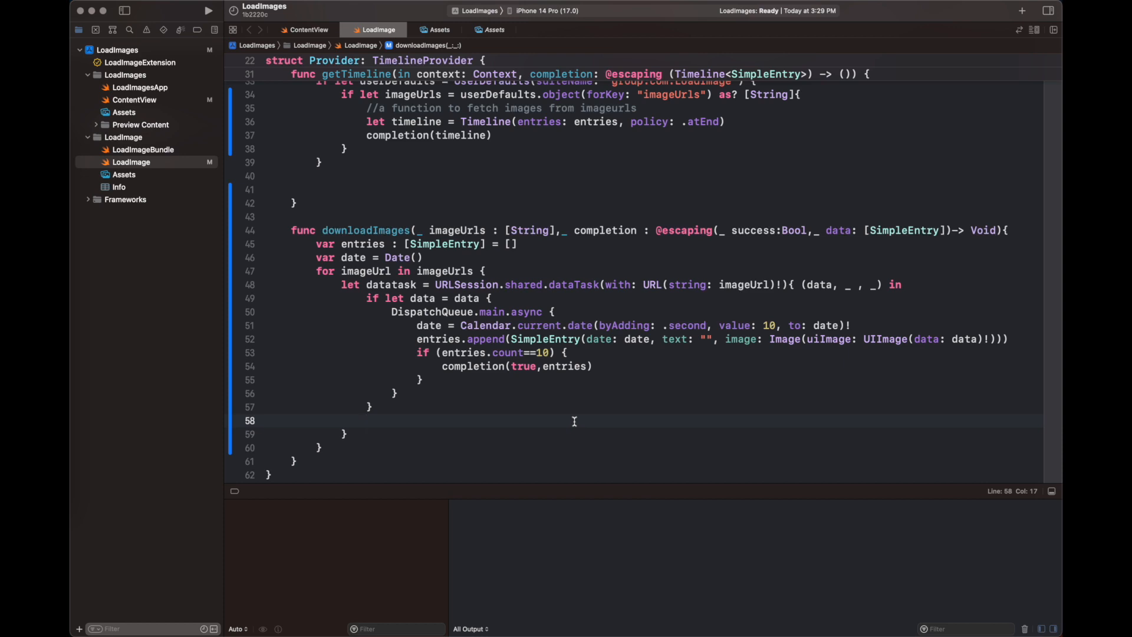
{"action": "left_click", "coordinate": [368, 420]}
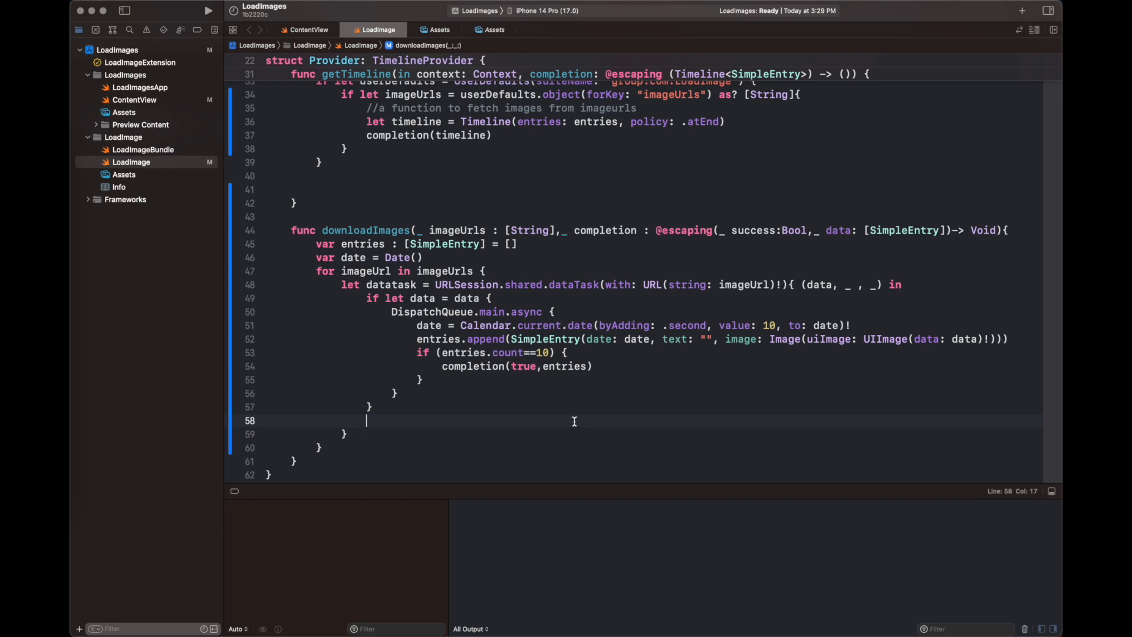
{"action": "mouse_move", "coordinate": [663, 382]}
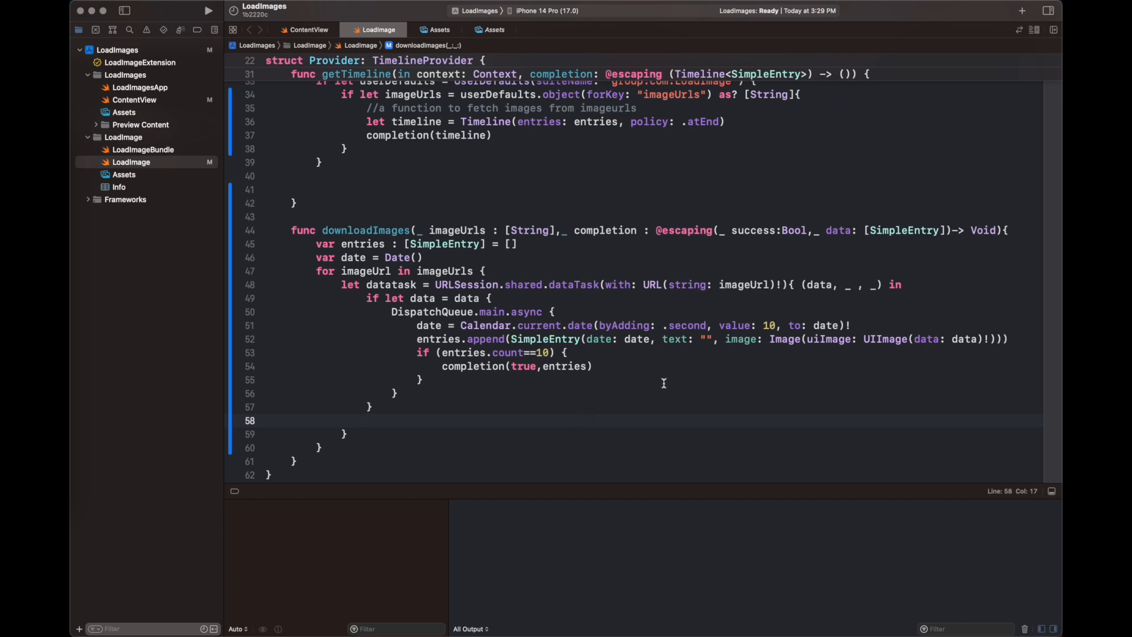
Call downloadImages(imageUrls) in getTimeline and assign entries = data inside if success
{"action": "scroll", "scroll_direction": "up", "scroll_amount": 3}
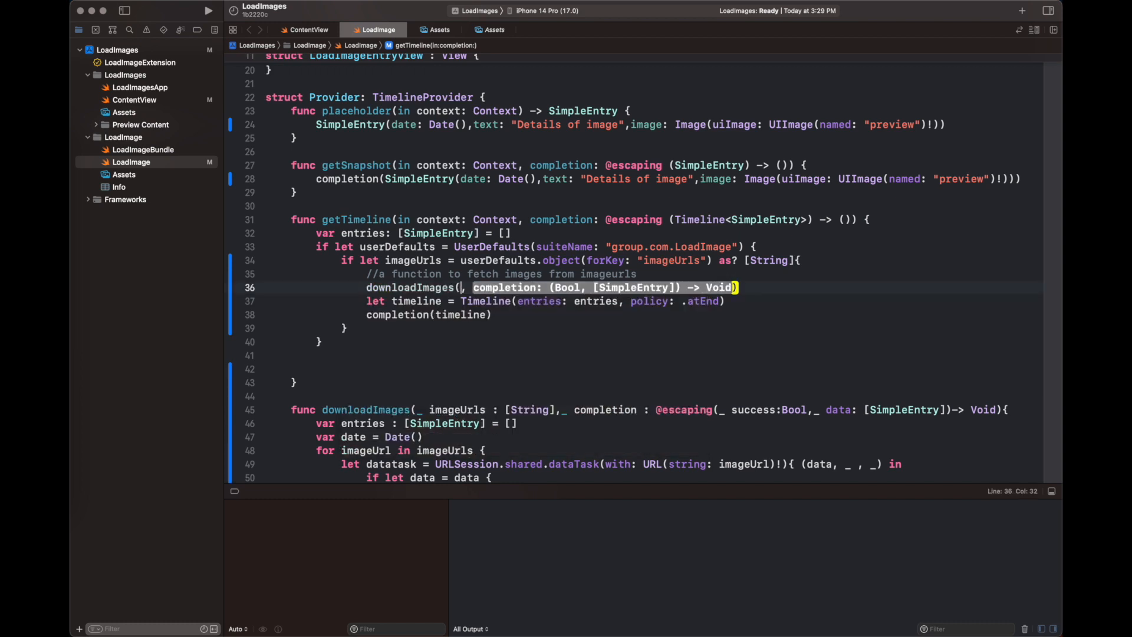
{"action": "type", "text": "imageUrls){"}
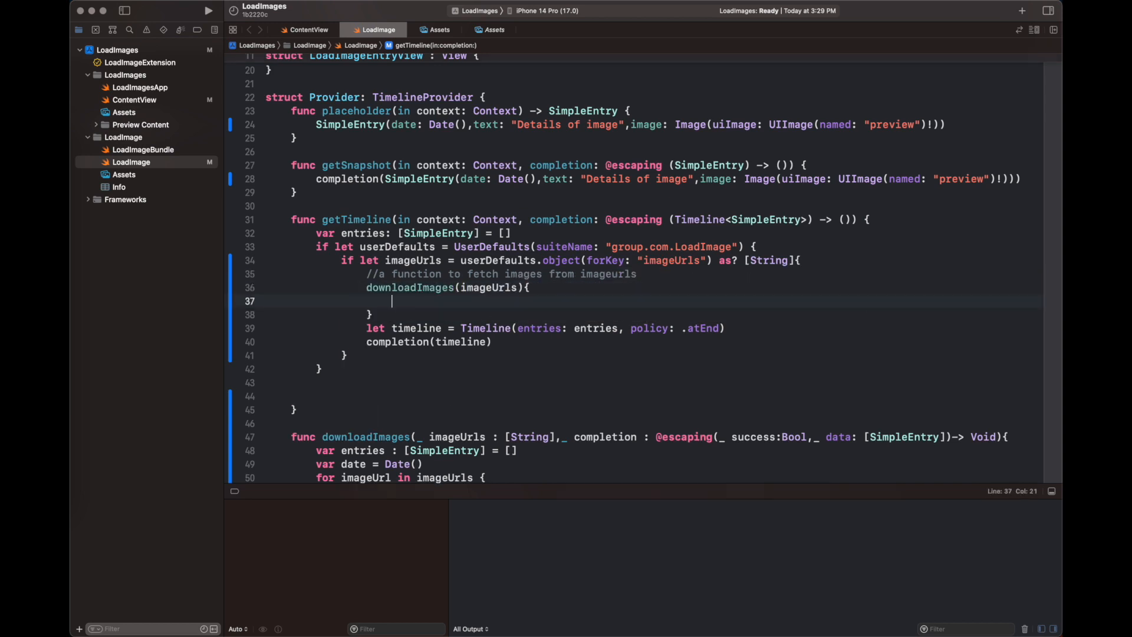
{"action": "type", "text": "success , data in"}
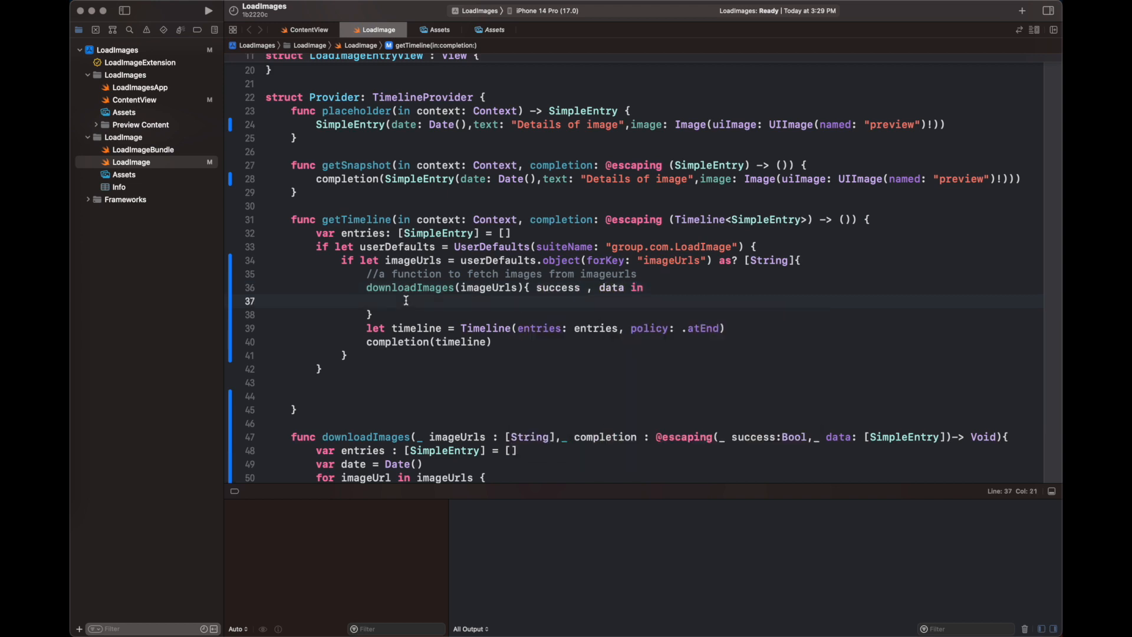
{"action": "type", "text": "if success{"}
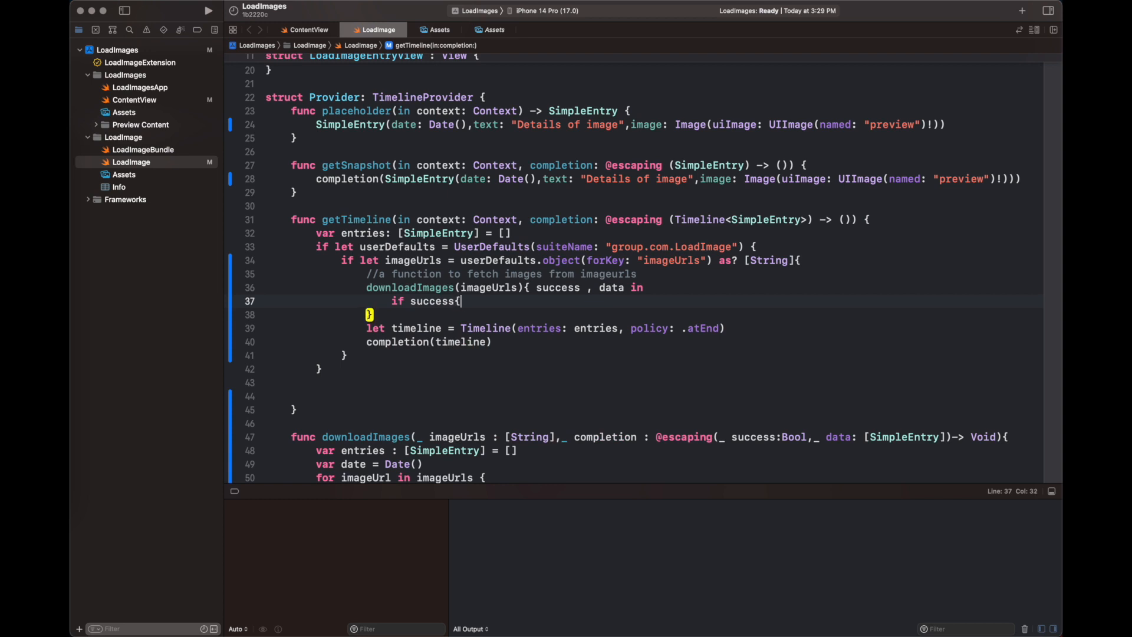
{"action": "type", "text": "ent"}
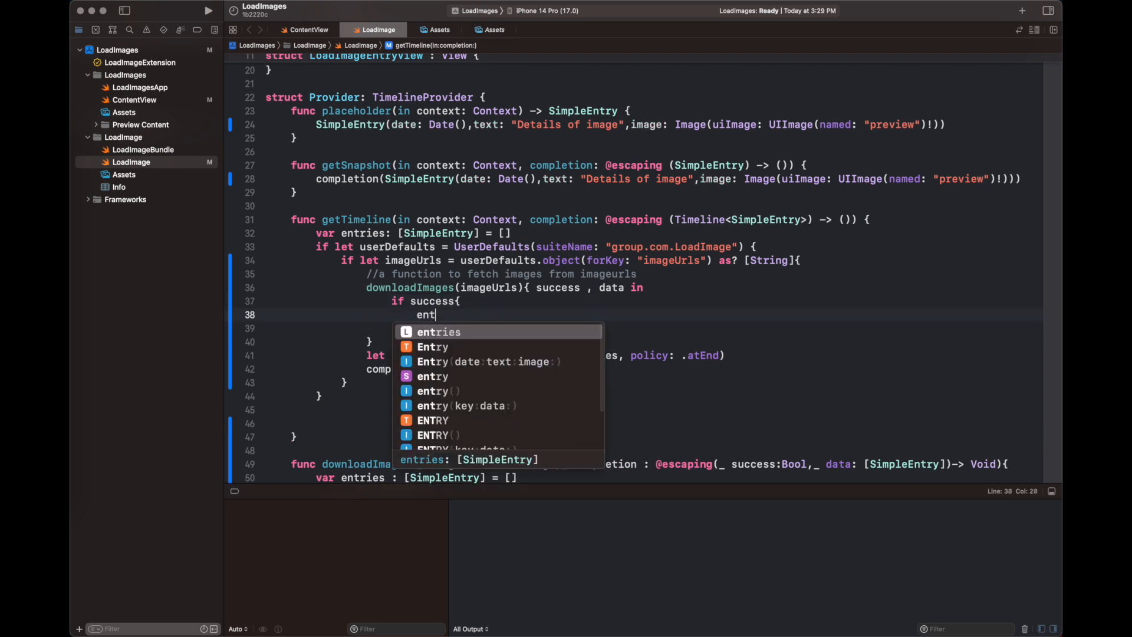
{"action": "type", "text": "entries = data"}
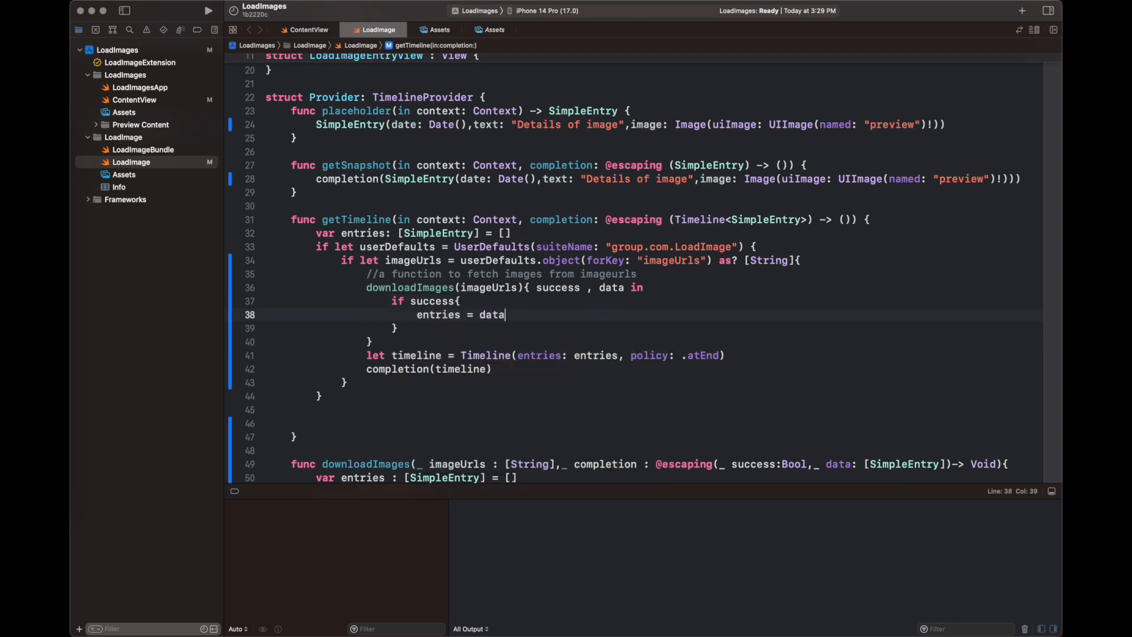
Move the let timeline and completion(timeline) lines into the success block
{"action": "key", "text": "return"}
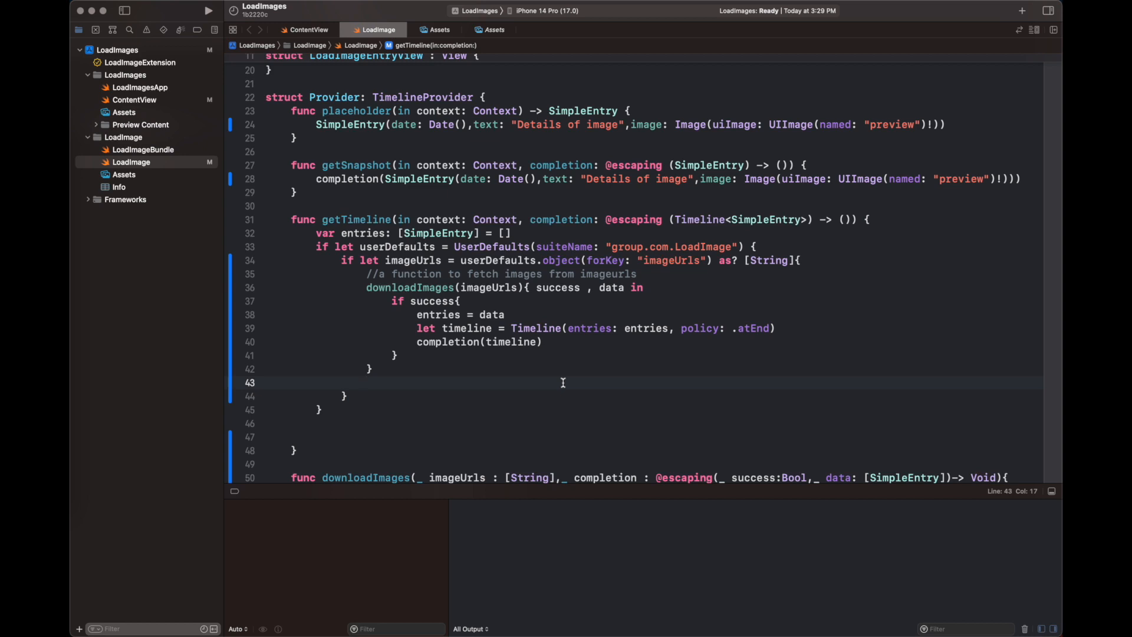
{"action": "left_click", "coordinate": [366, 382]}
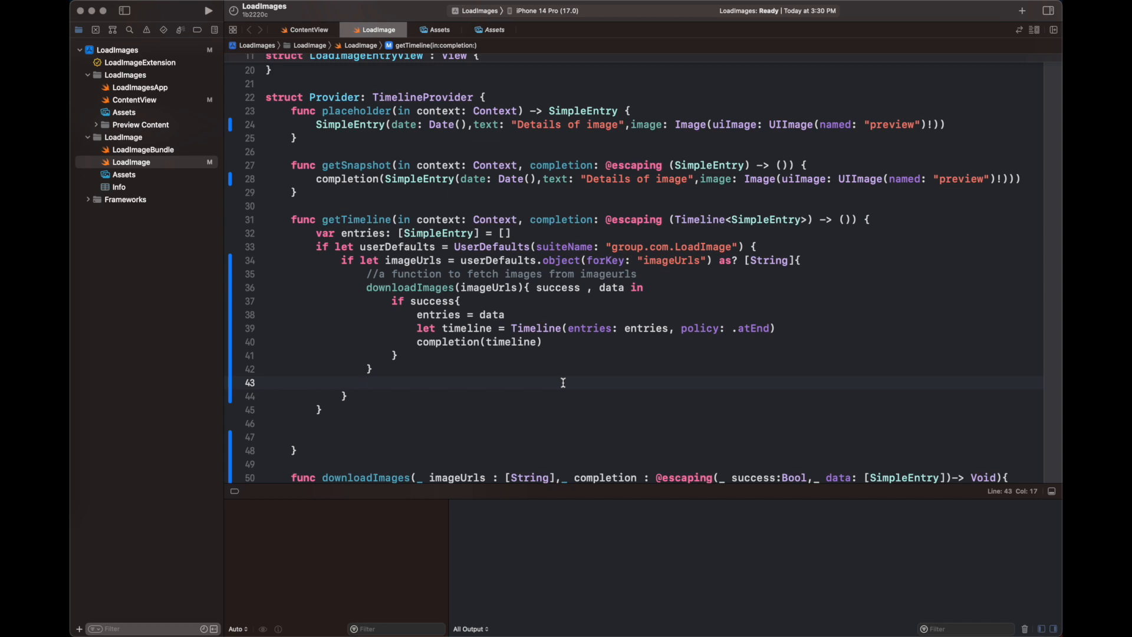
{"action": "scroll", "scroll_direction": "up", "scroll_amount": 3}
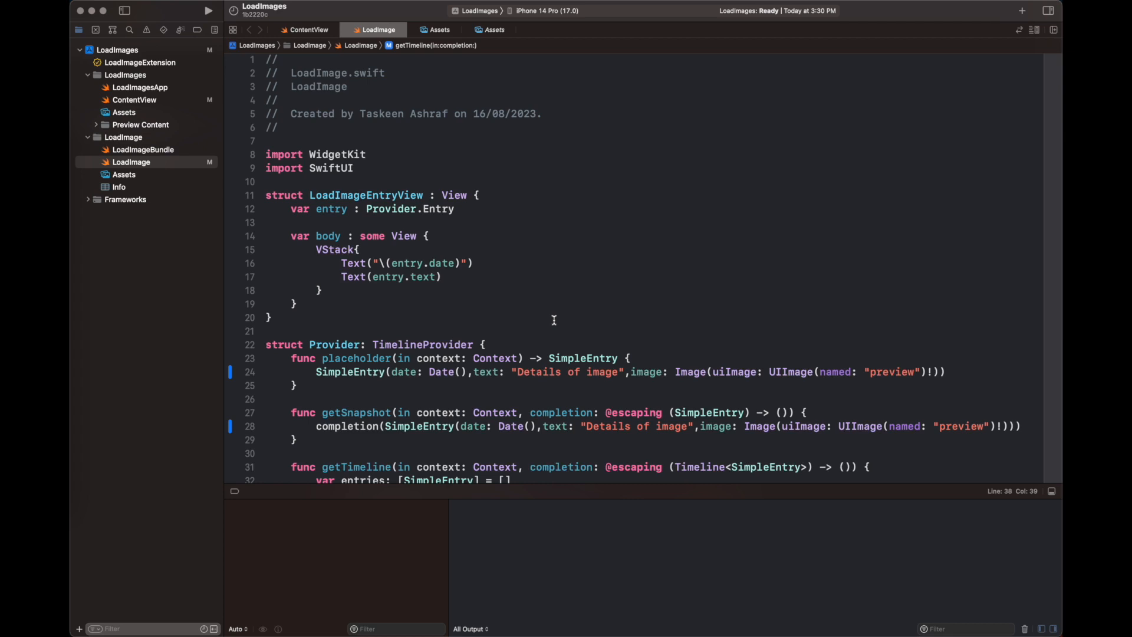
{"action": "type", "text": "@Environment(\\.widgetFamily"}
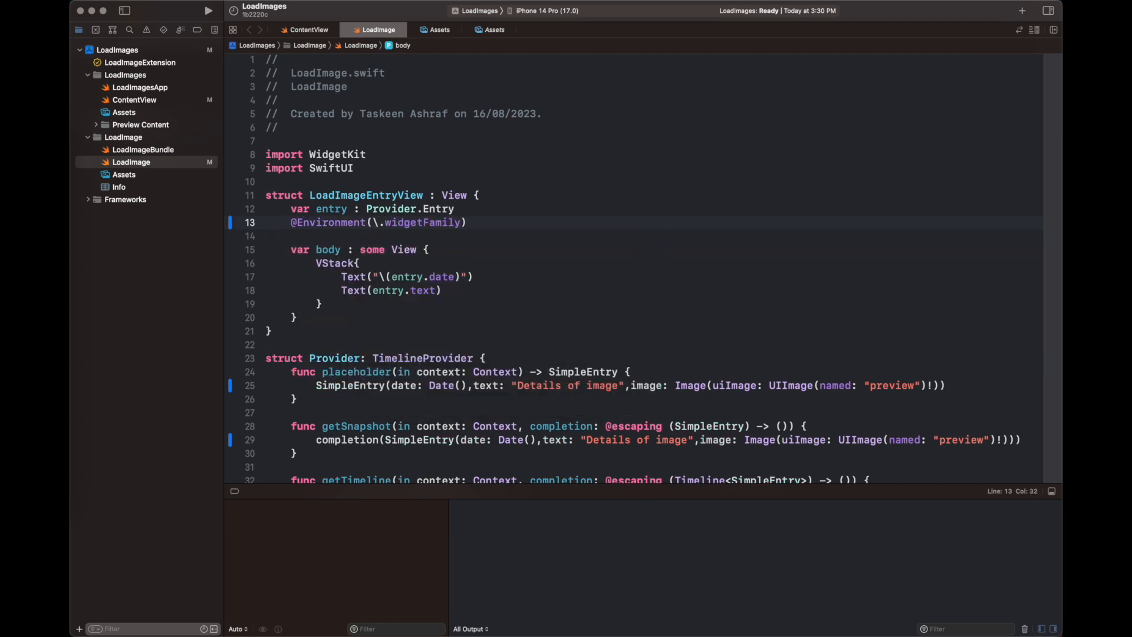
{"action": "type", "text": "var widgetFamily"}
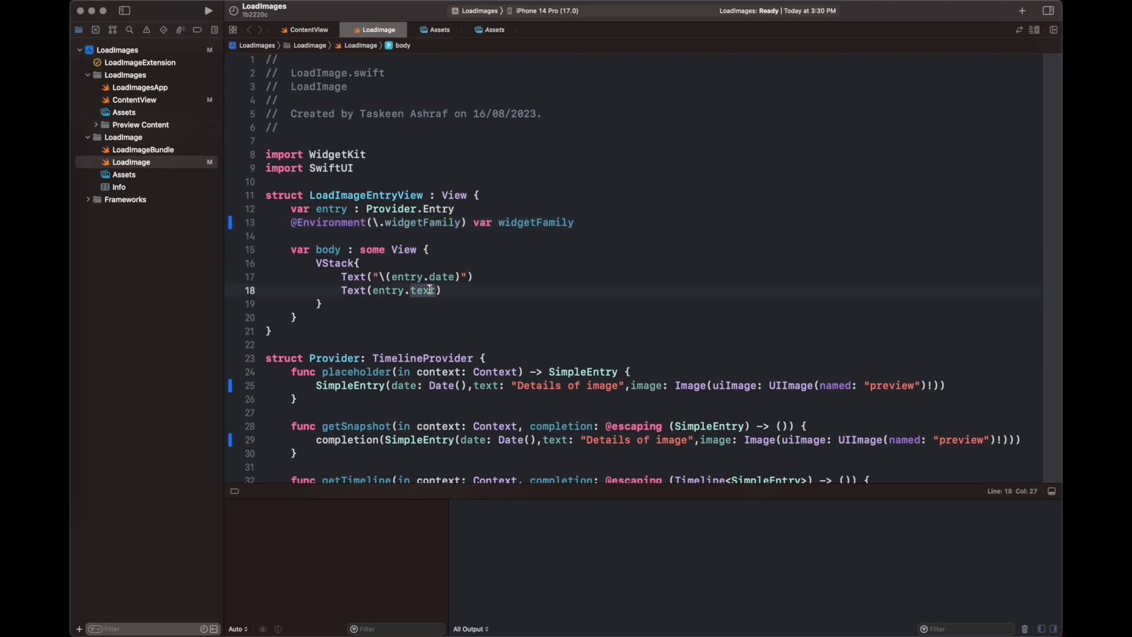
{"action": "type", "text": "swi"}
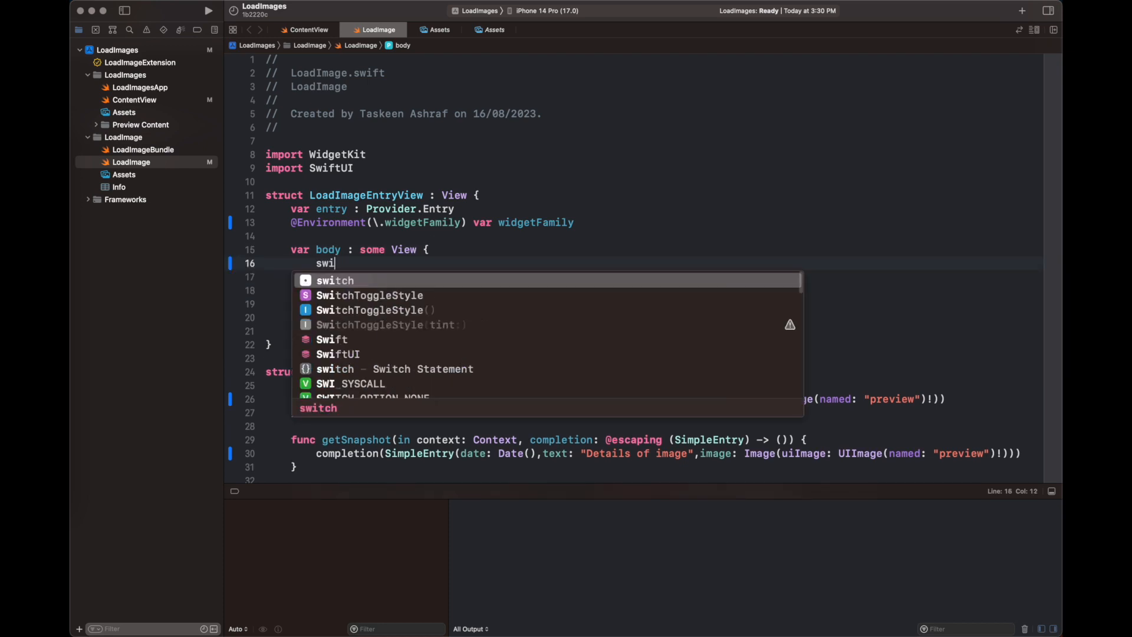
{"action": "left_click", "coordinate": [334, 280]}
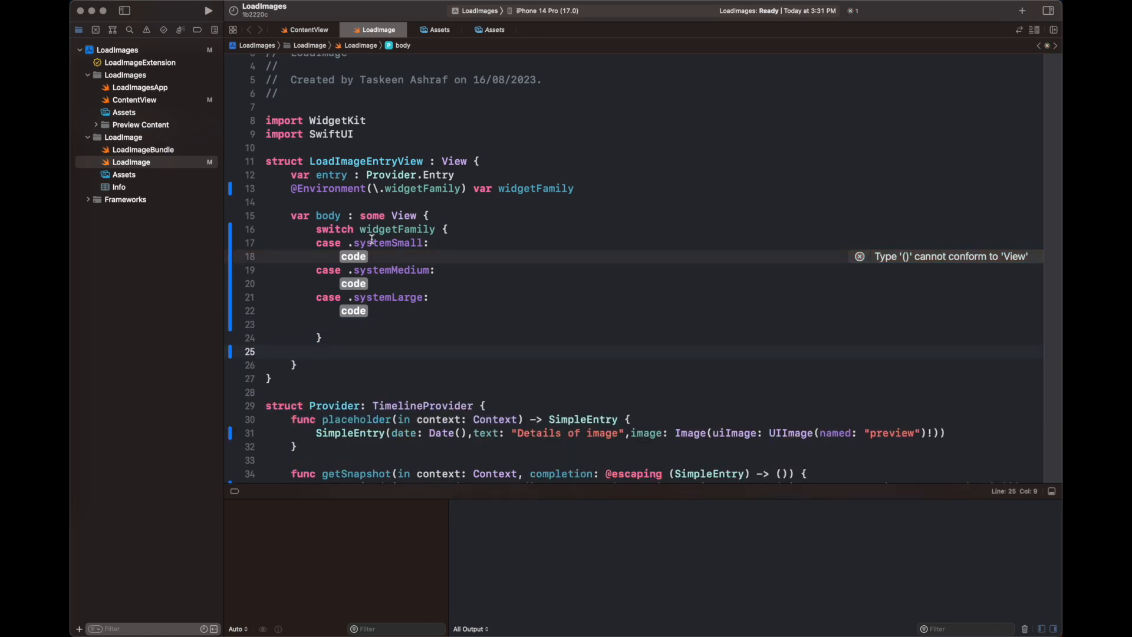
In the .systemSmall case show the entry image in a stack with .frame(height: 100)
{"action": "type", "text": "VStack{"}
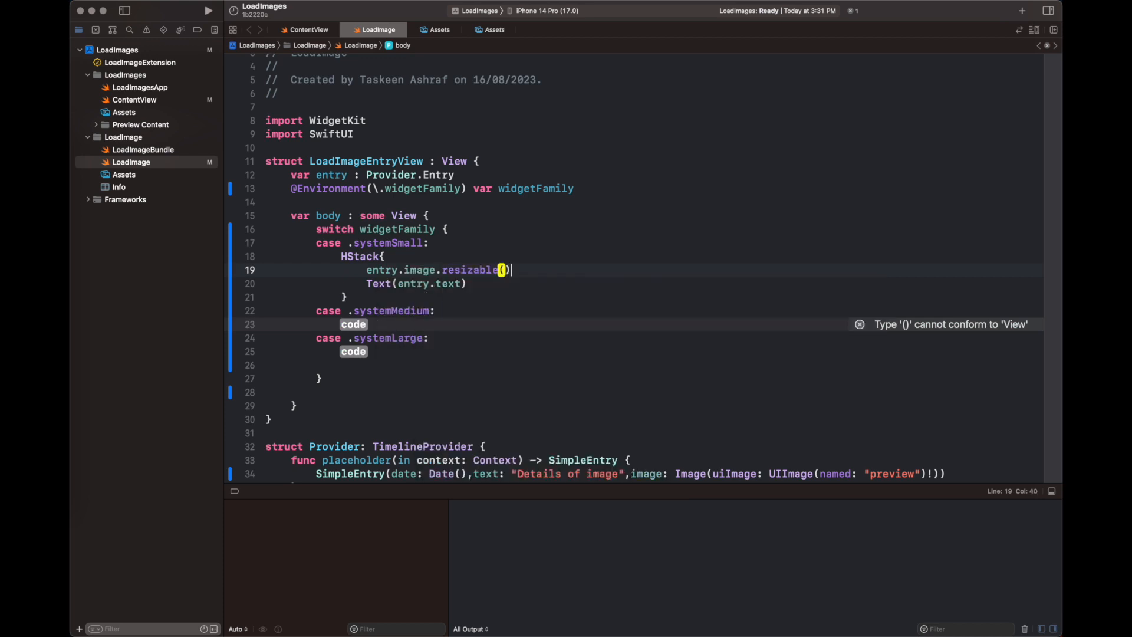
{"action": "type", "text": ".frame()"}
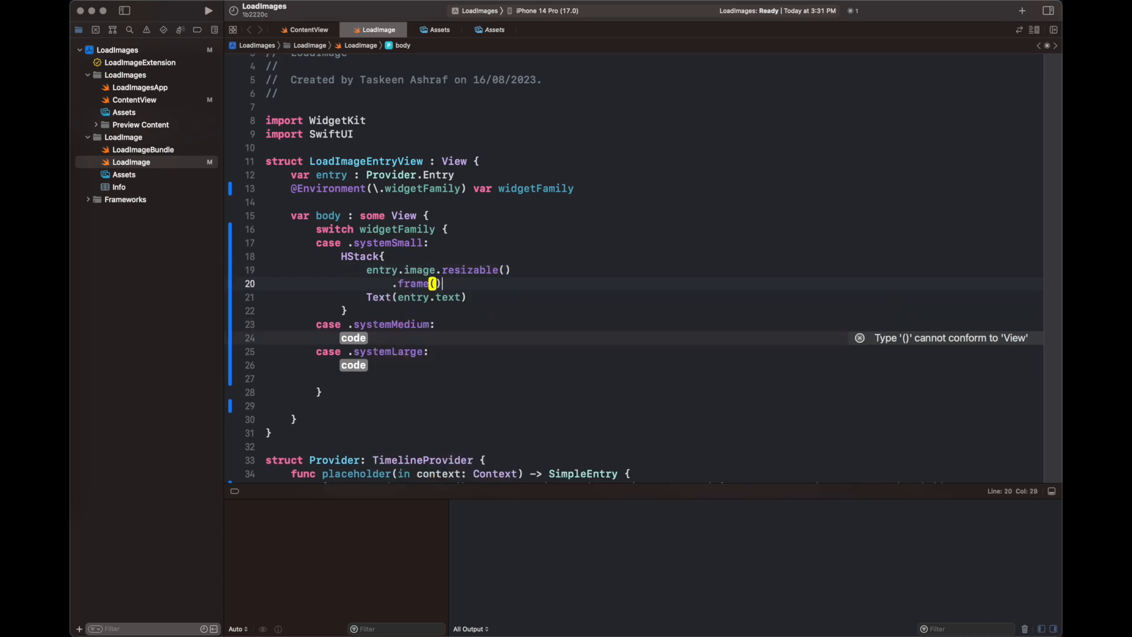
{"action": "type", "text": "heigt:"}
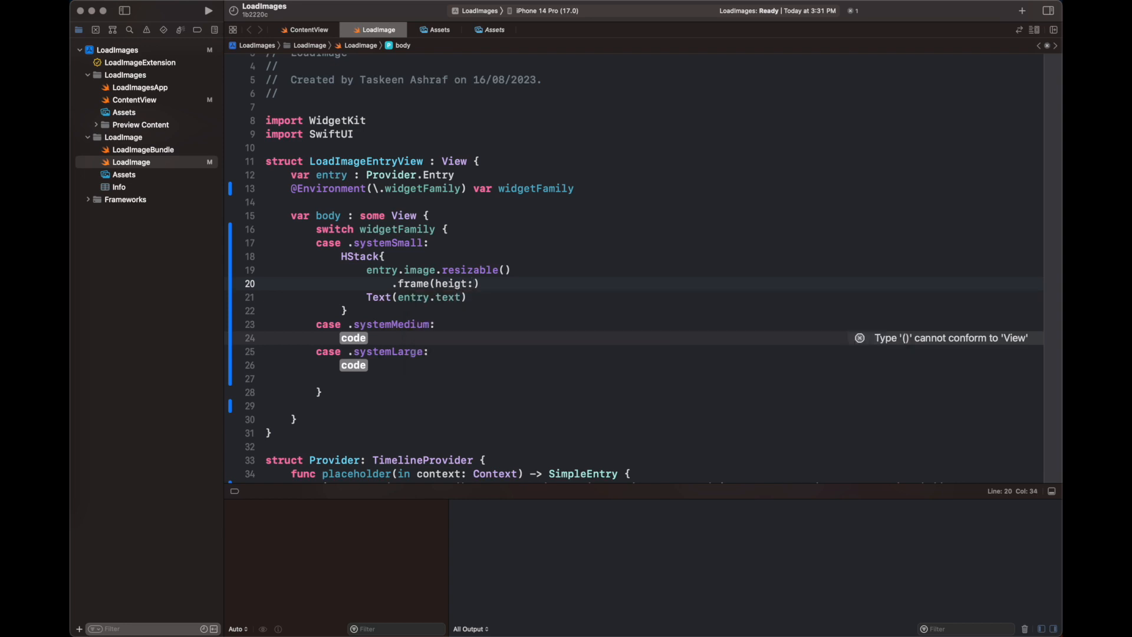
{"action": "type", "text": "100)"}
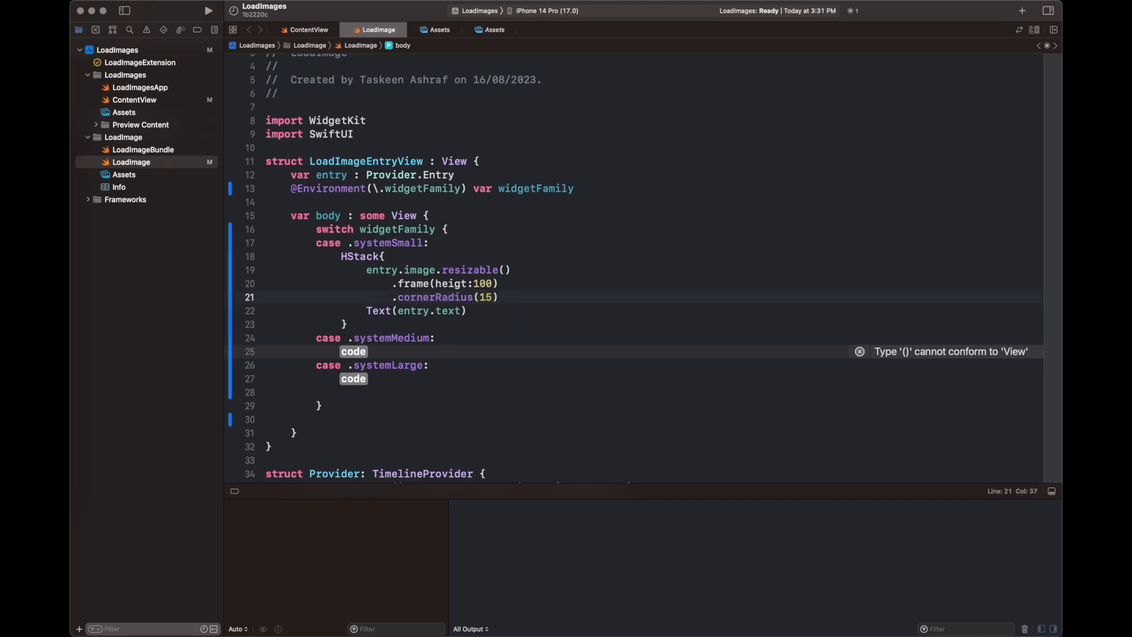
{"action": "left_click", "coordinate": [469, 310]}
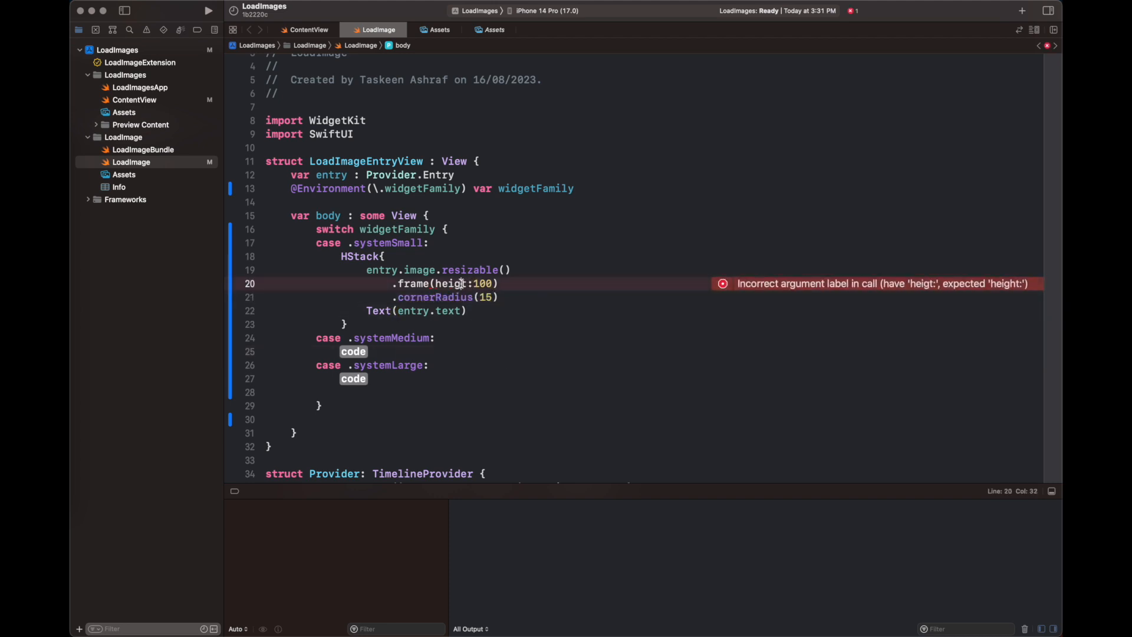
Style the small widget's Text with .font(.system(size: 9))
{"action": "type", "text": ".font(."}
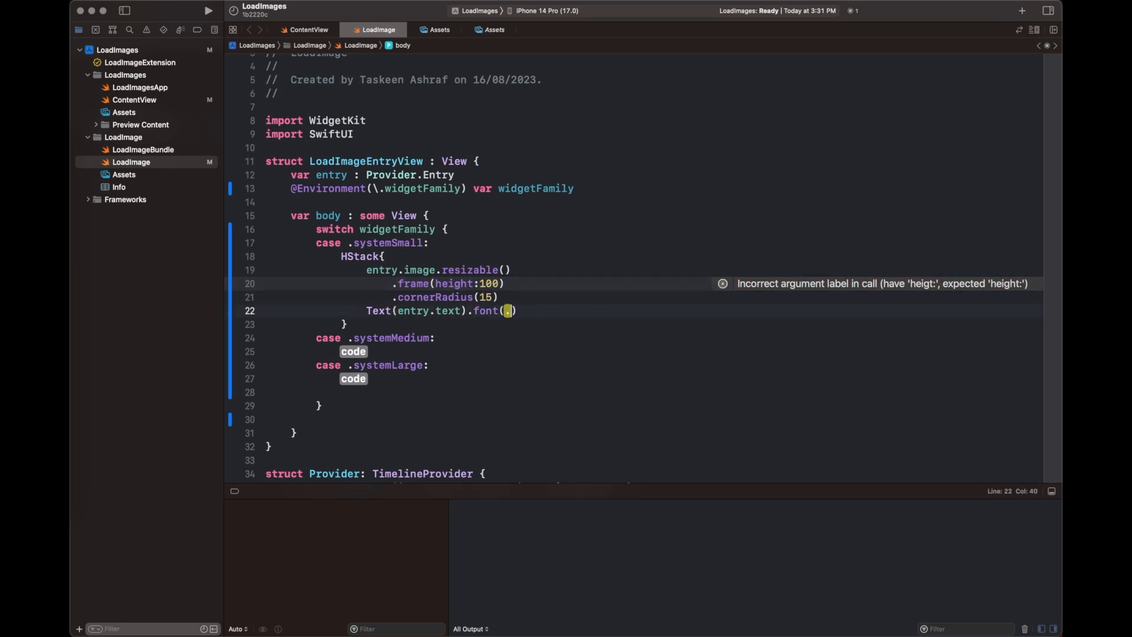
{"action": "type", "text": ".system(style: Font.TextStyle)"}
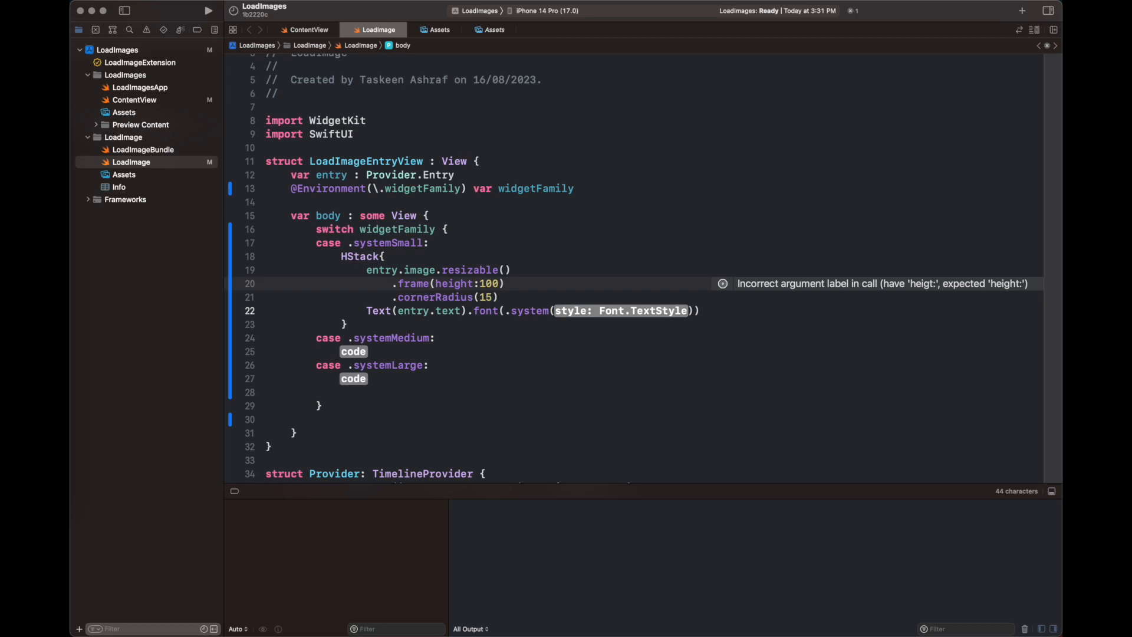
{"action": "type", "text": "."}
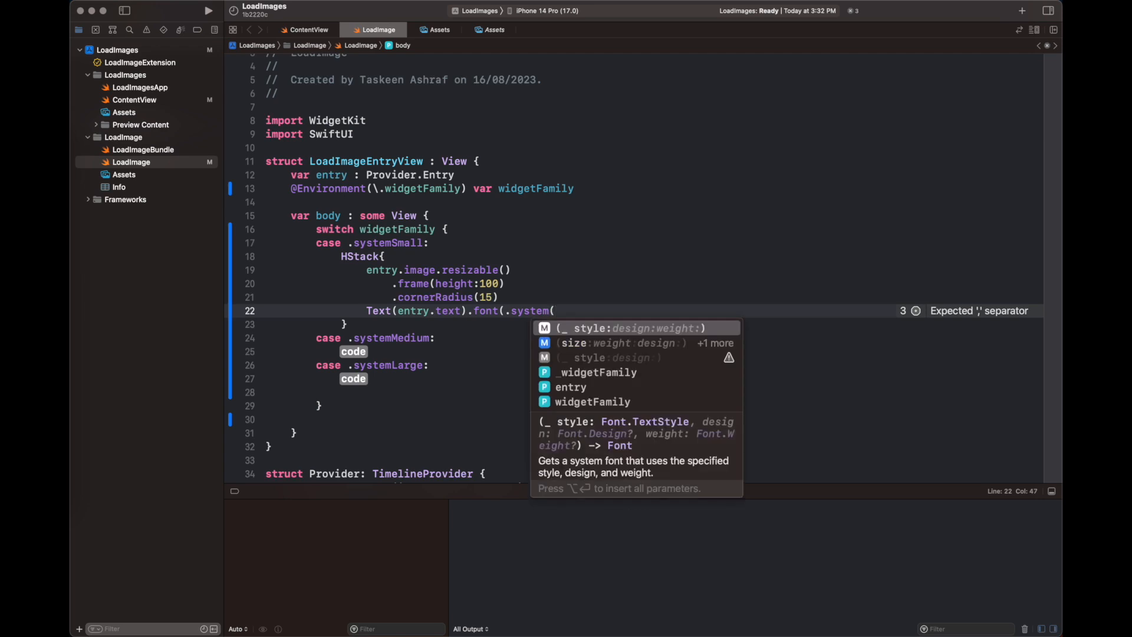
{"action": "key", "text": "Escape"}
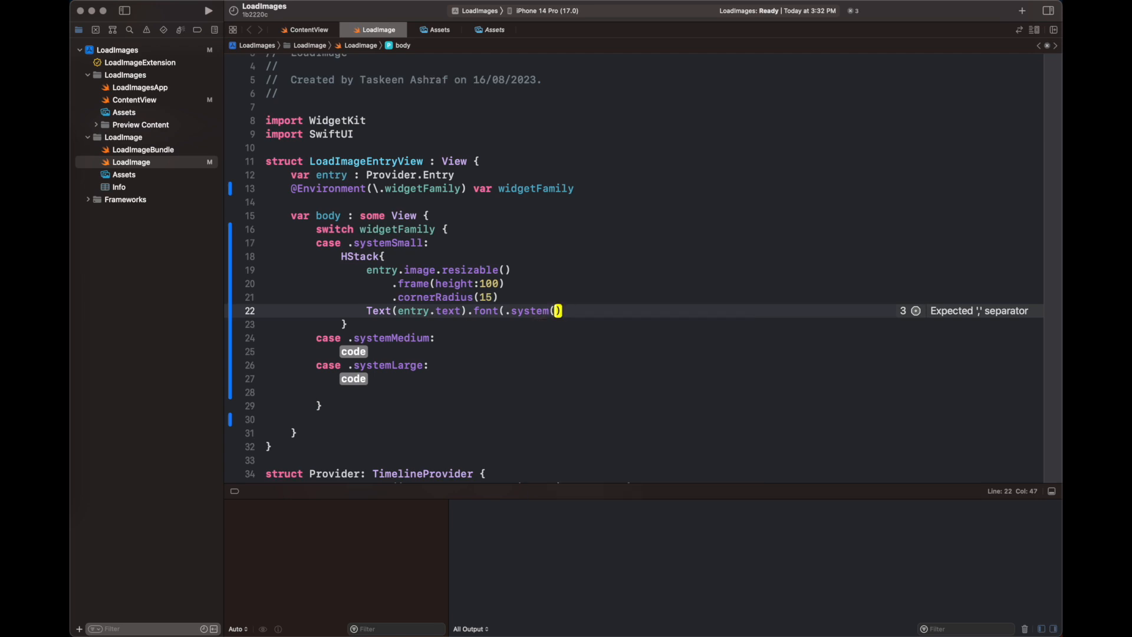
{"action": "type", "text": "size:"}
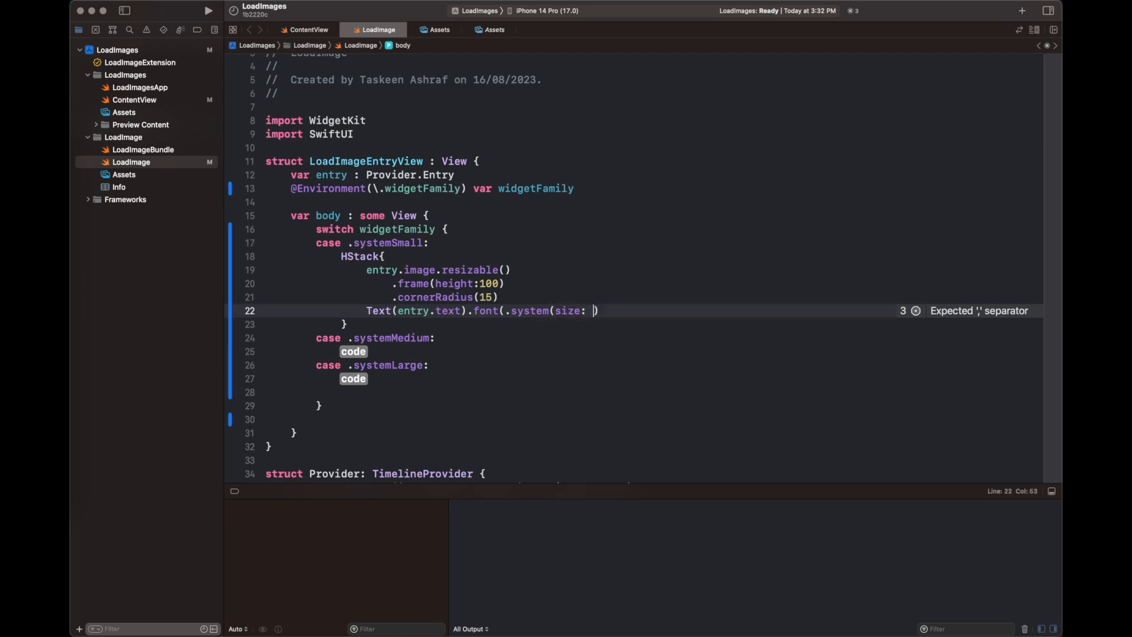
{"action": "type", "text": "9"}
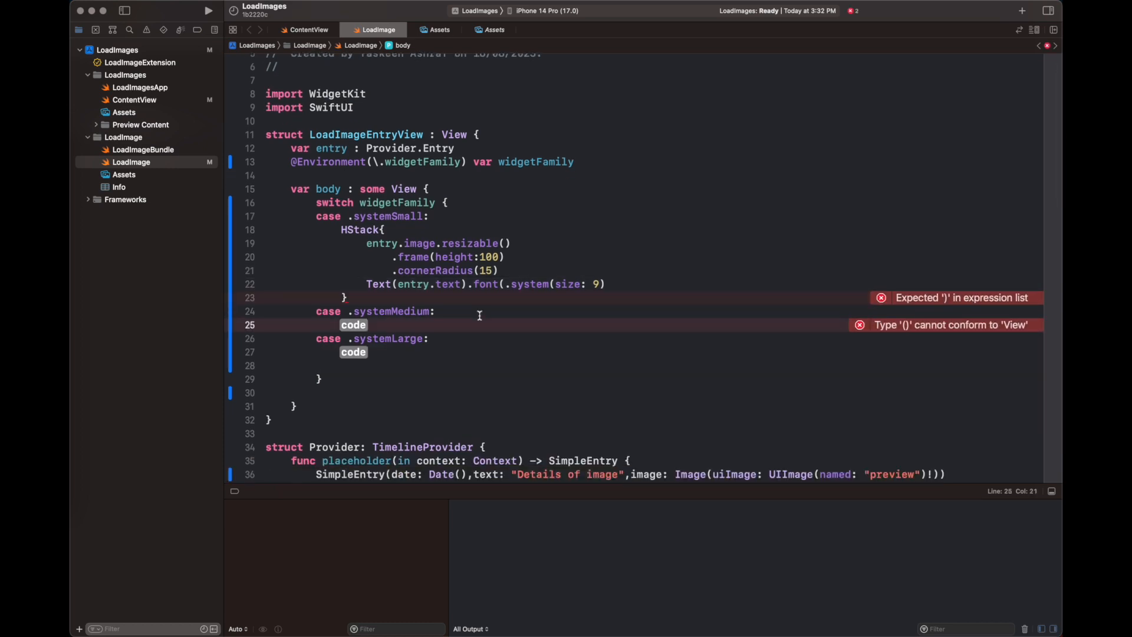
{"action": "mouse_move", "coordinate": [404, 322]}
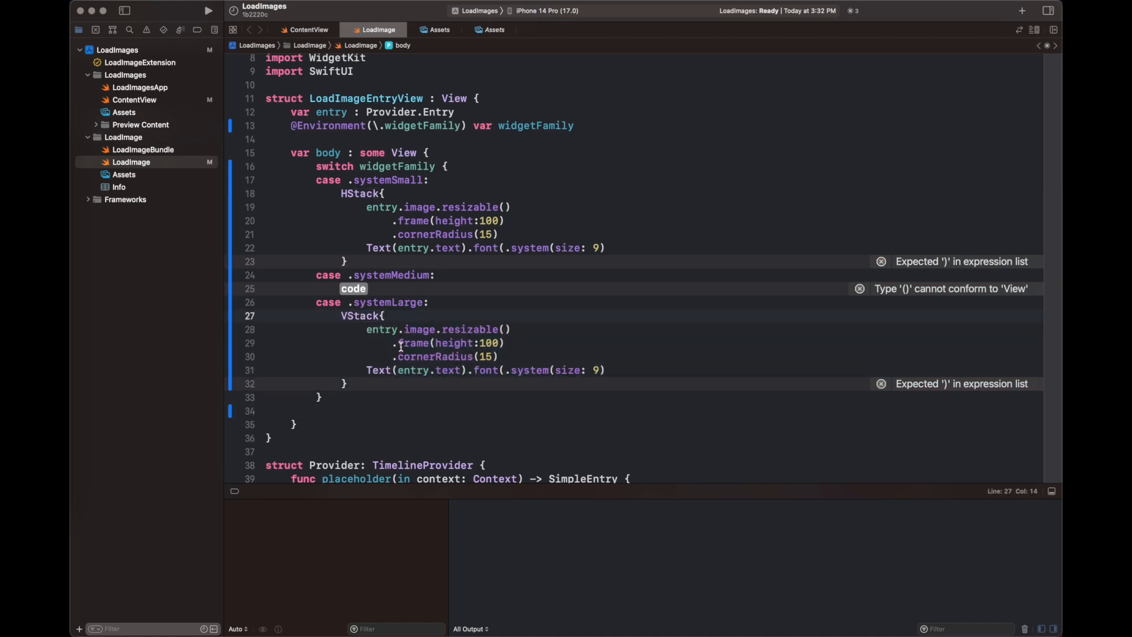
Replace the large layout's frame height line with a Text showing the entry's date
{"action": "left_click", "coordinate": [466, 343]}
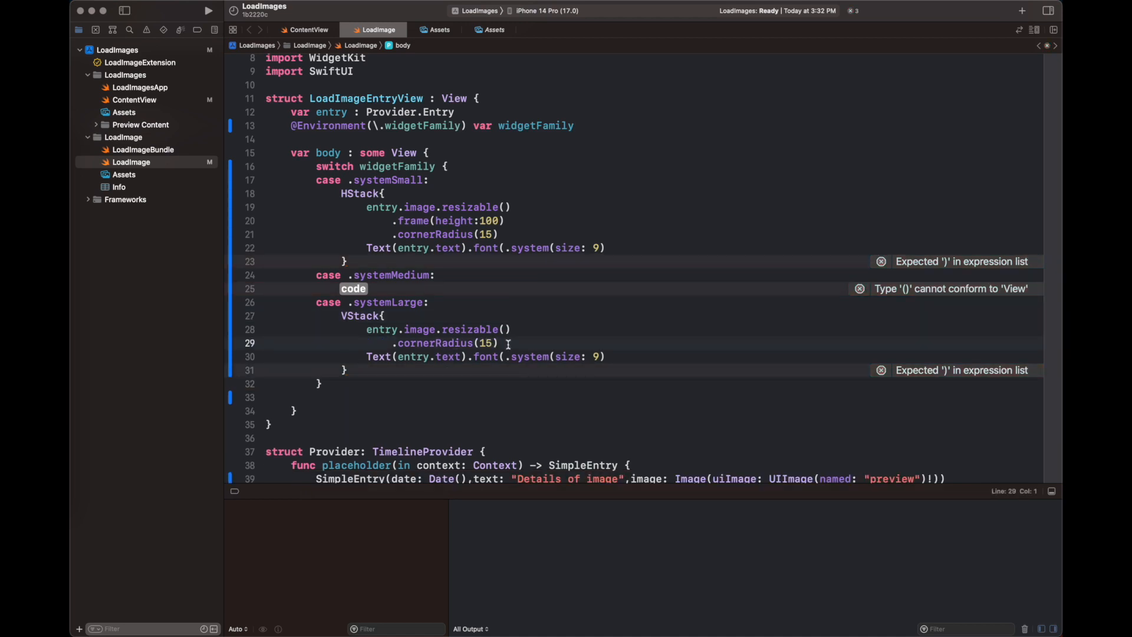
{"action": "type", "text": "Text(\""}
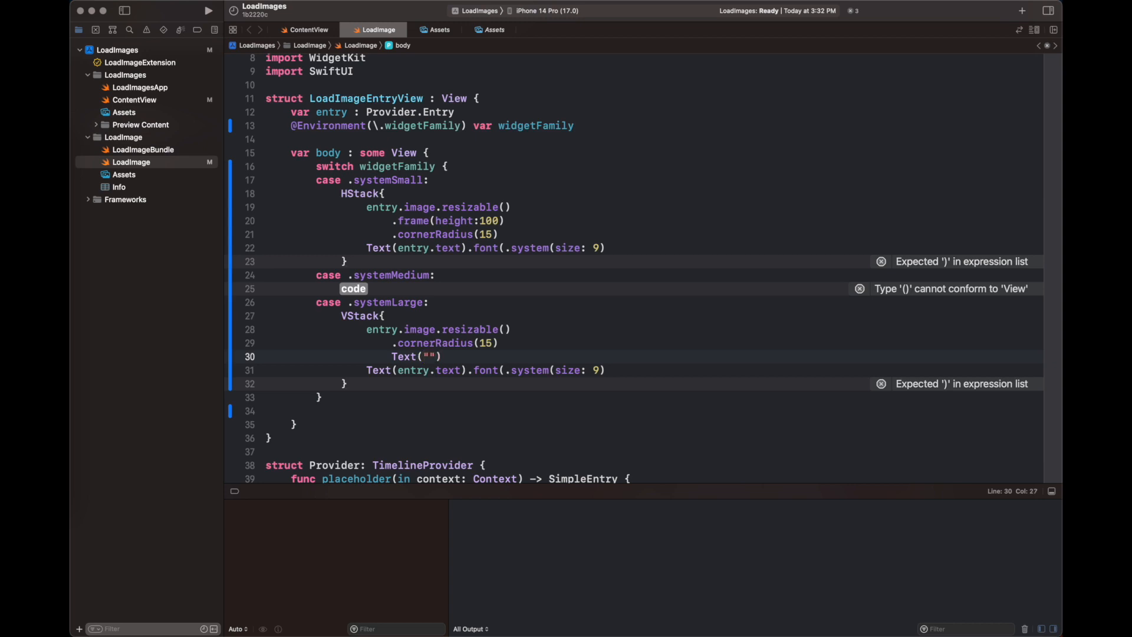
{"action": "type", "text": "\\(entry)"}
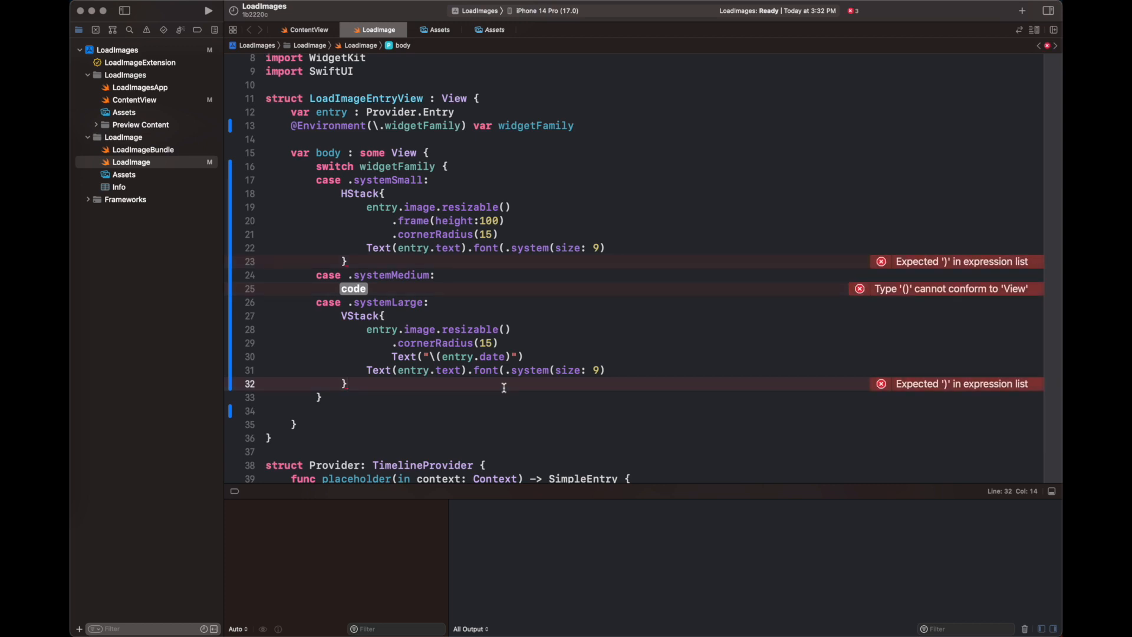
Set the large widget text size to 11 and fix the date line's indentation
{"action": "left_click", "coordinate": [600, 369]}
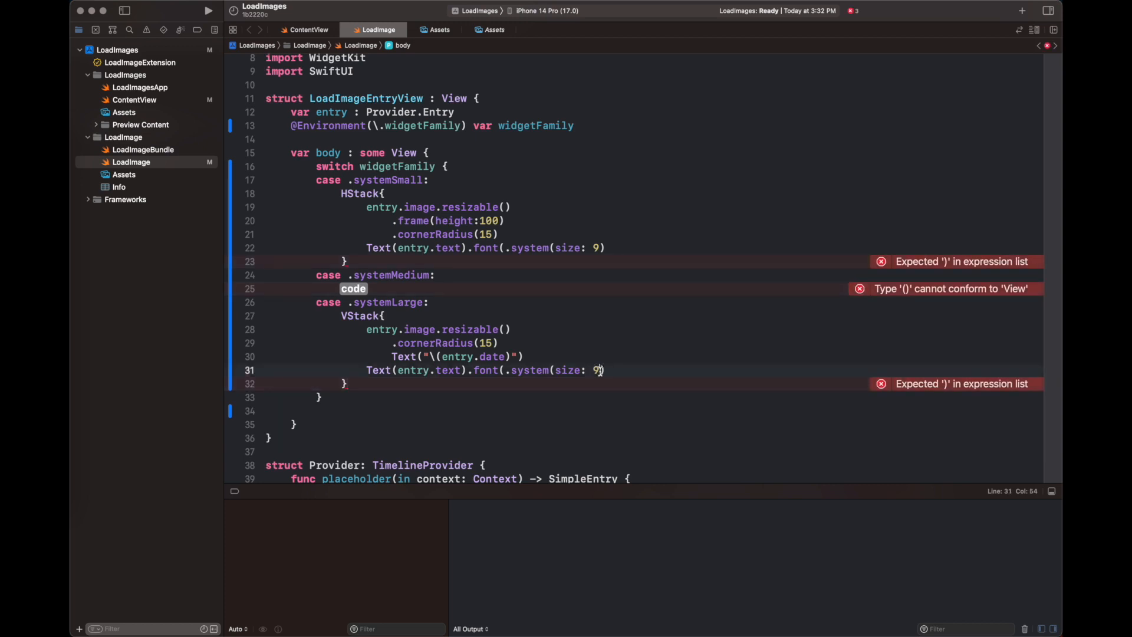
{"action": "type", "text": "11"}
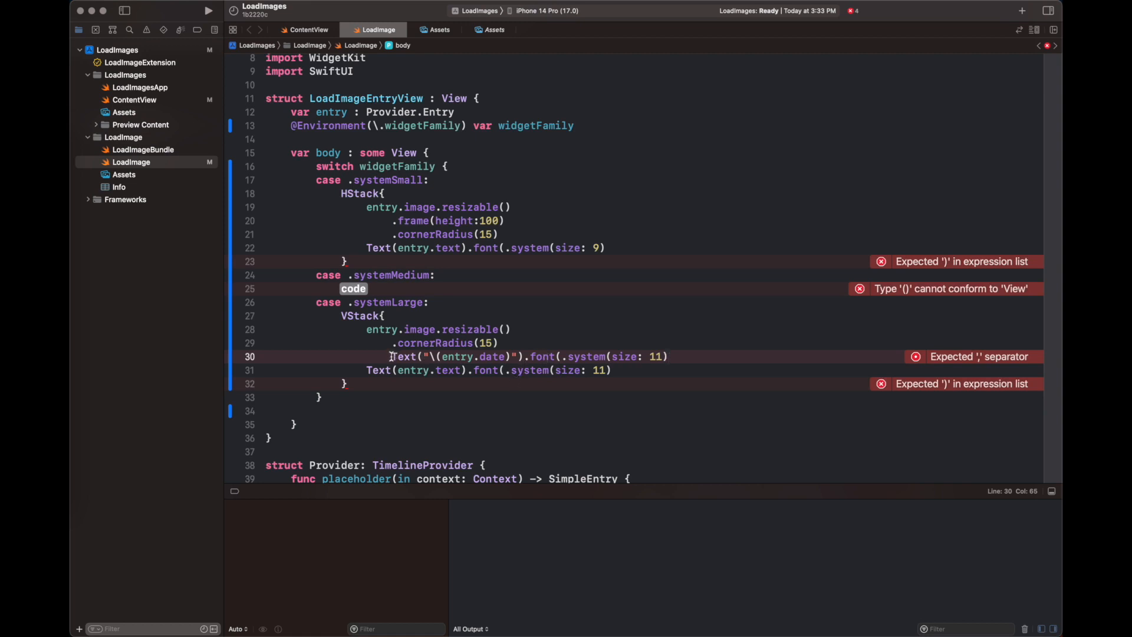
{"action": "left_click", "coordinate": [404, 398]}
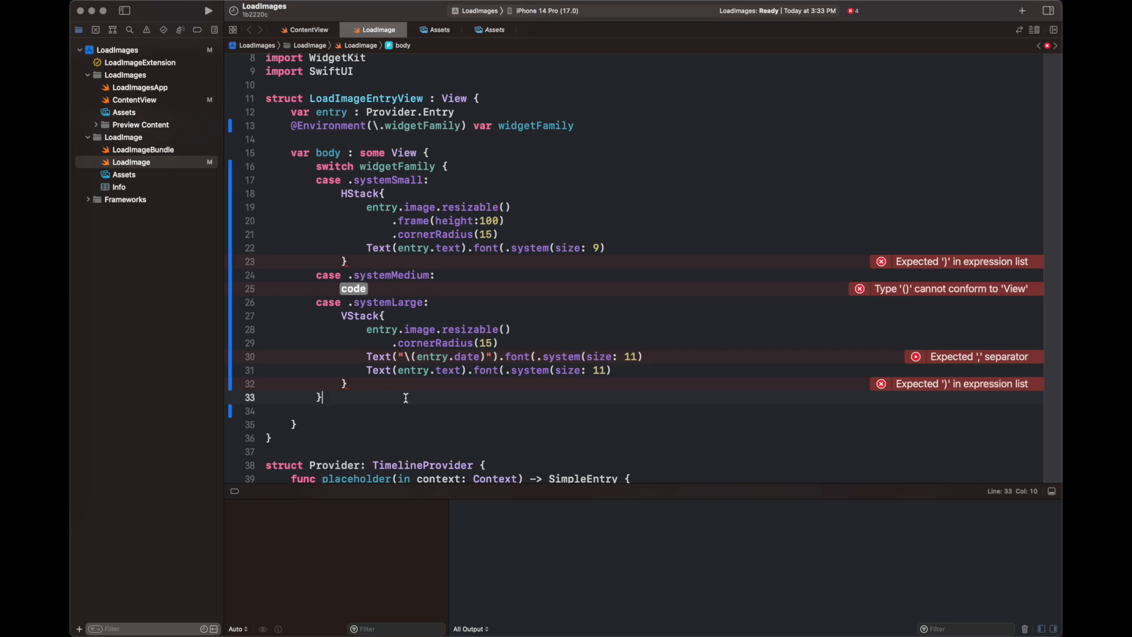
{"action": "mouse_move", "coordinate": [610, 242]}
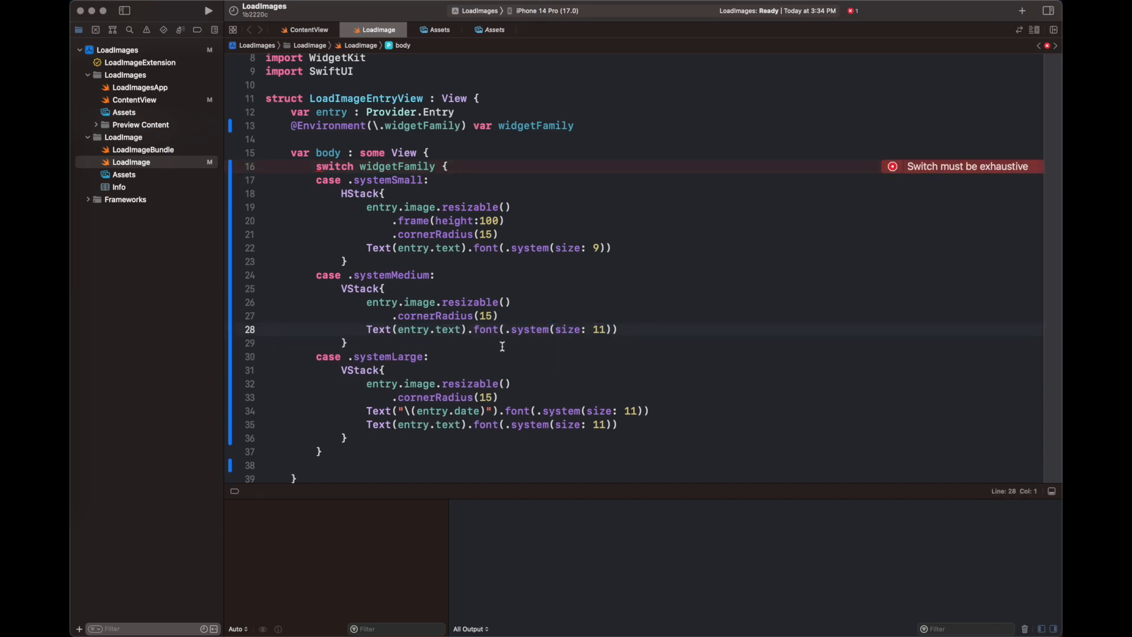
Give the medium widget image a 250-wide frame
{"action": "type", "text": "10"}
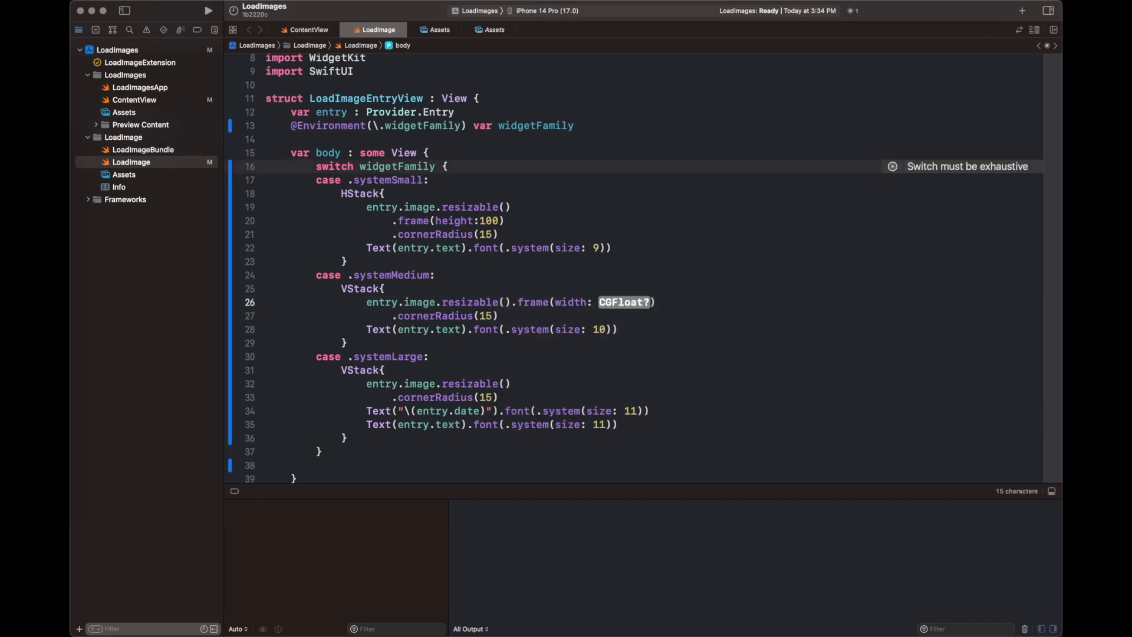
{"action": "type", "text": "250"}
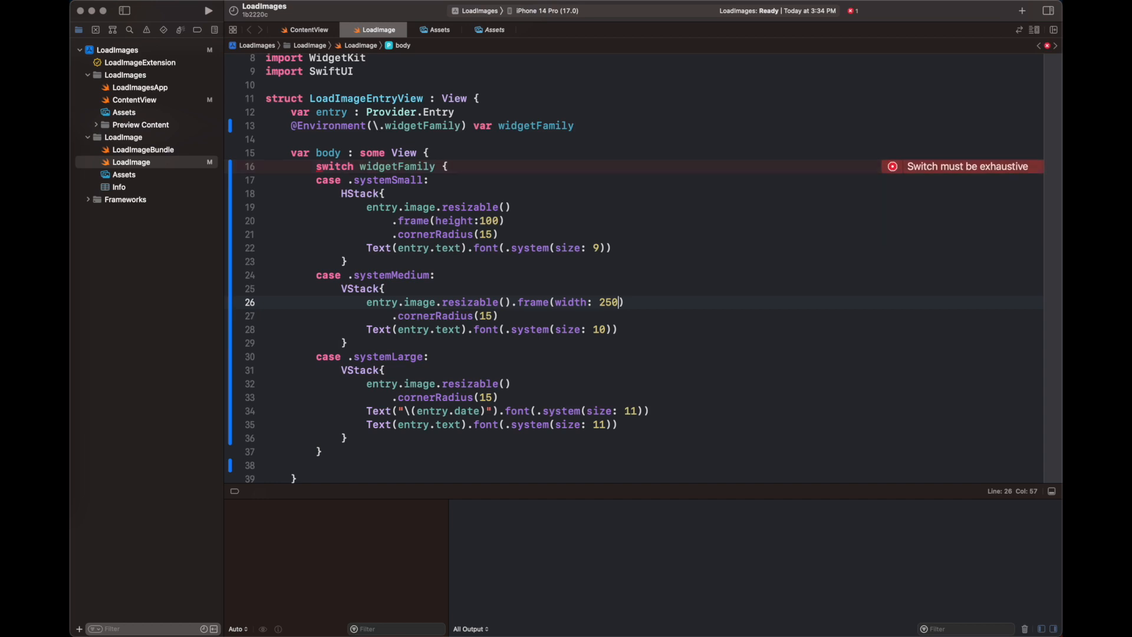
{"action": "mouse_move", "coordinate": [538, 357]}
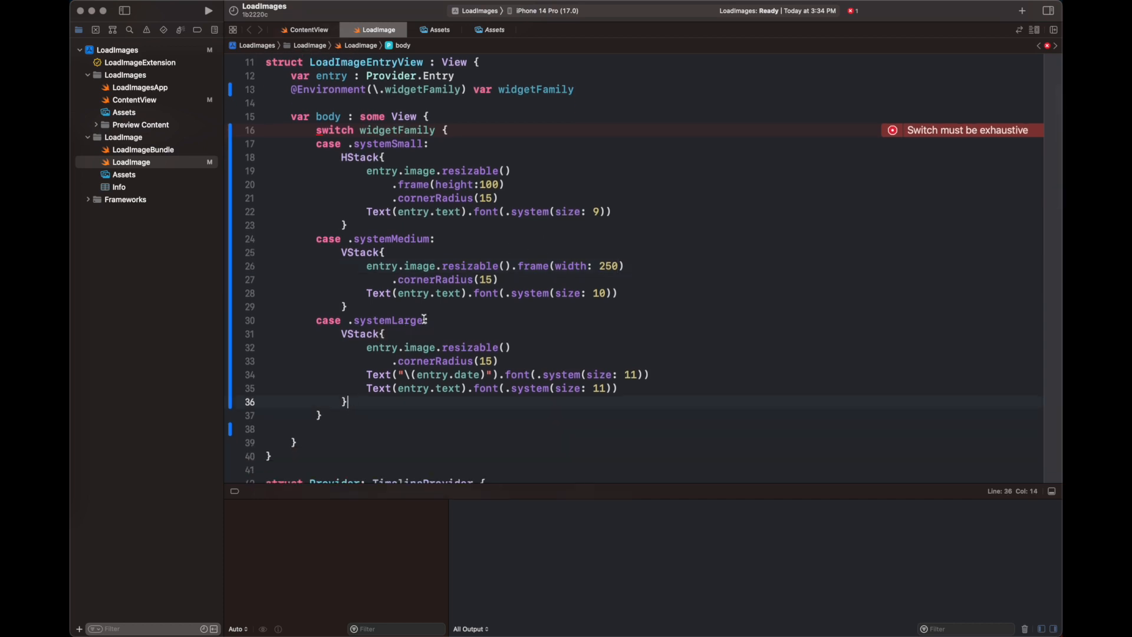
Replace the .systemLarge case with default: so the switch becomes exhaustive
{"action": "left_click", "coordinate": [421, 320]}
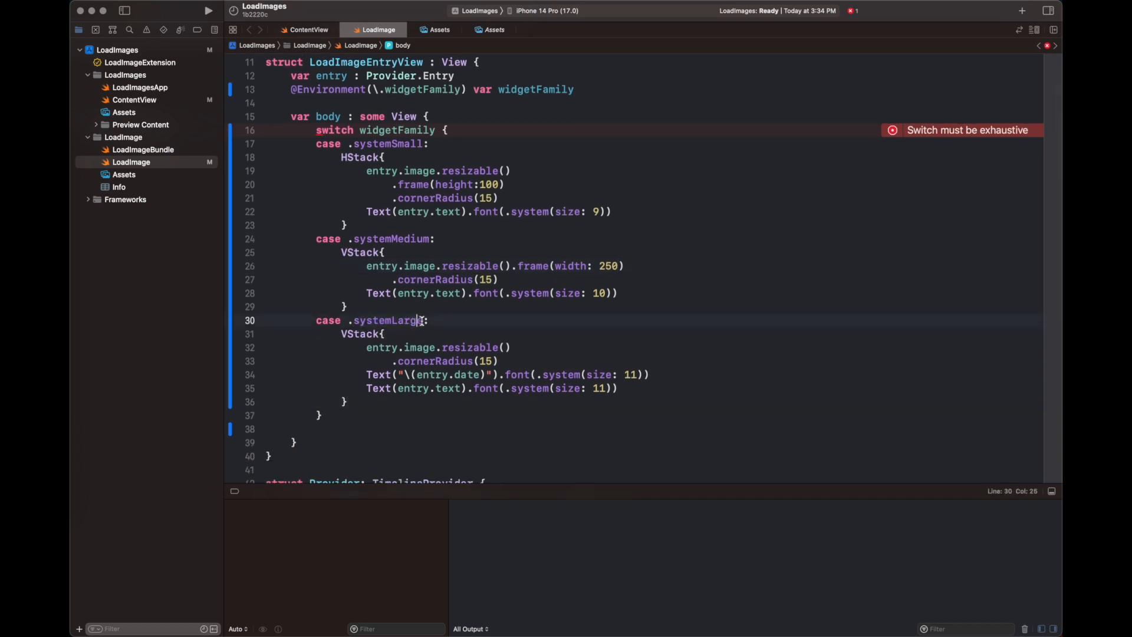
{"action": "double_click", "coordinate": [388, 320]}
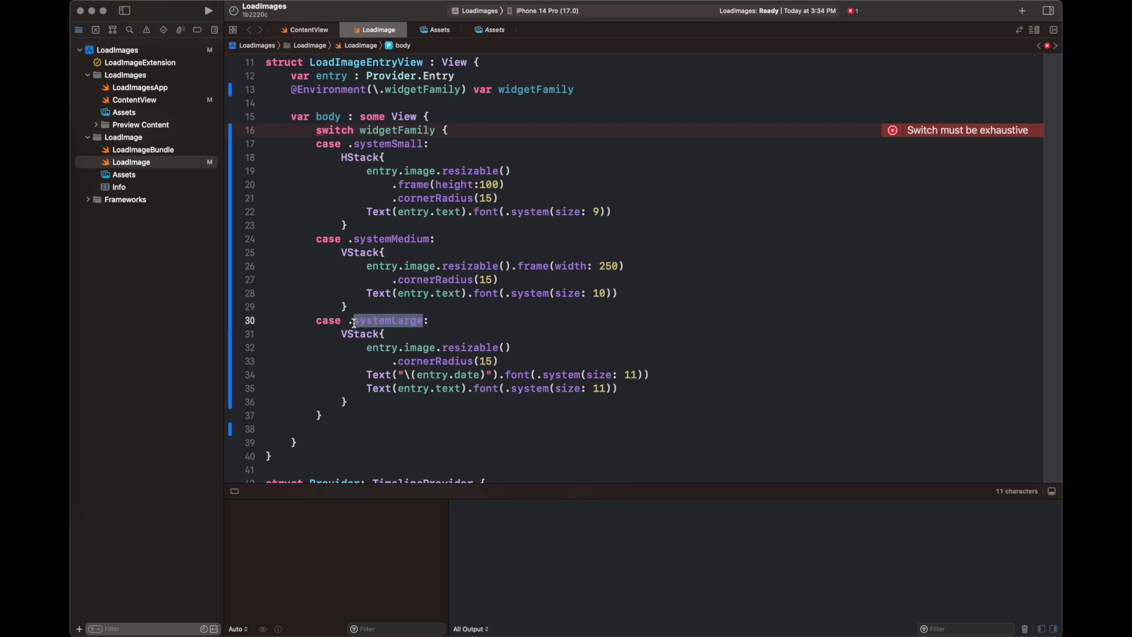
{"action": "type", "text": "def"}
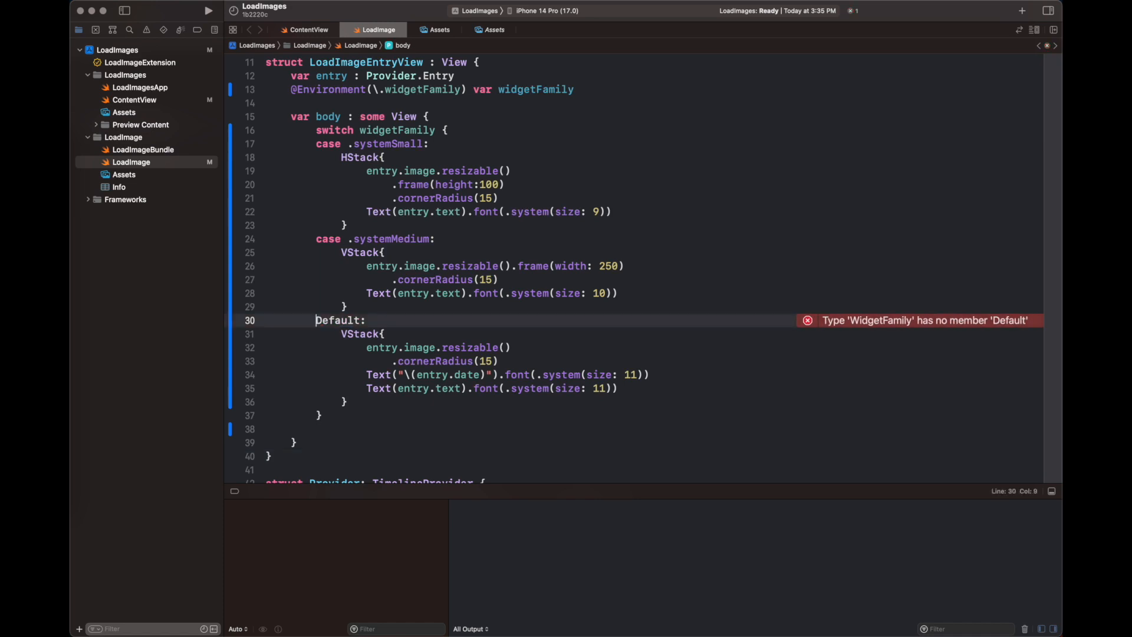
{"action": "type", "text": "default"}
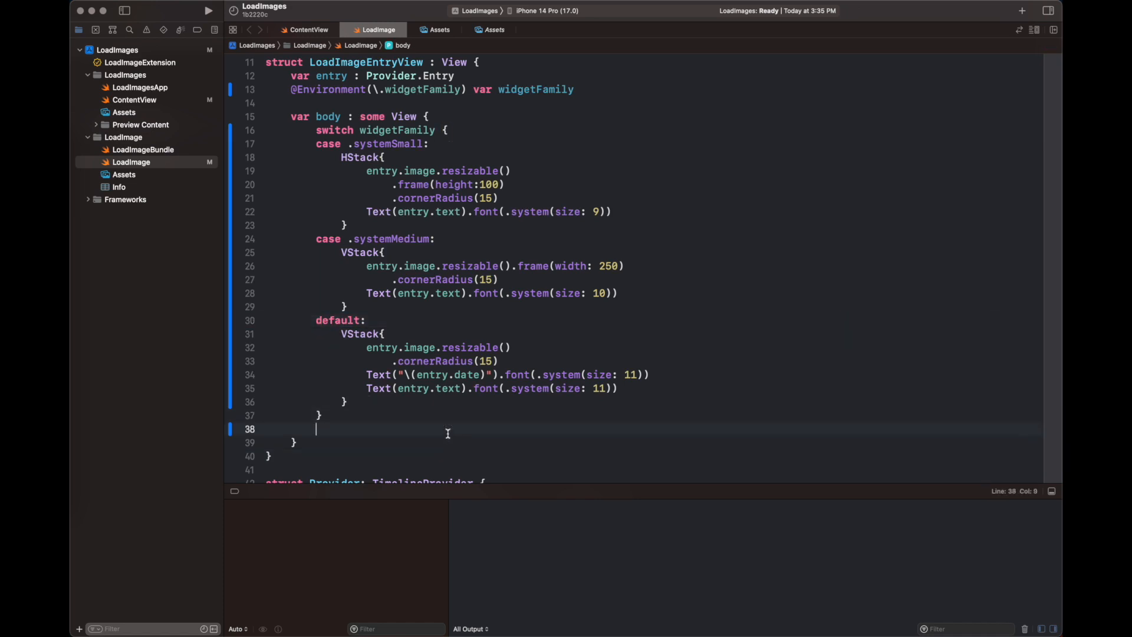
{"action": "scroll", "scroll_direction": "up", "scroll_amount": 3}
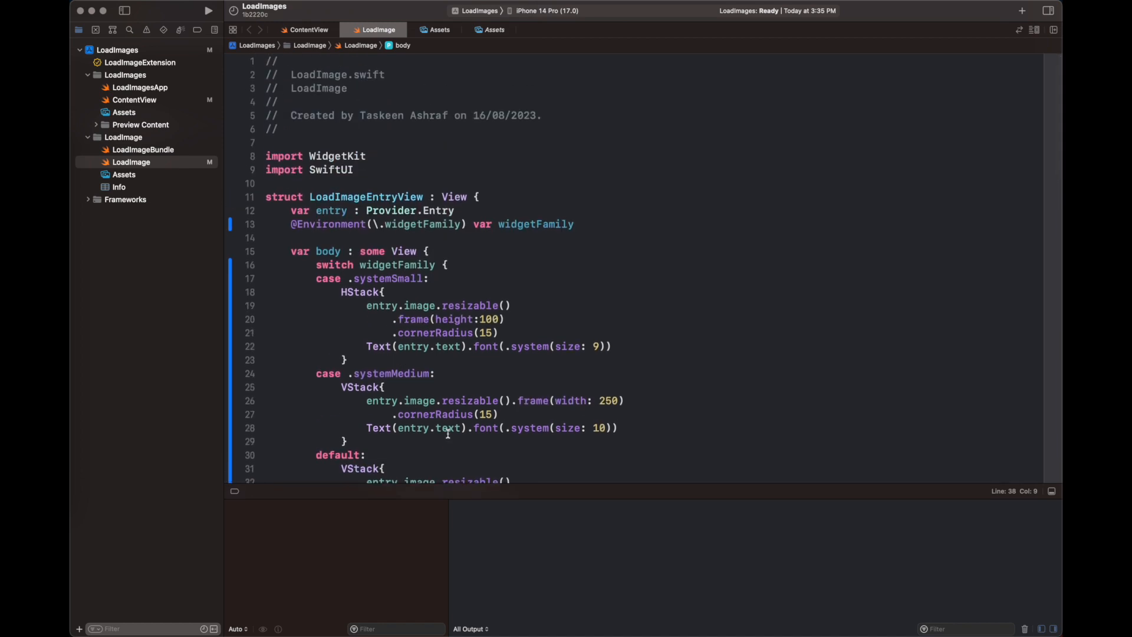
{"action": "left_click", "coordinate": [440, 30]}
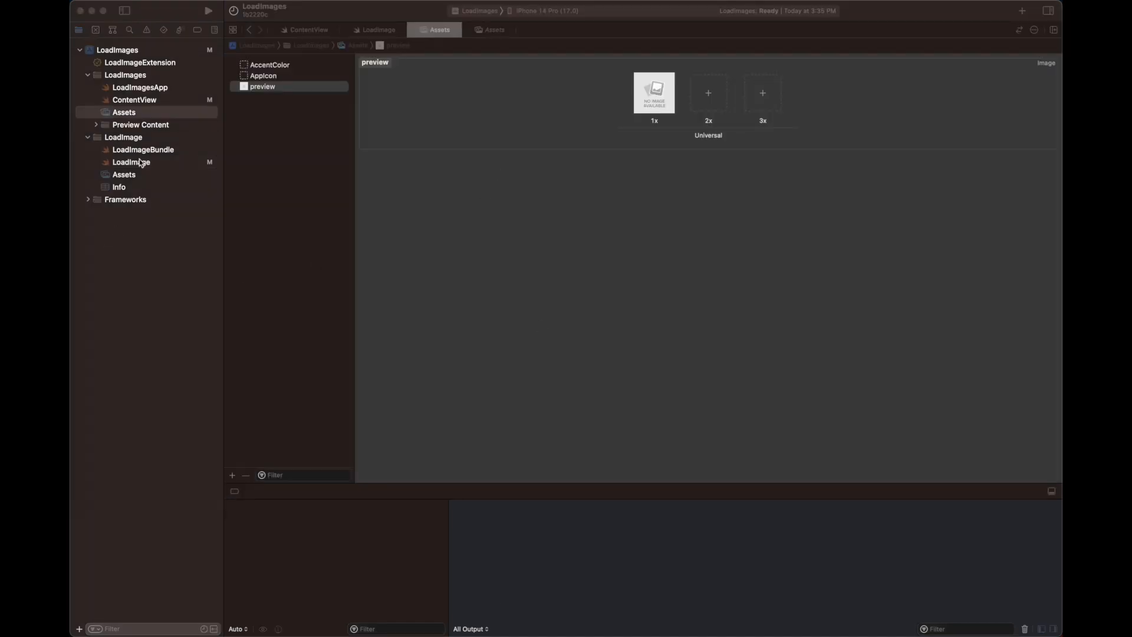
{"action": "left_click", "coordinate": [130, 162]}
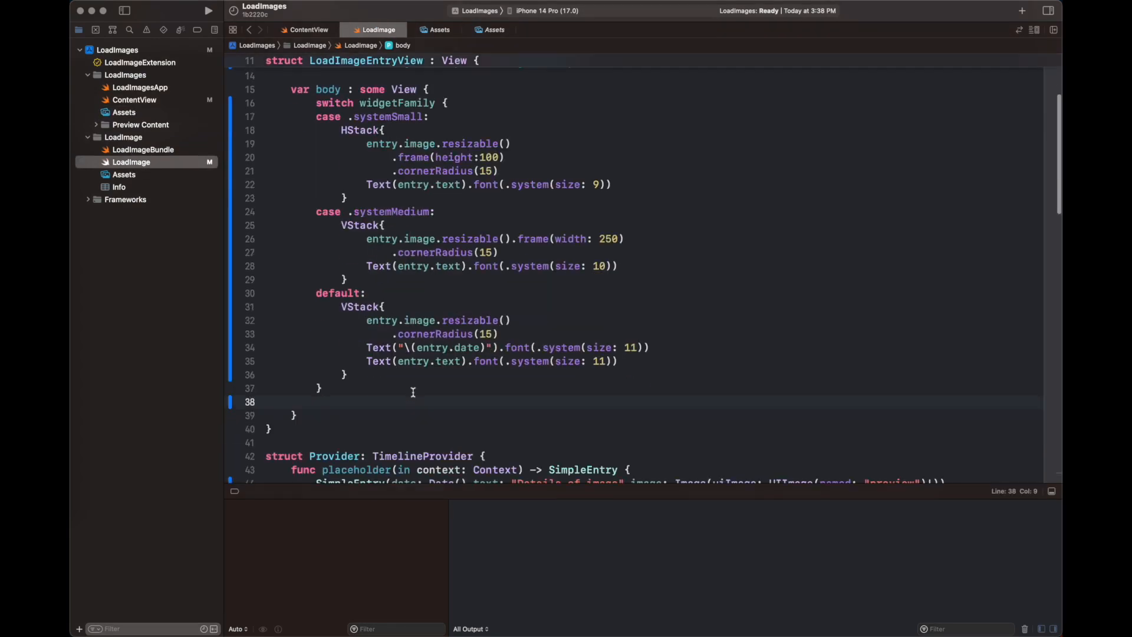
{"action": "scroll", "scroll_direction": "down", "scroll_amount": 3}
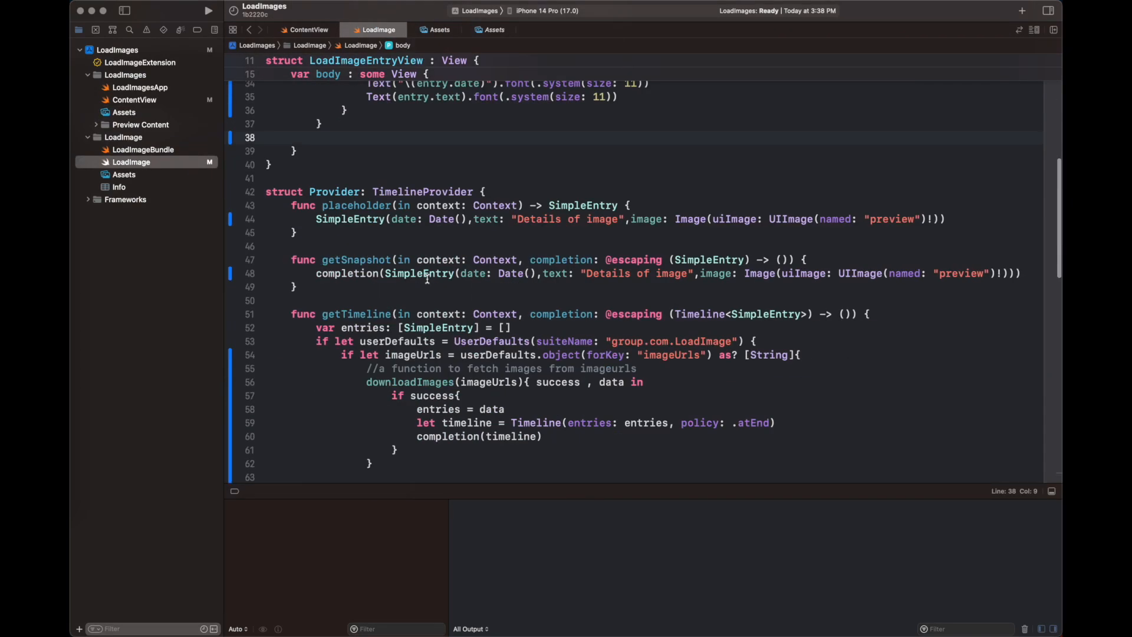
{"action": "scroll", "scroll_direction": "up", "scroll_amount": 3}
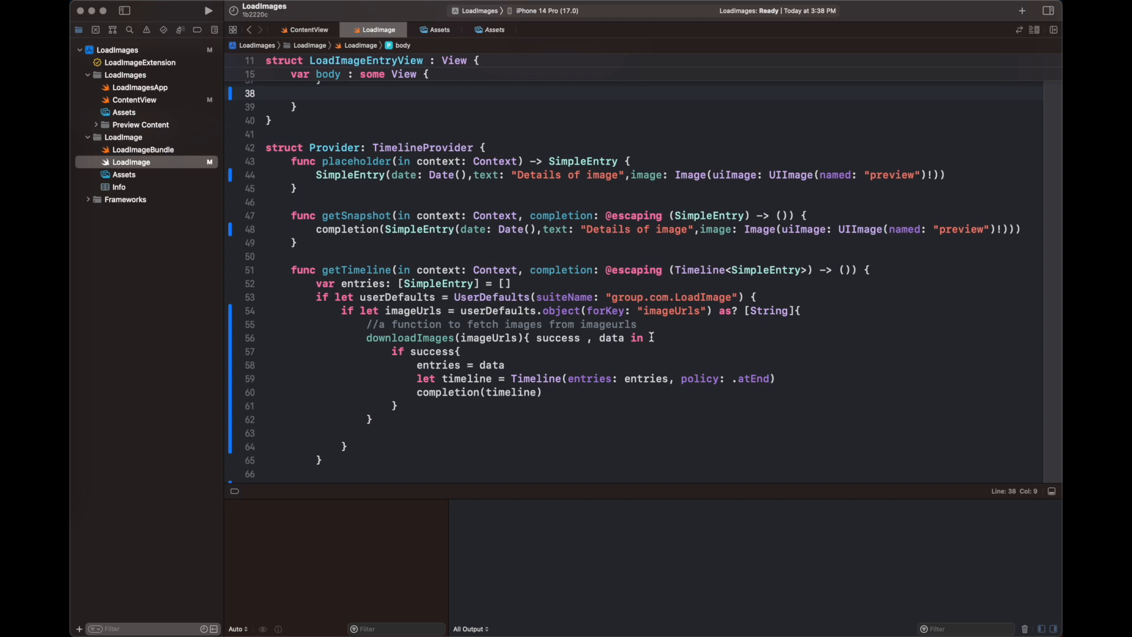
{"action": "mouse_move", "coordinate": [697, 249]}
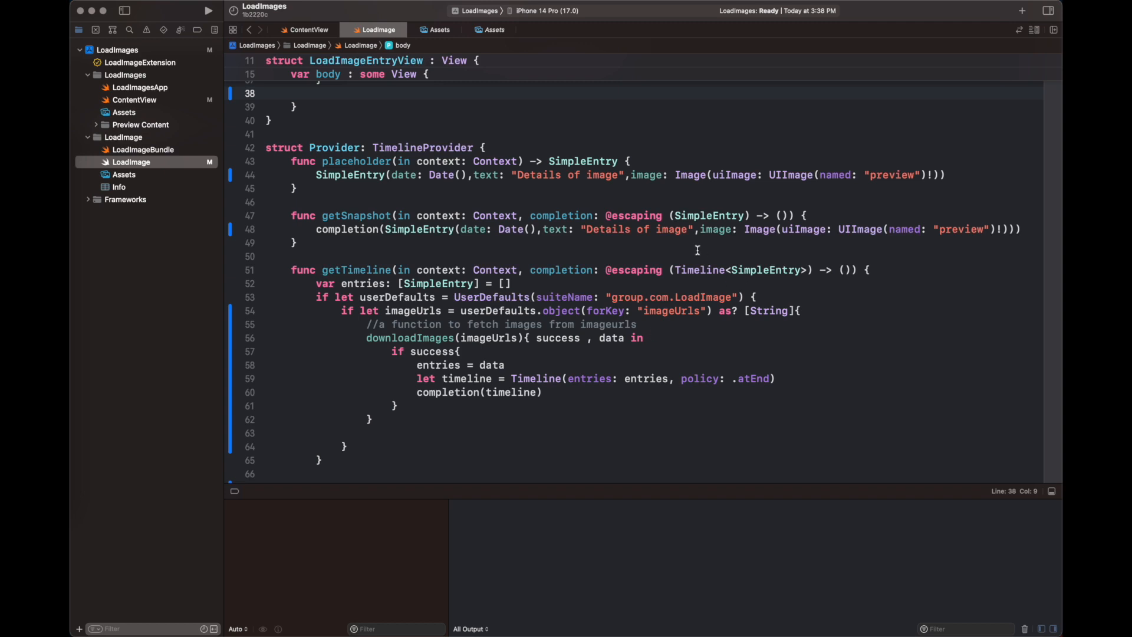
{"action": "scroll", "scroll_direction": "down", "scroll_amount": 3}
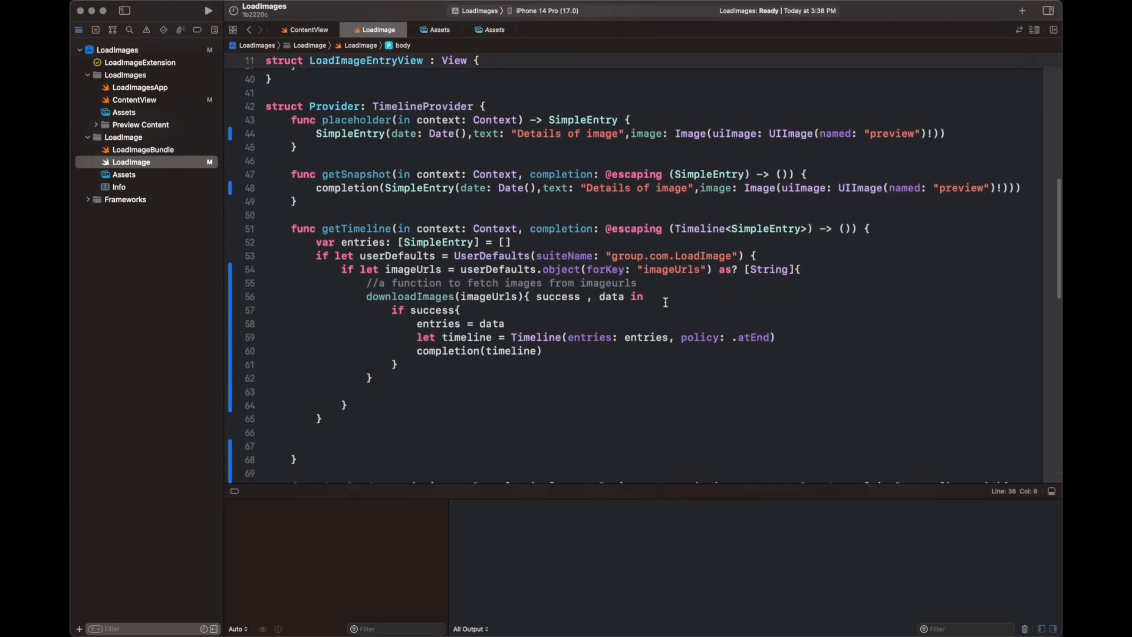
{"action": "scroll", "scroll_direction": "down", "scroll_amount": 3}
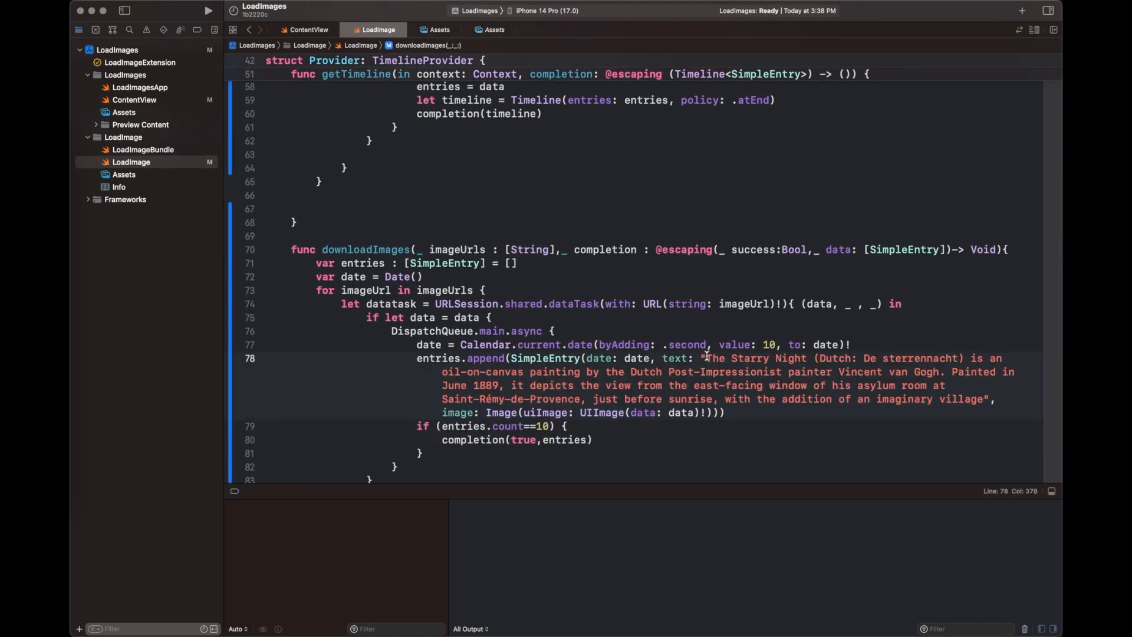
{"action": "scroll", "scroll_direction": "up", "scroll_amount": 3}
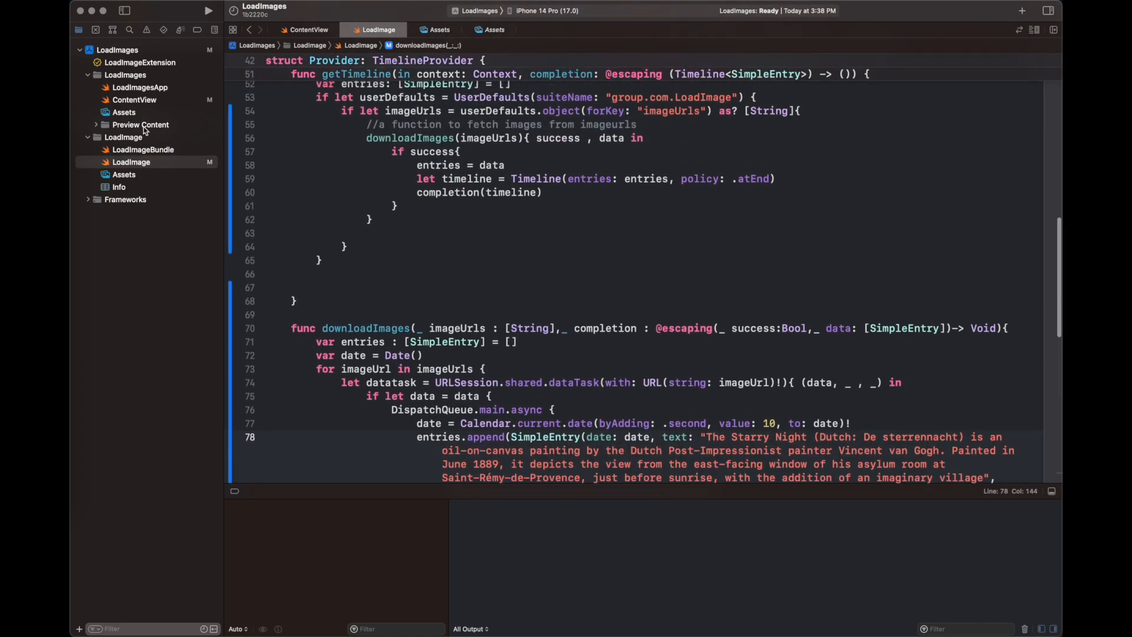
Reveal preview.imageset in Finder, browse the LoadImage widget folder, then show the widget's Assets catalog
{"action": "left_click", "coordinate": [123, 112]}
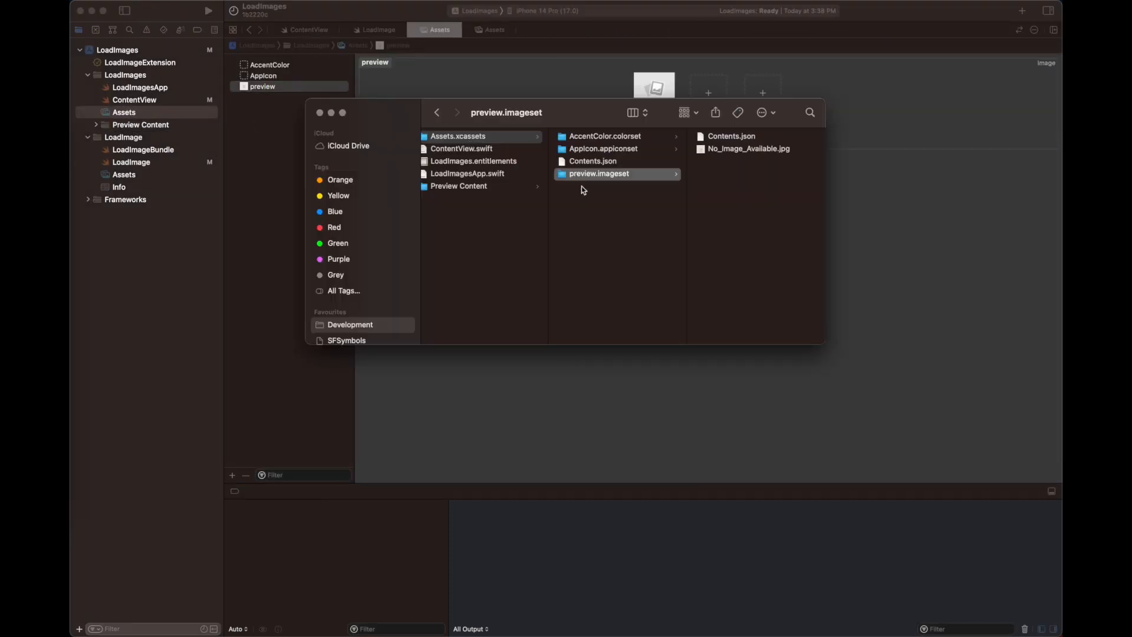
{"action": "mouse_move", "coordinate": [485, 215]}
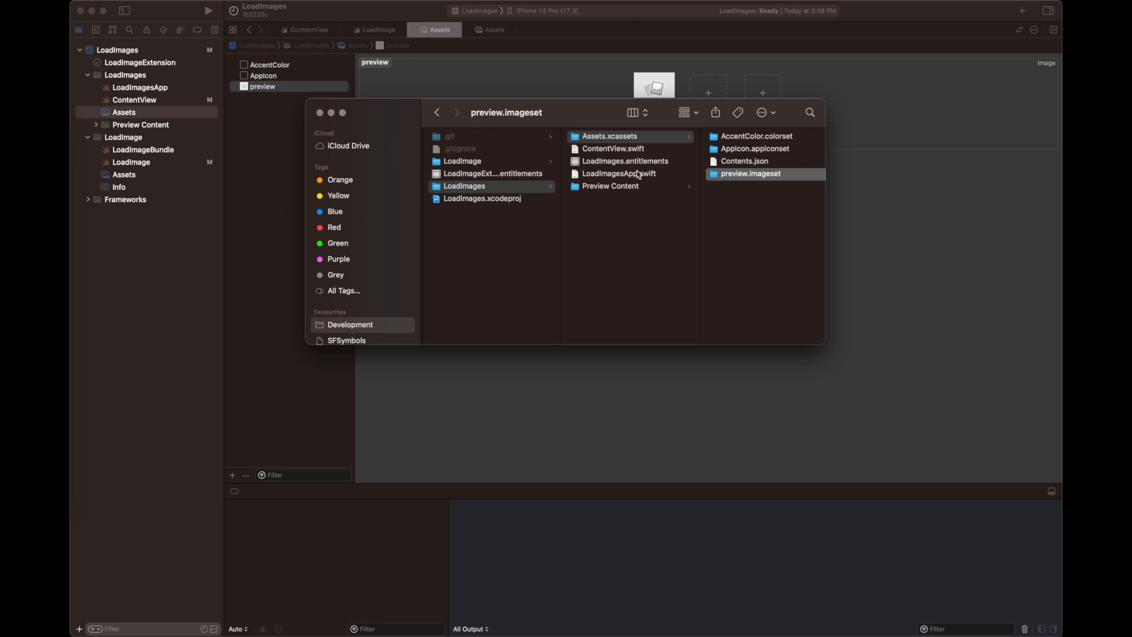
{"action": "left_click", "coordinate": [462, 162]}
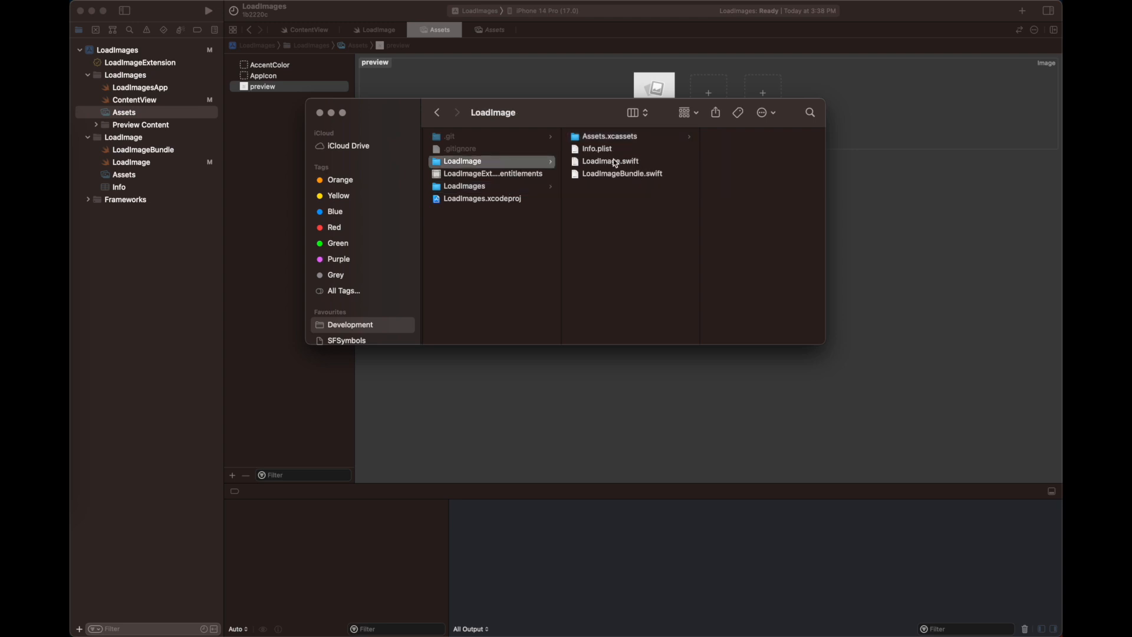
{"action": "left_click", "coordinate": [609, 136]}
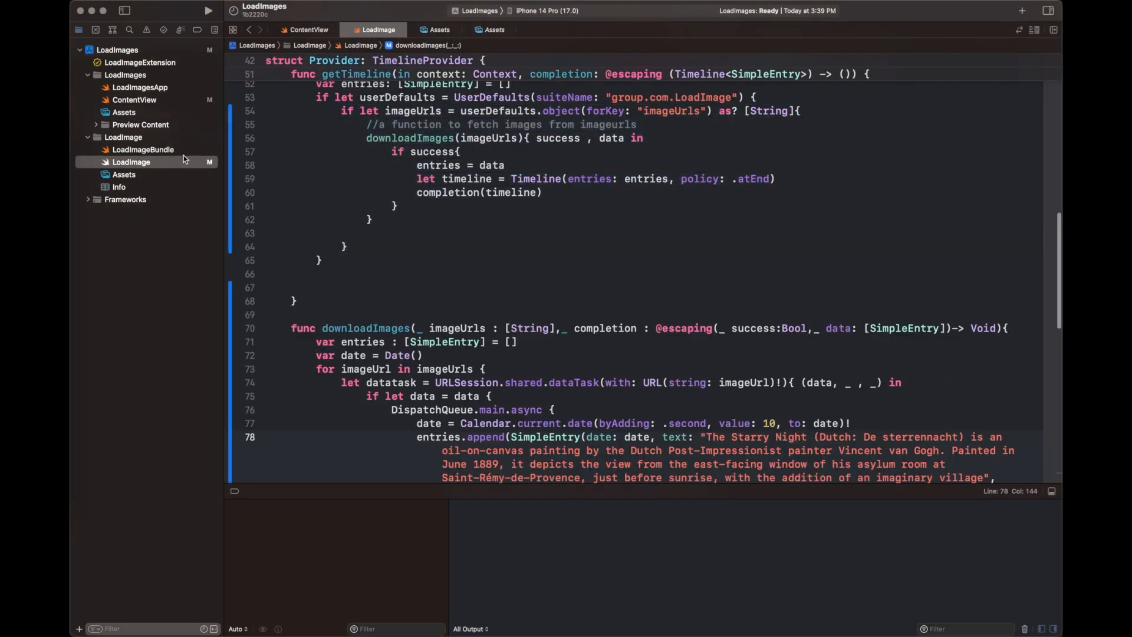
{"action": "left_click", "coordinate": [124, 175]}
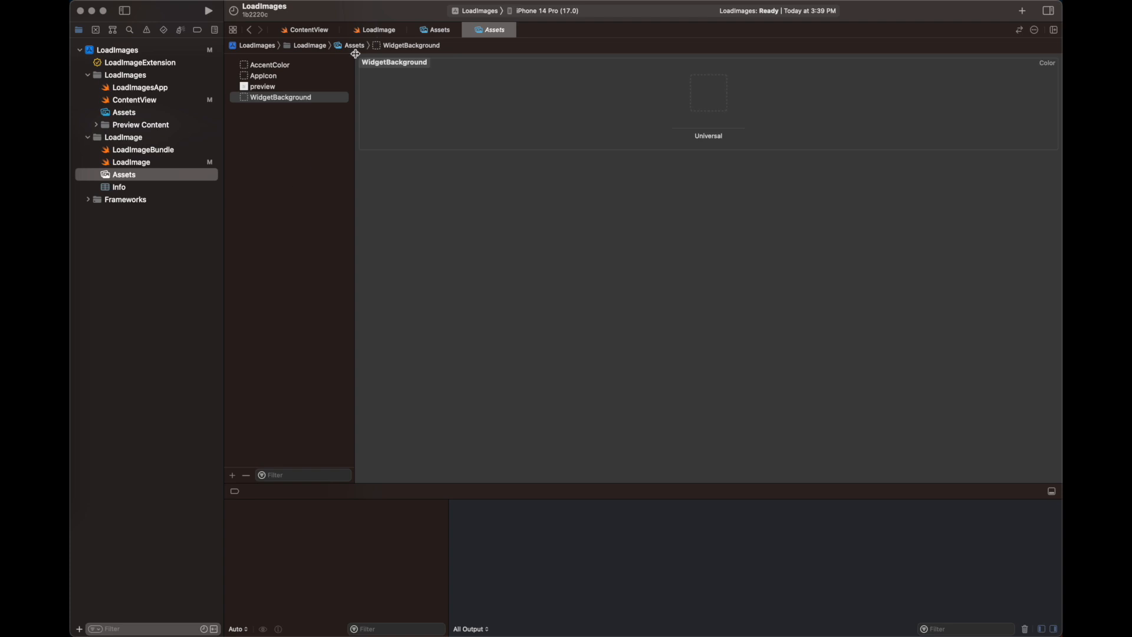
{"action": "mouse_move", "coordinate": [355, 53]}
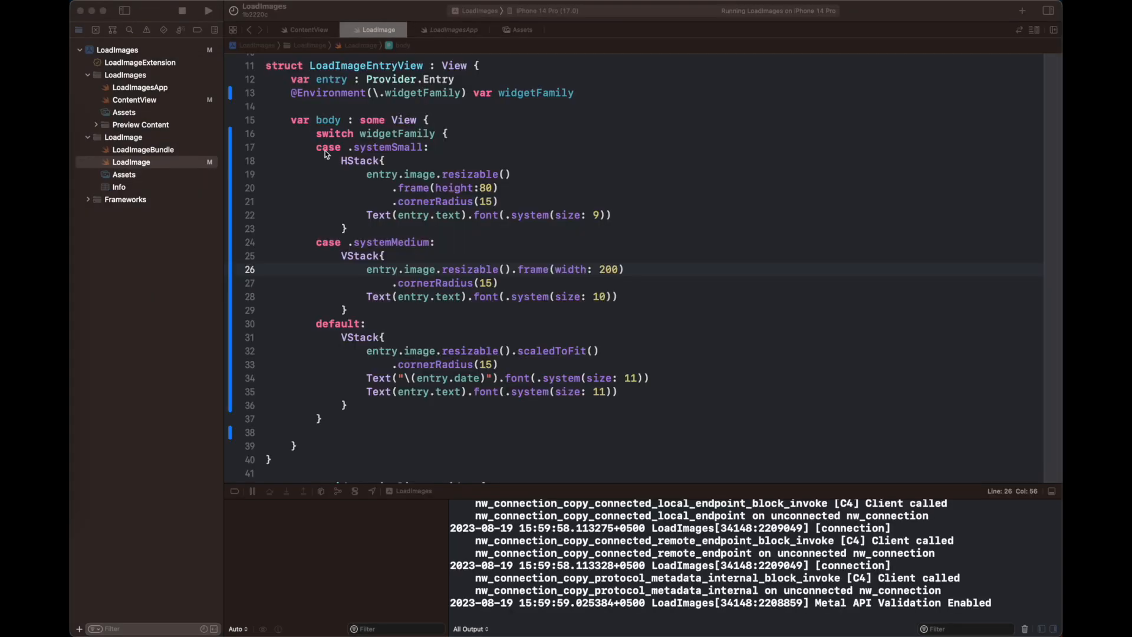
Run the app on the simulator and add the small LoadImages widget to the home screen
{"action": "left_click", "coordinate": [208, 13]}
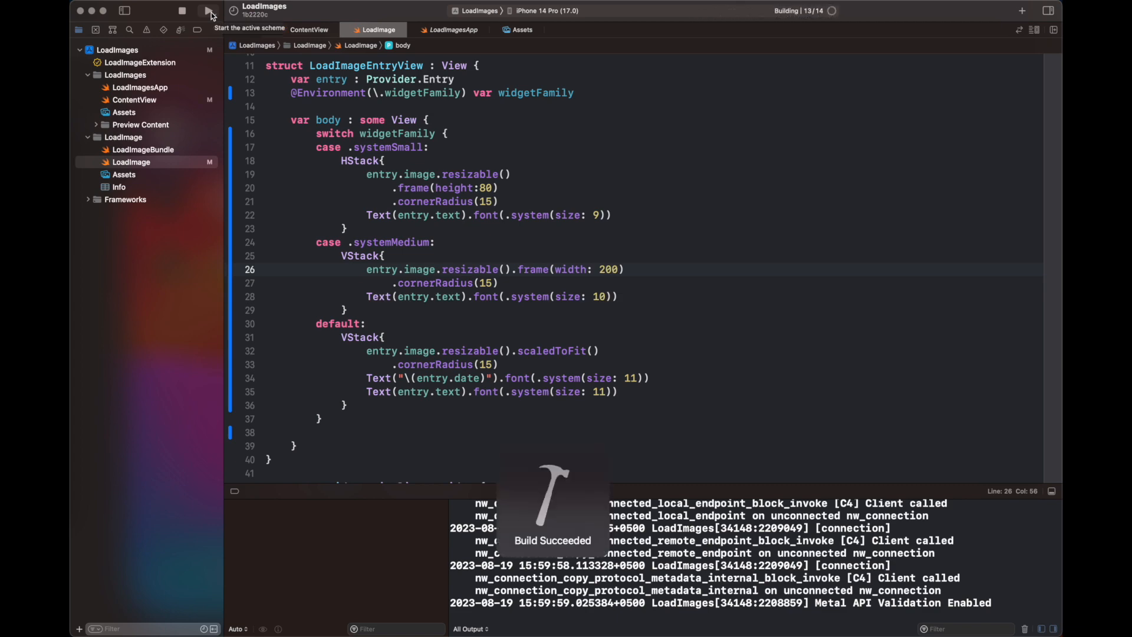
{"action": "left_click", "coordinate": [209, 11]}
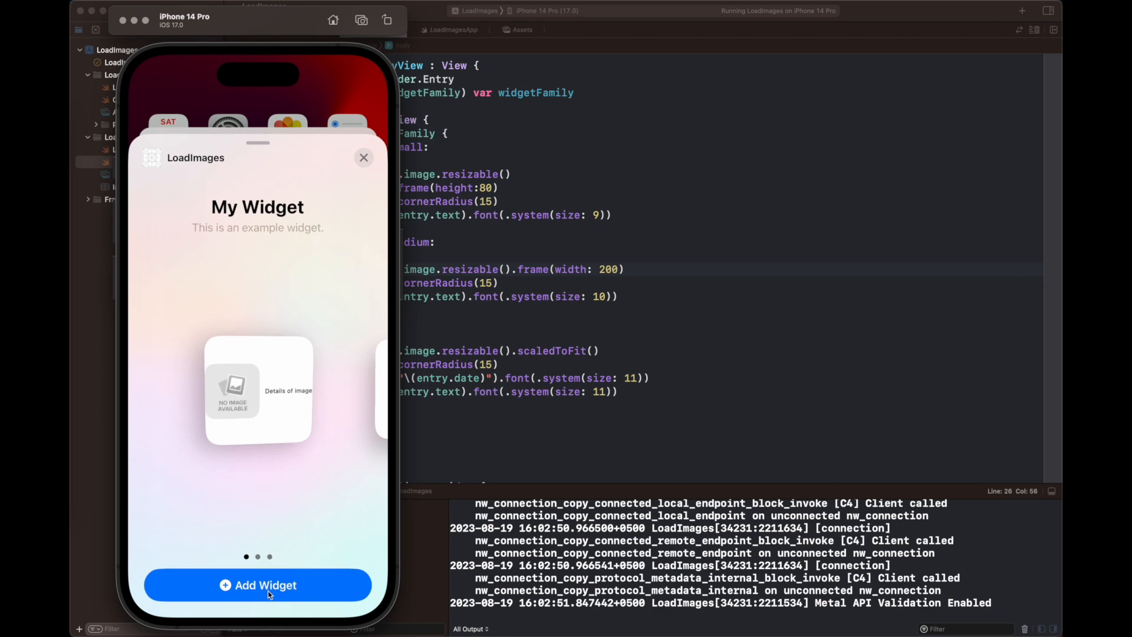
{"action": "left_click", "coordinate": [257, 585]}
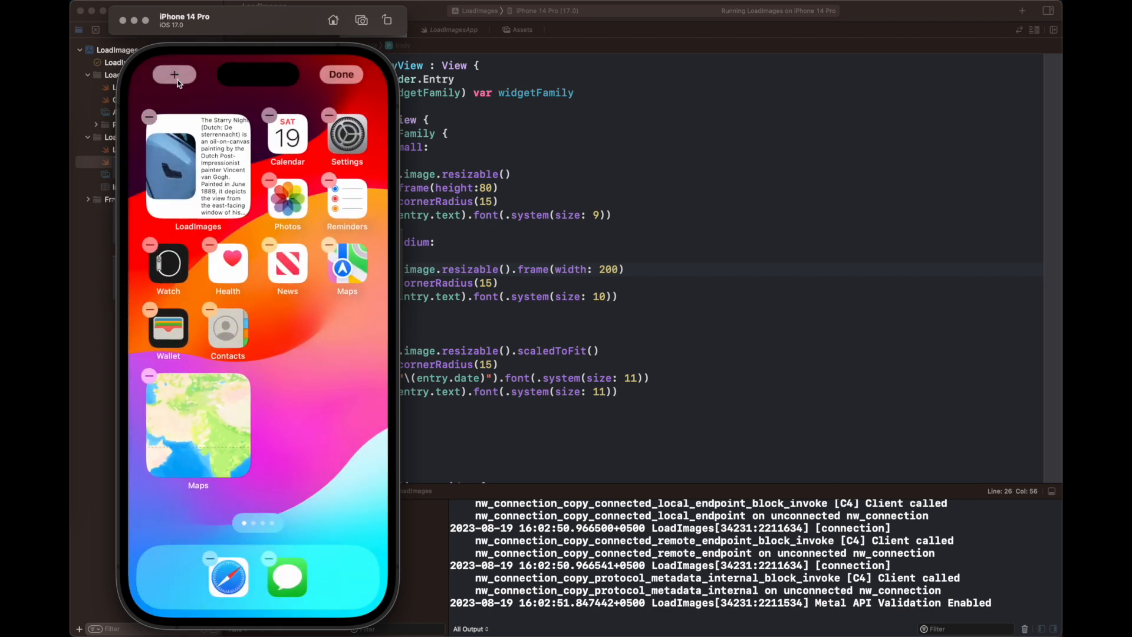
Add the medium LoadImages widget from the gallery and finish editing
{"action": "left_click", "coordinate": [173, 74]}
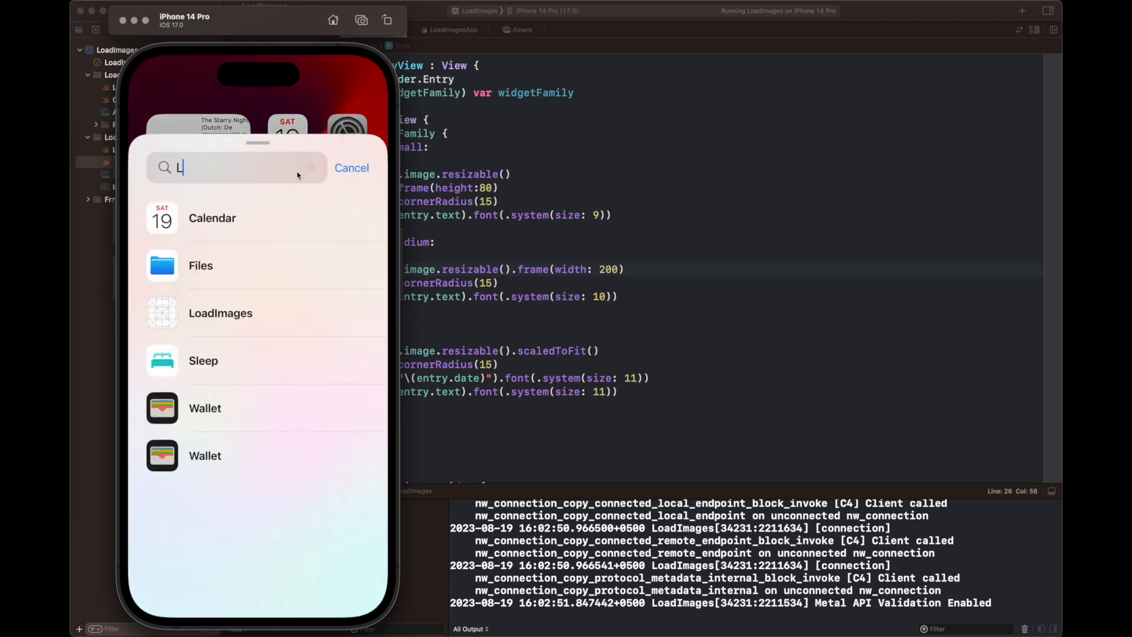
{"action": "left_click", "coordinate": [220, 313]}
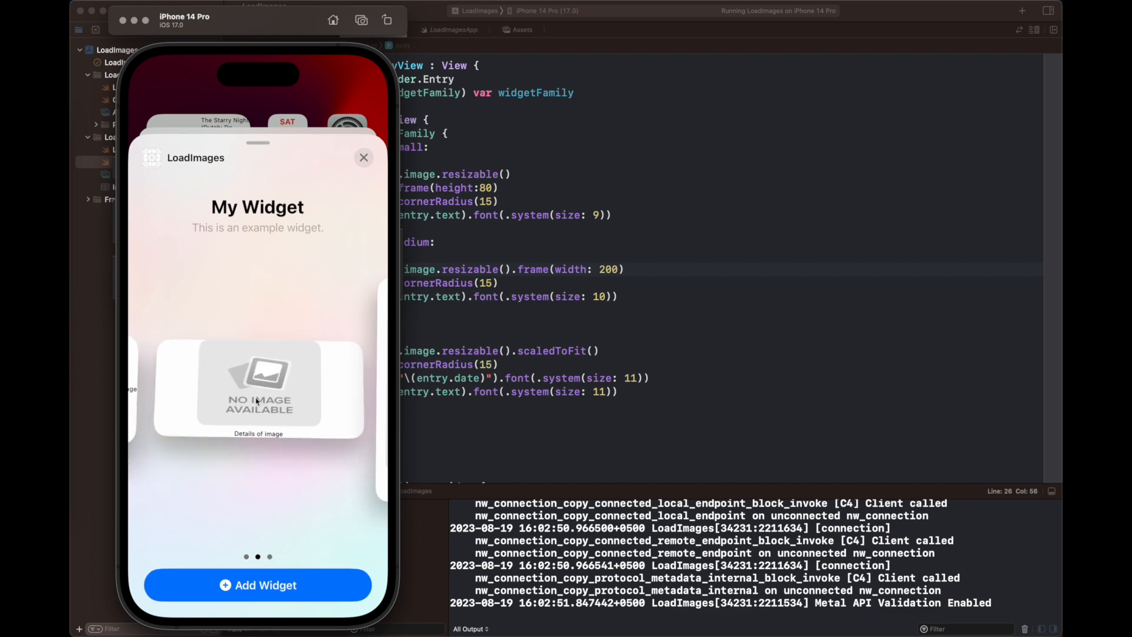
{"action": "left_click", "coordinate": [257, 586]}
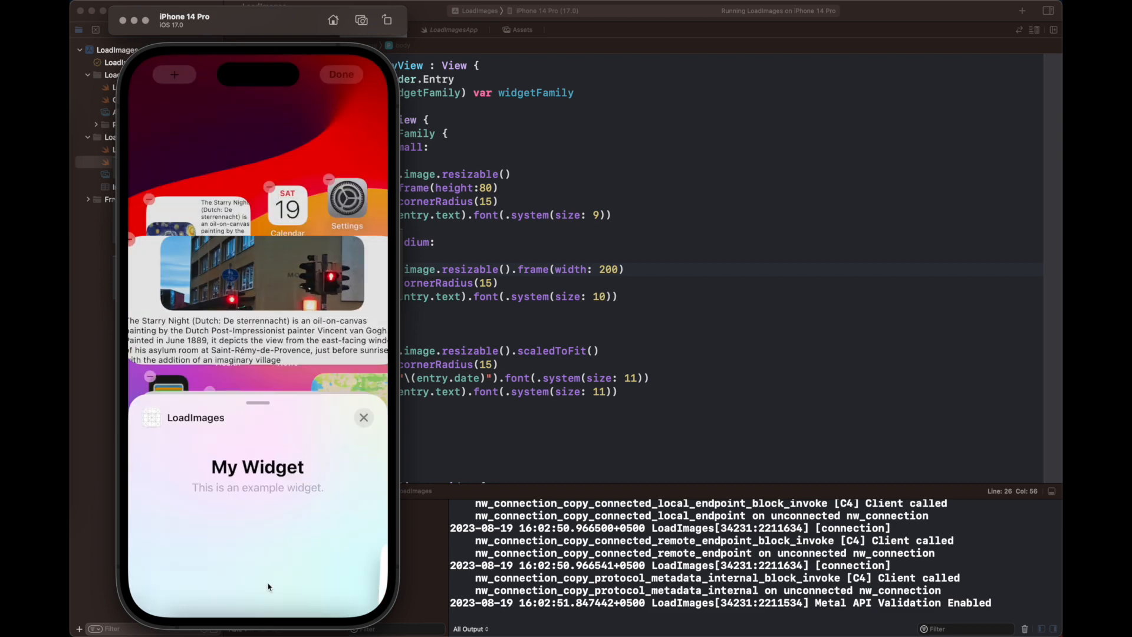
{"action": "left_click", "coordinate": [341, 74]}
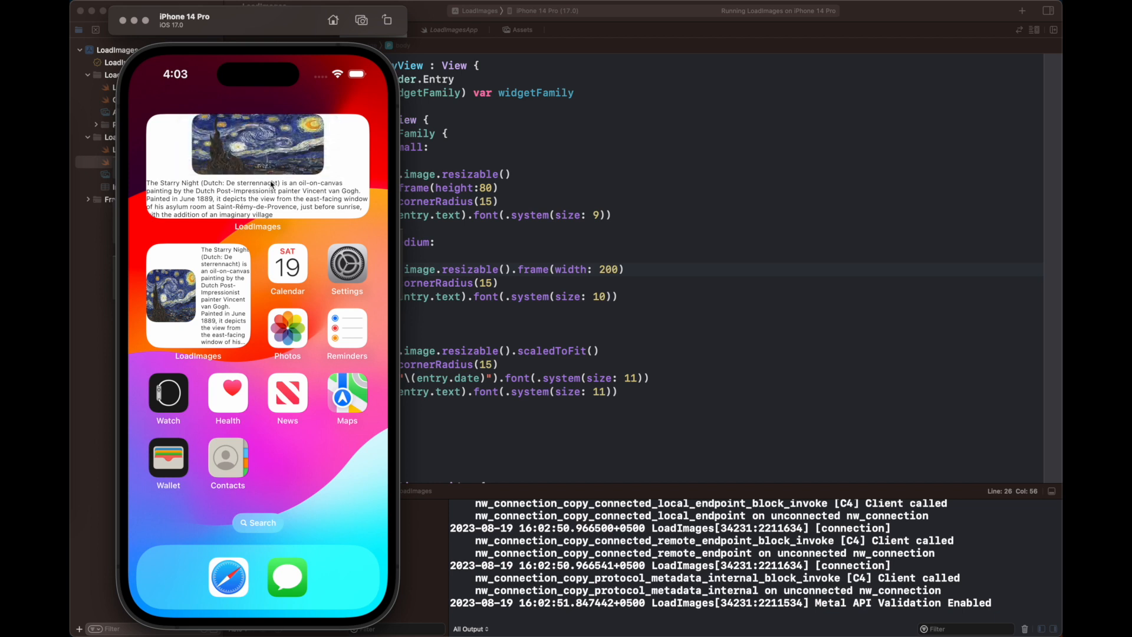
{"action": "mouse_move", "coordinate": [317, 472]}
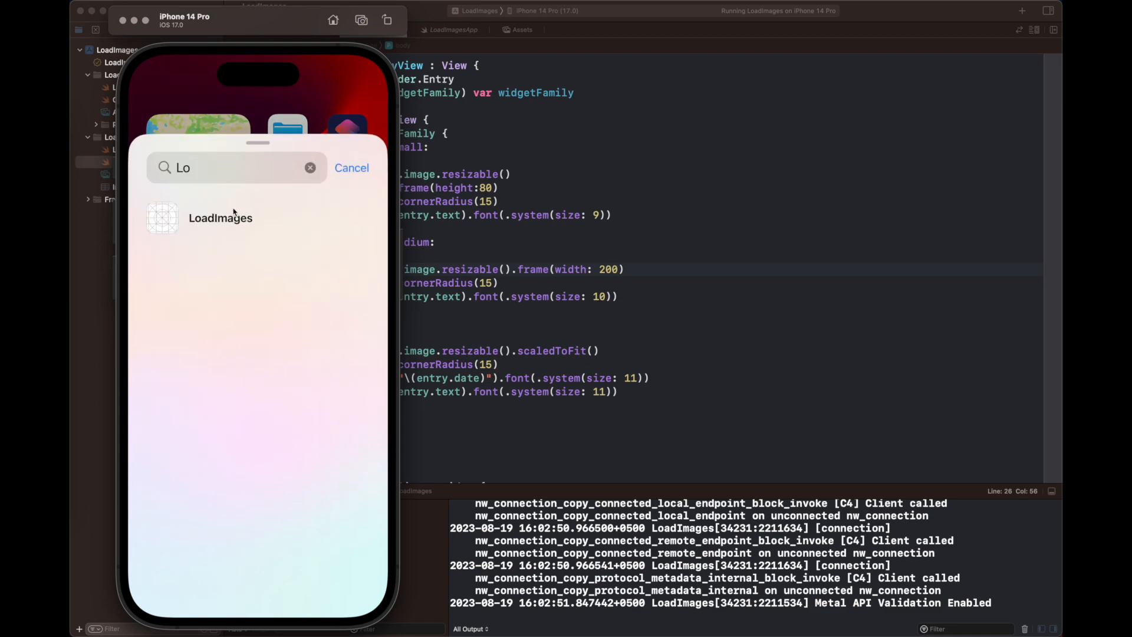
Add the large LoadImages widget from search results and finish editing
{"action": "left_click", "coordinate": [221, 217]}
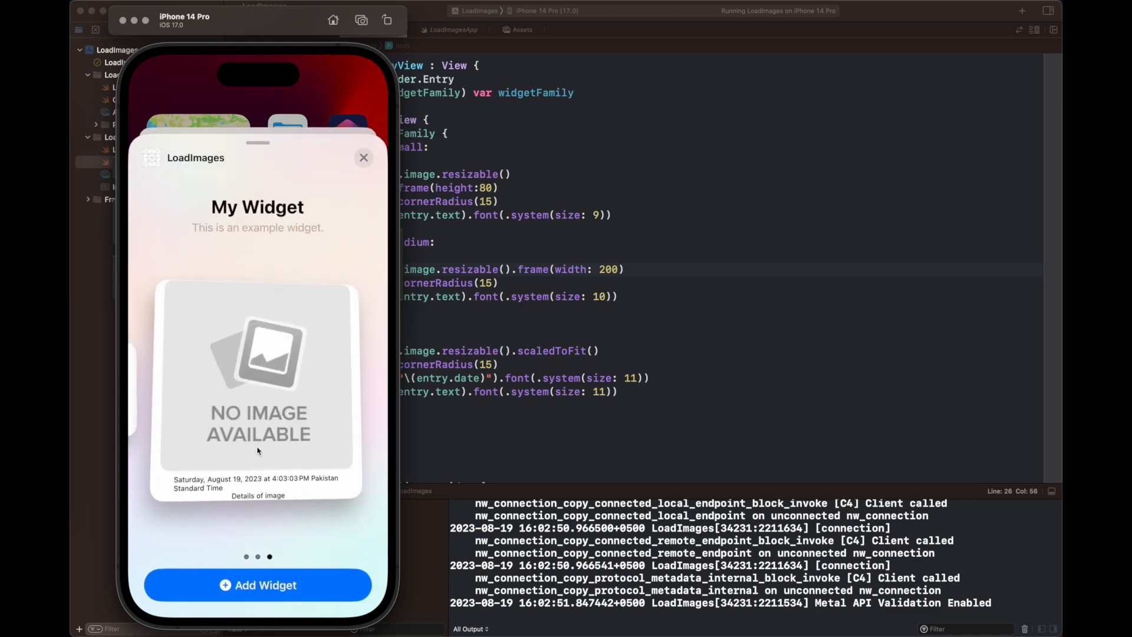
{"action": "left_click", "coordinate": [258, 585]}
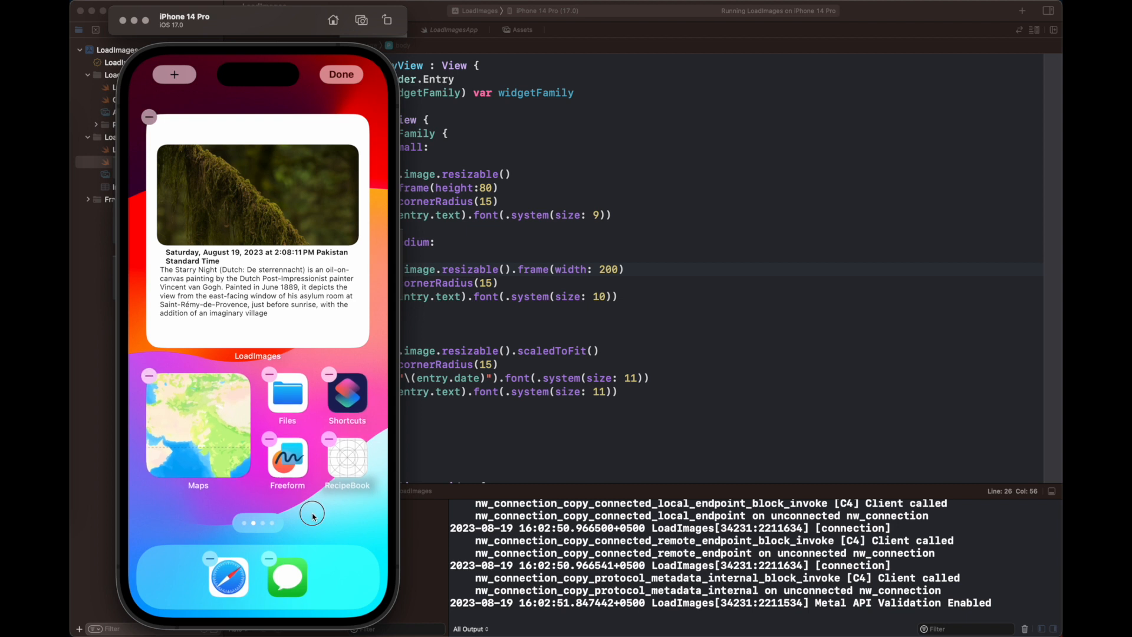
{"action": "left_click", "coordinate": [340, 74]}
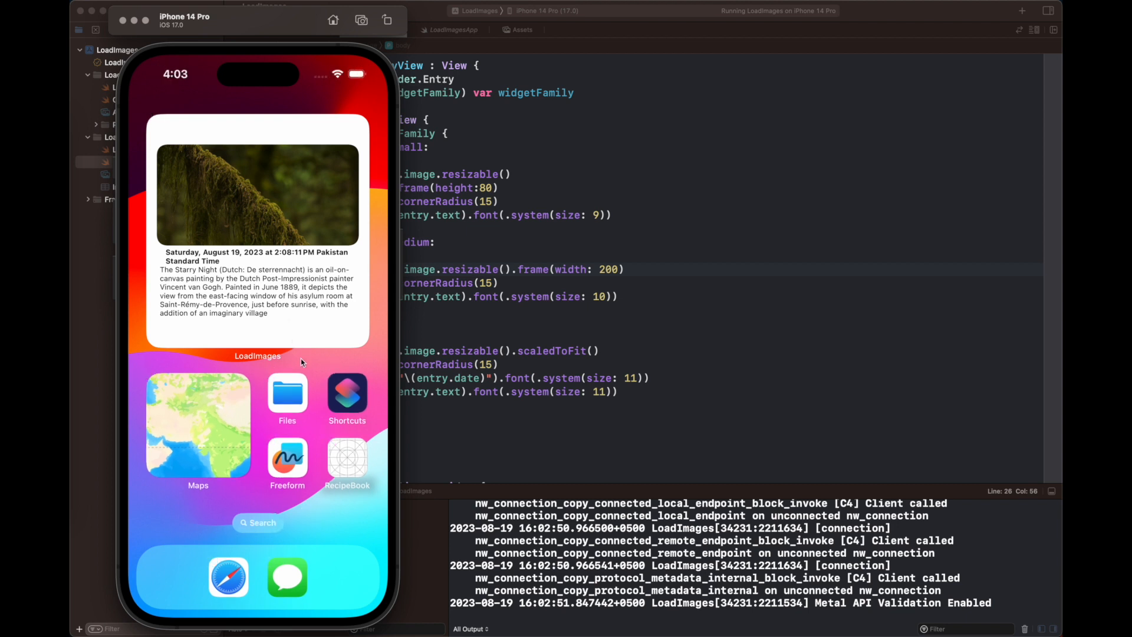